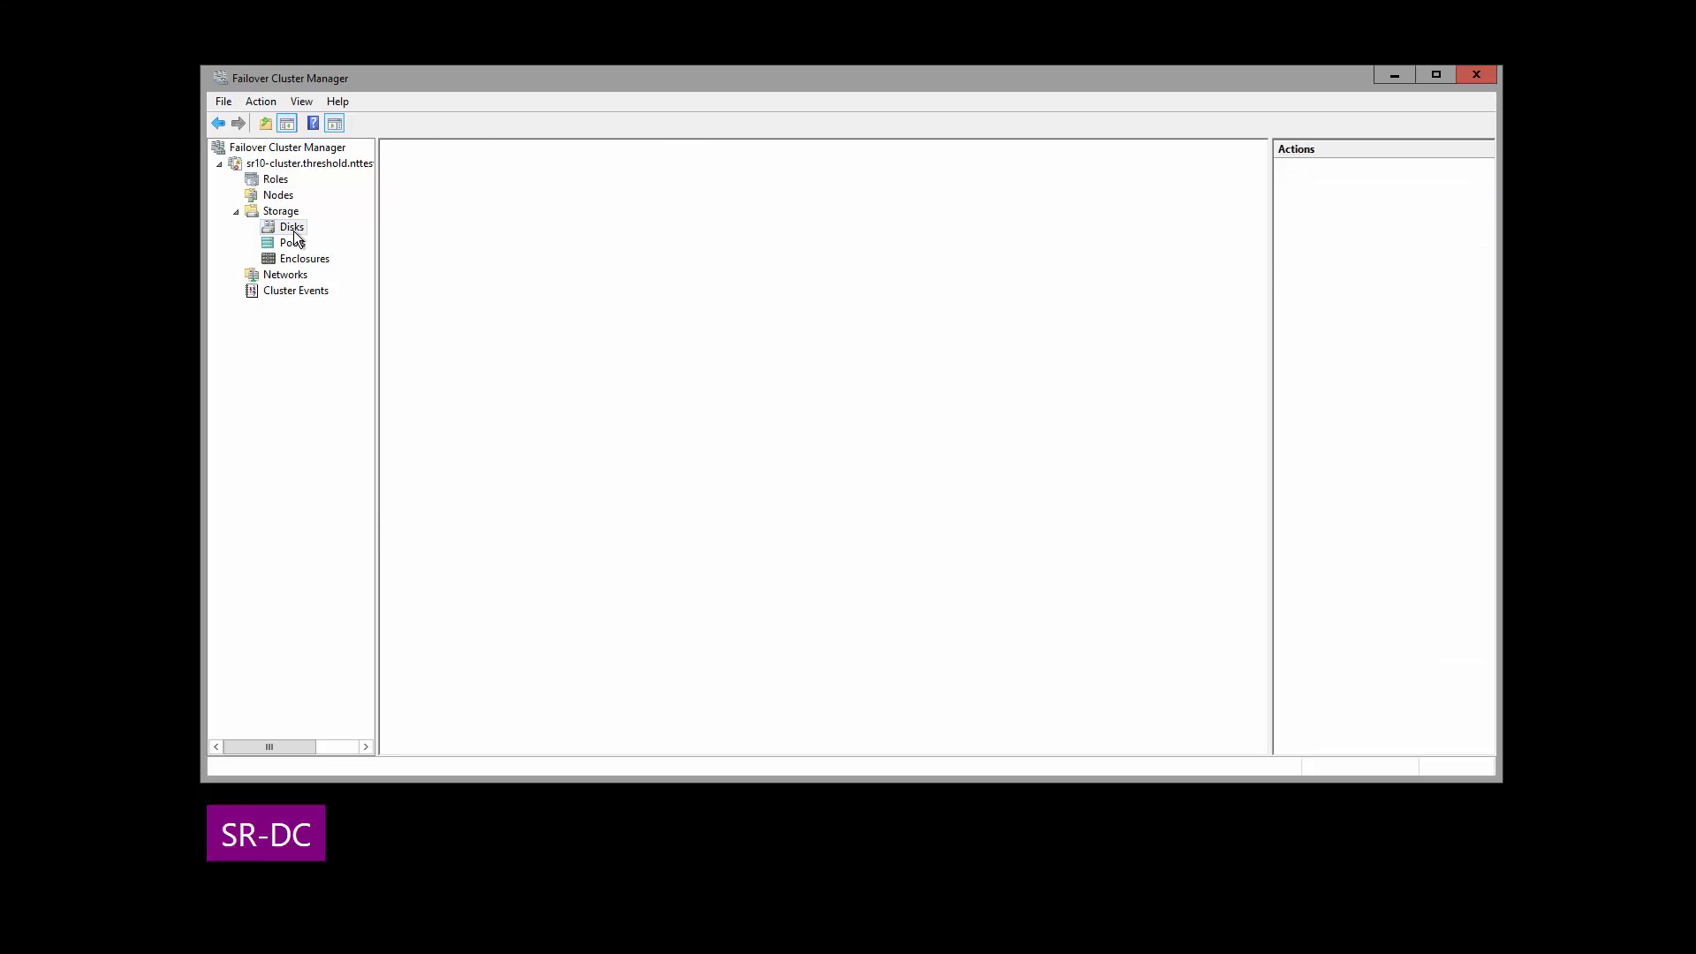
Move the cluster's available storage from sr06-bellevue to node sr04-redmond
{"action": "left_click", "coordinate": [291, 227]}
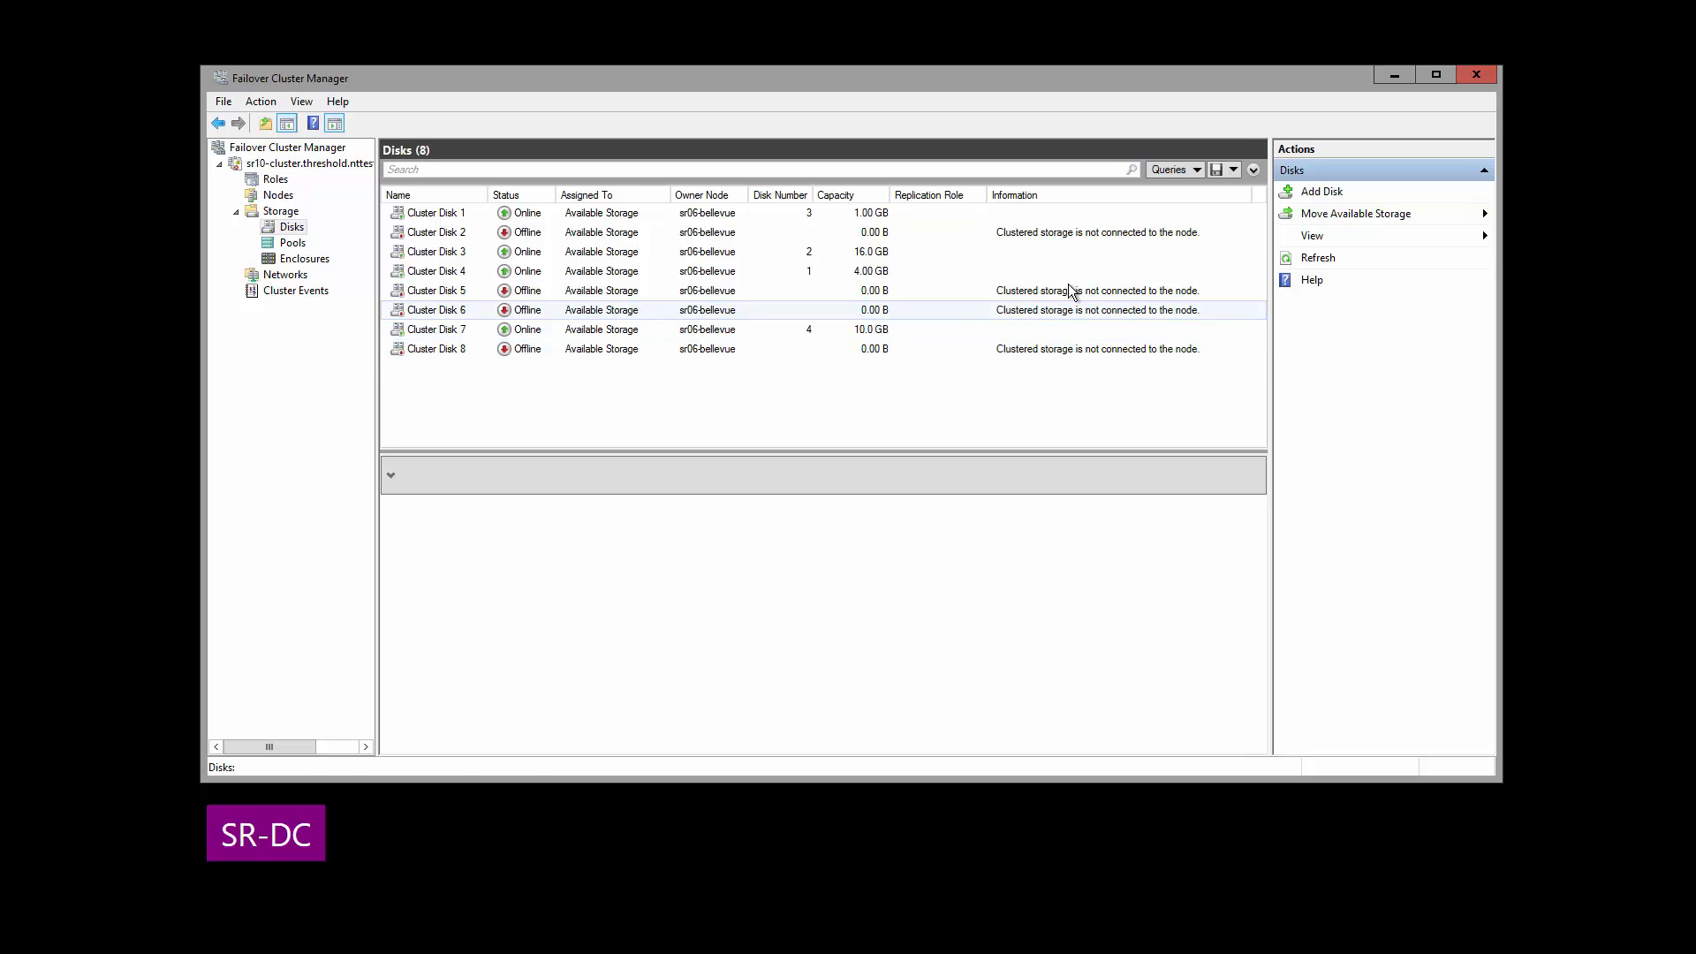
{"action": "left_click", "coordinate": [1354, 213]}
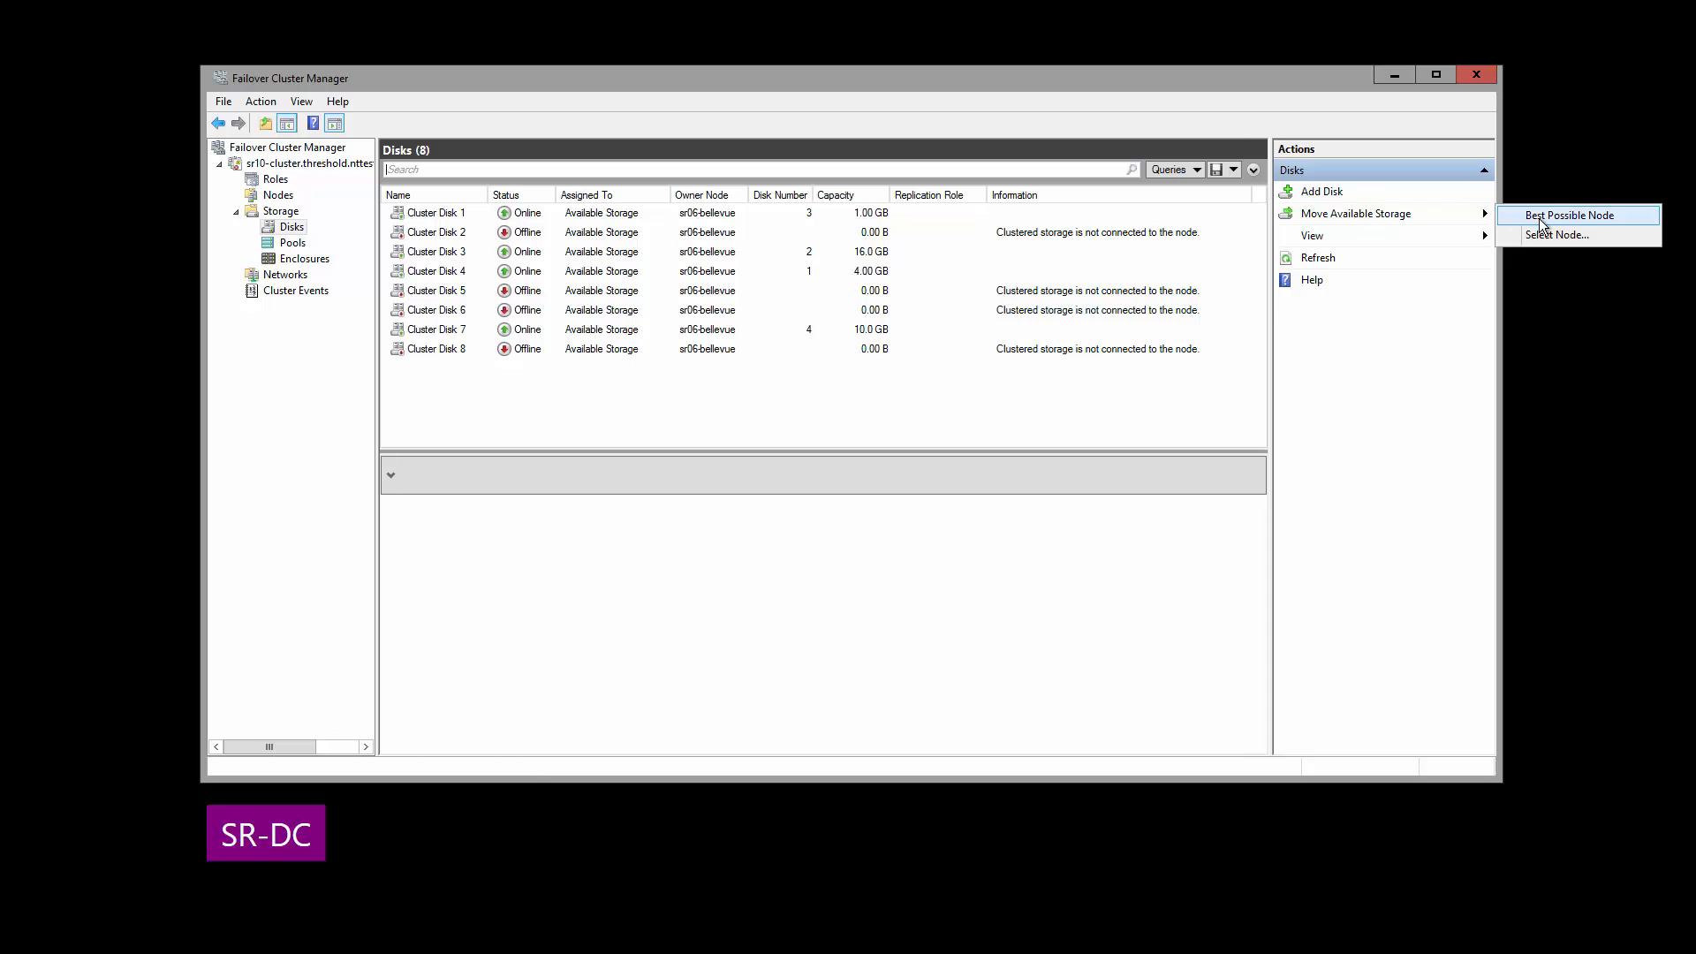
{"action": "left_click", "coordinate": [1555, 235]}
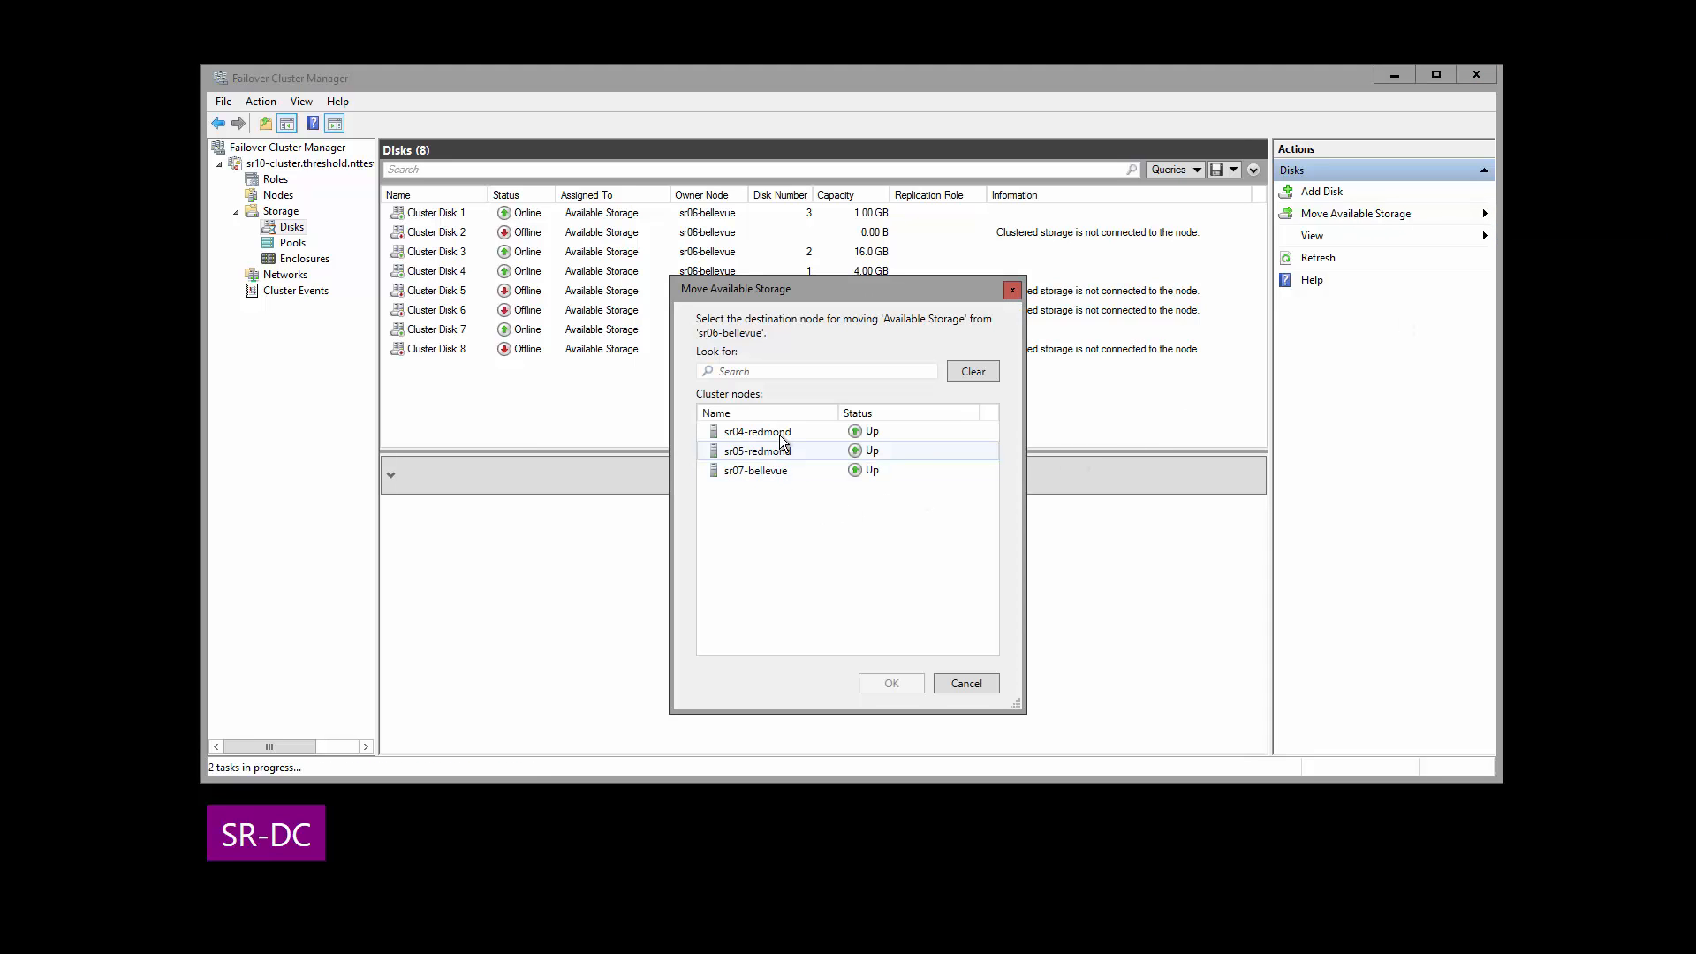
{"action": "left_click", "coordinate": [890, 683]}
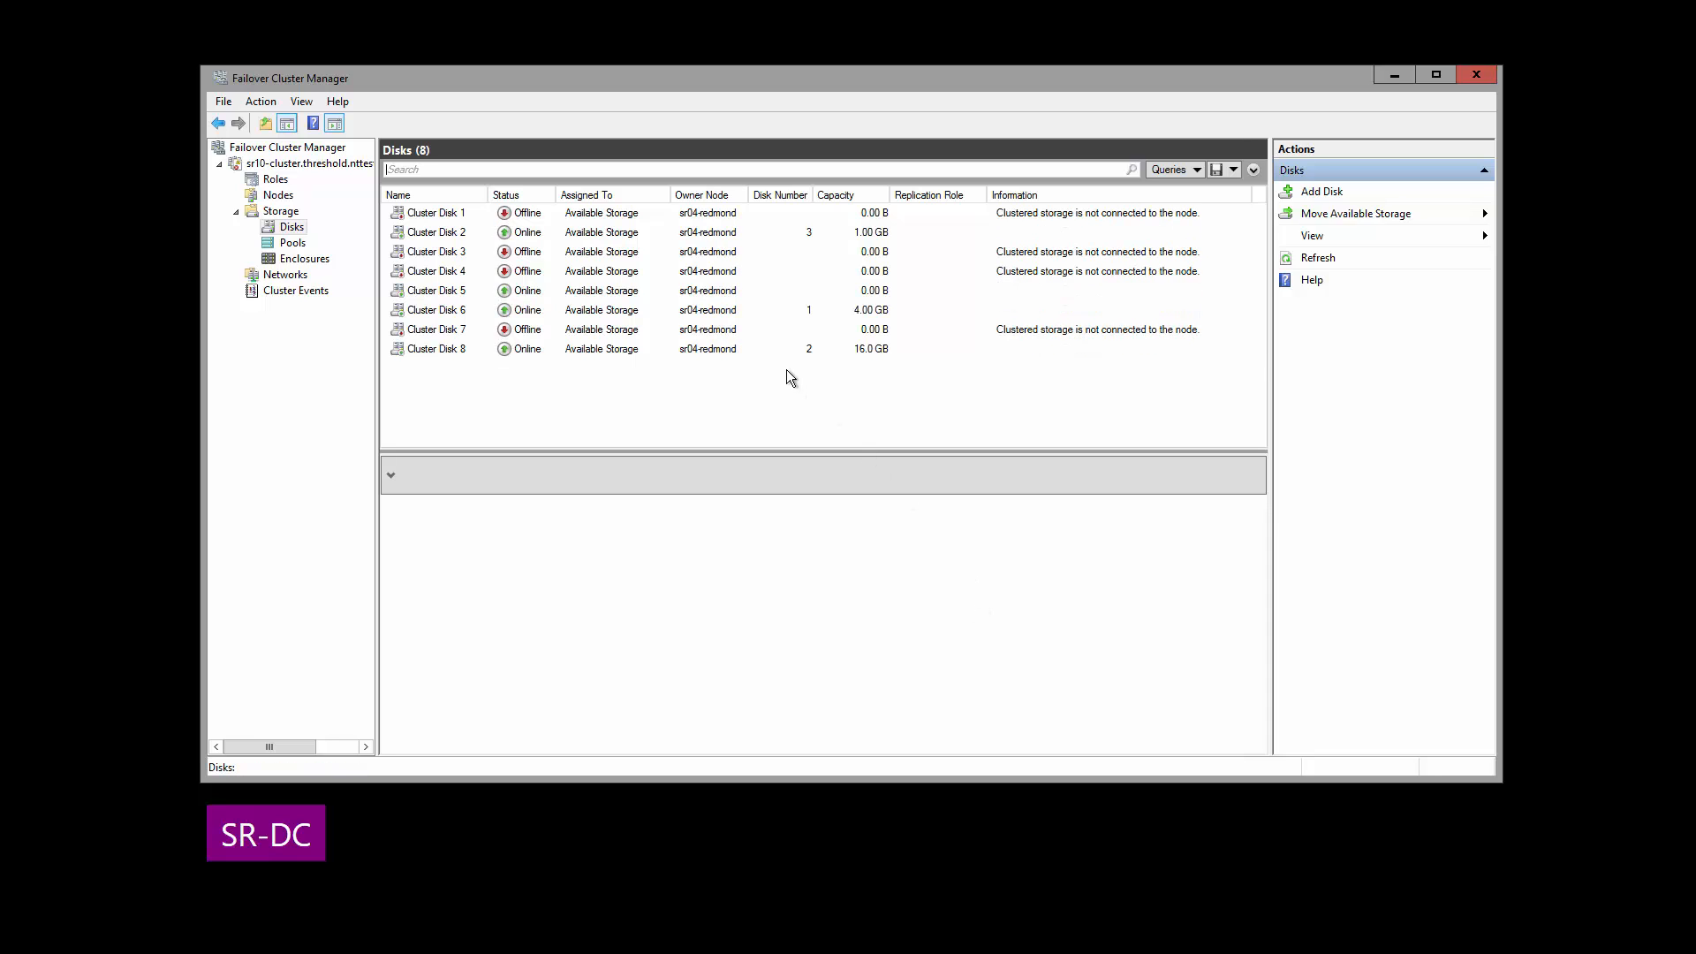
Dismiss the replication refusal for Cluster Disk 6 and add it to Cluster Shared Volumes
{"action": "right_click", "coordinate": [436, 309]}
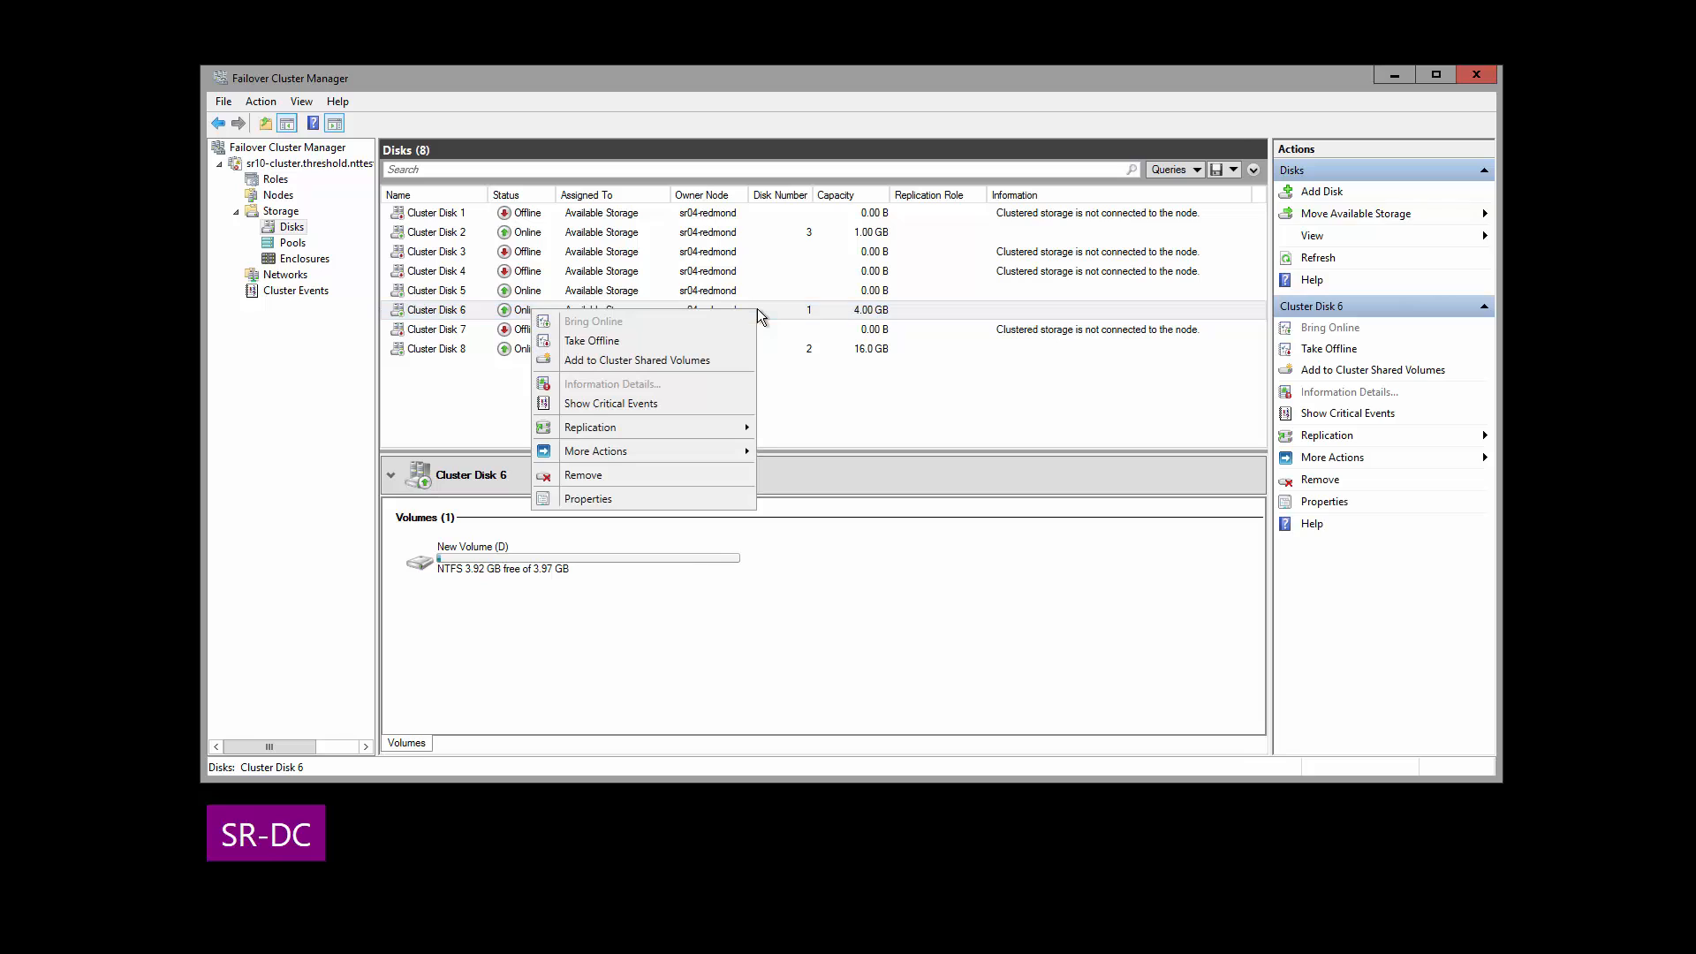
{"action": "mouse_move", "coordinate": [591, 425]}
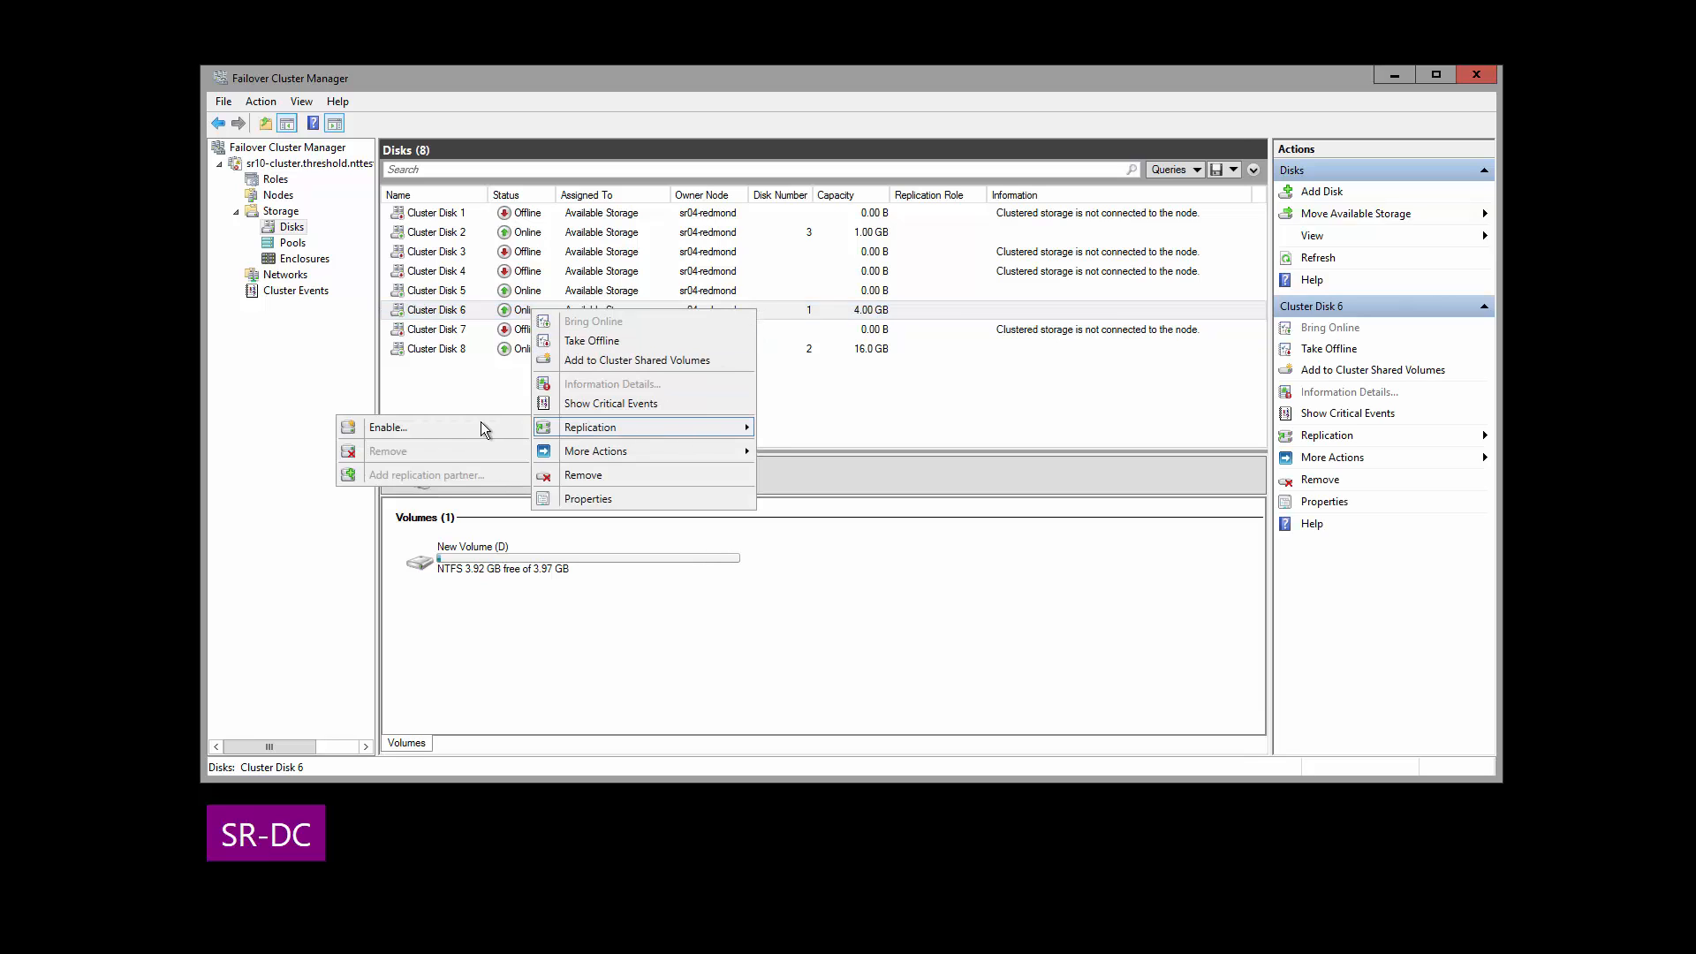
{"action": "left_click", "coordinate": [388, 427]}
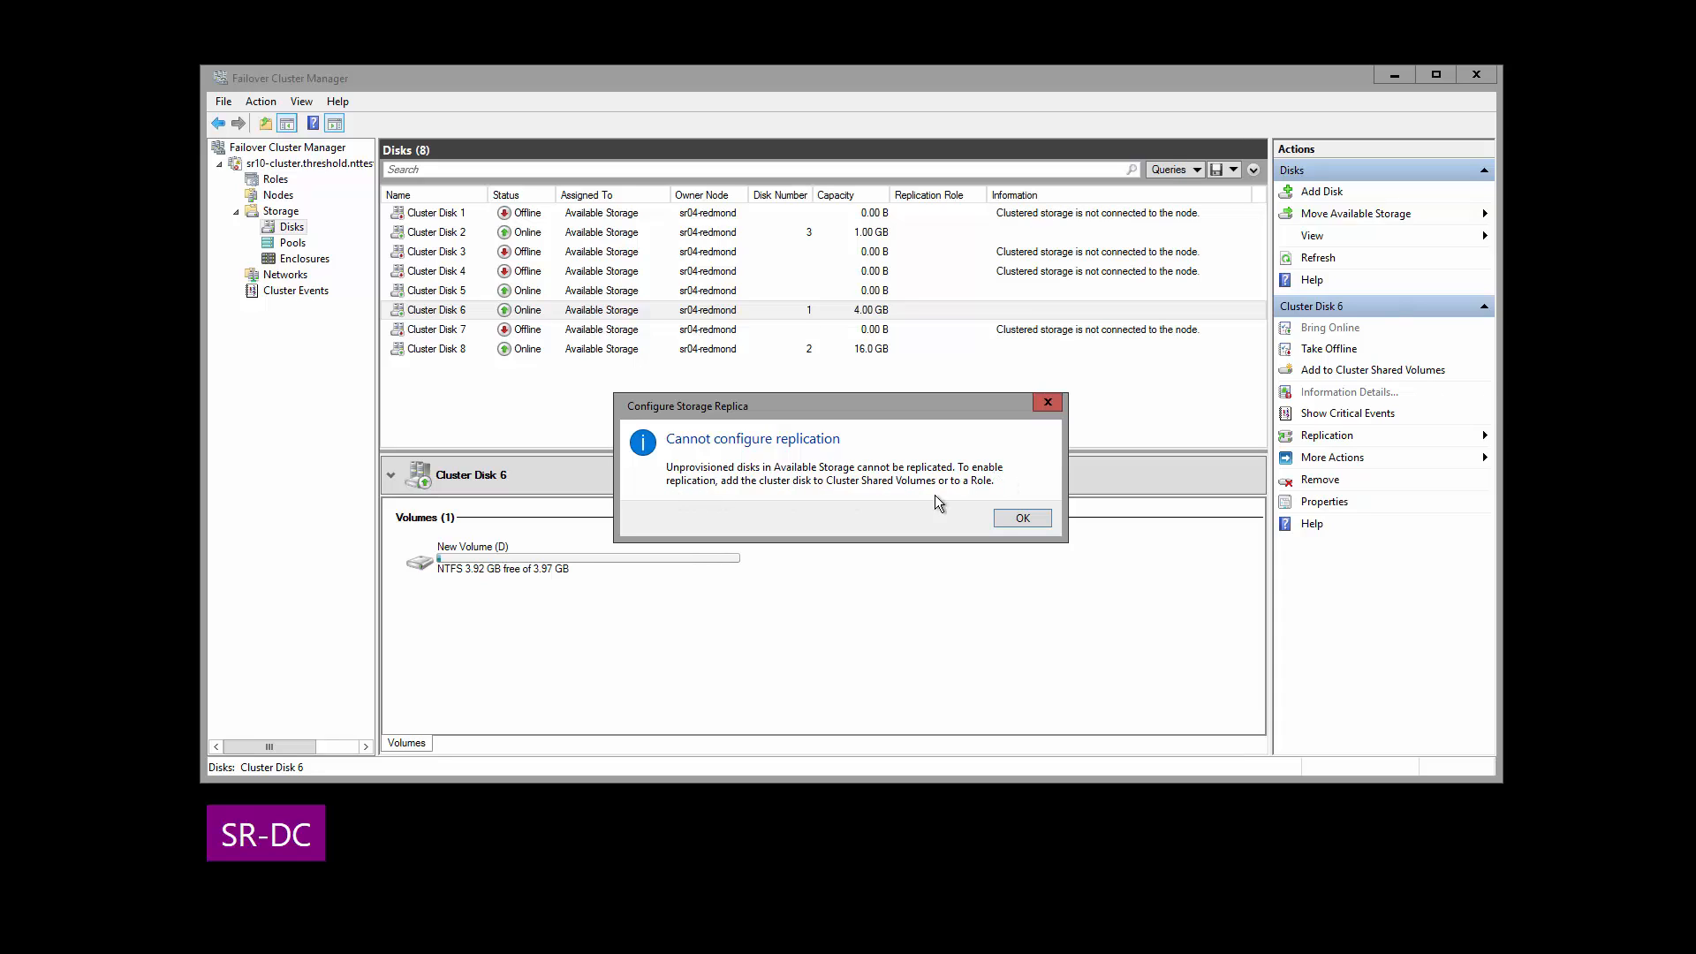
{"action": "left_click", "coordinate": [1020, 517]}
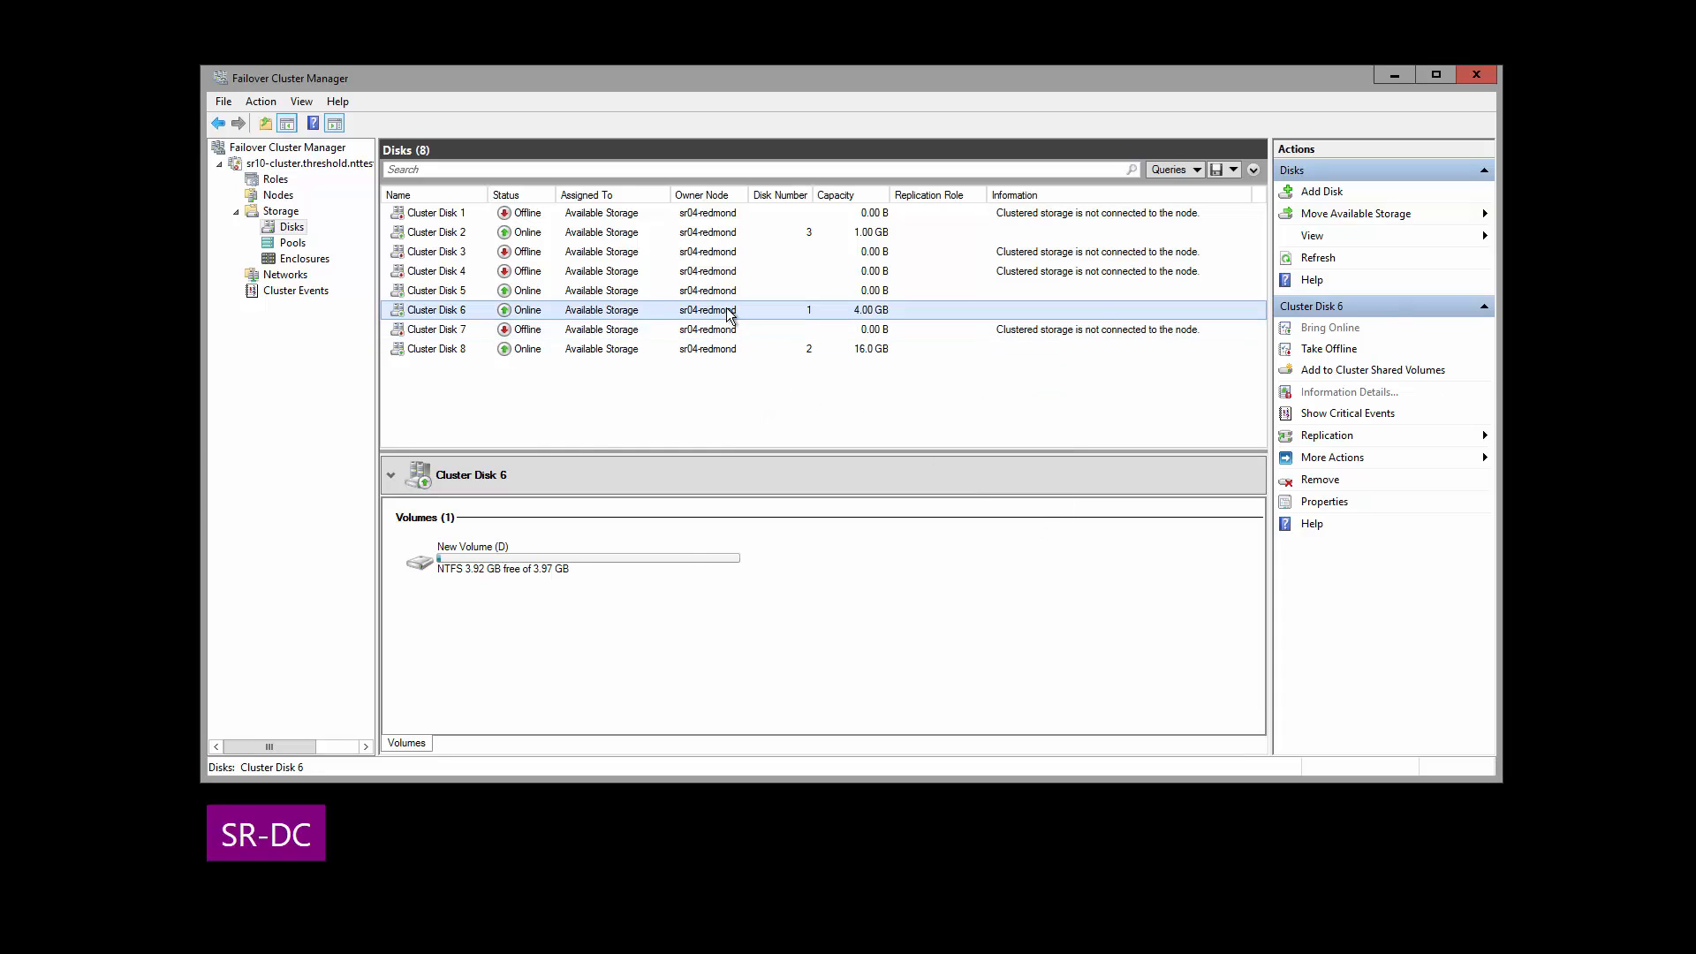
{"action": "left_click", "coordinate": [1372, 369]}
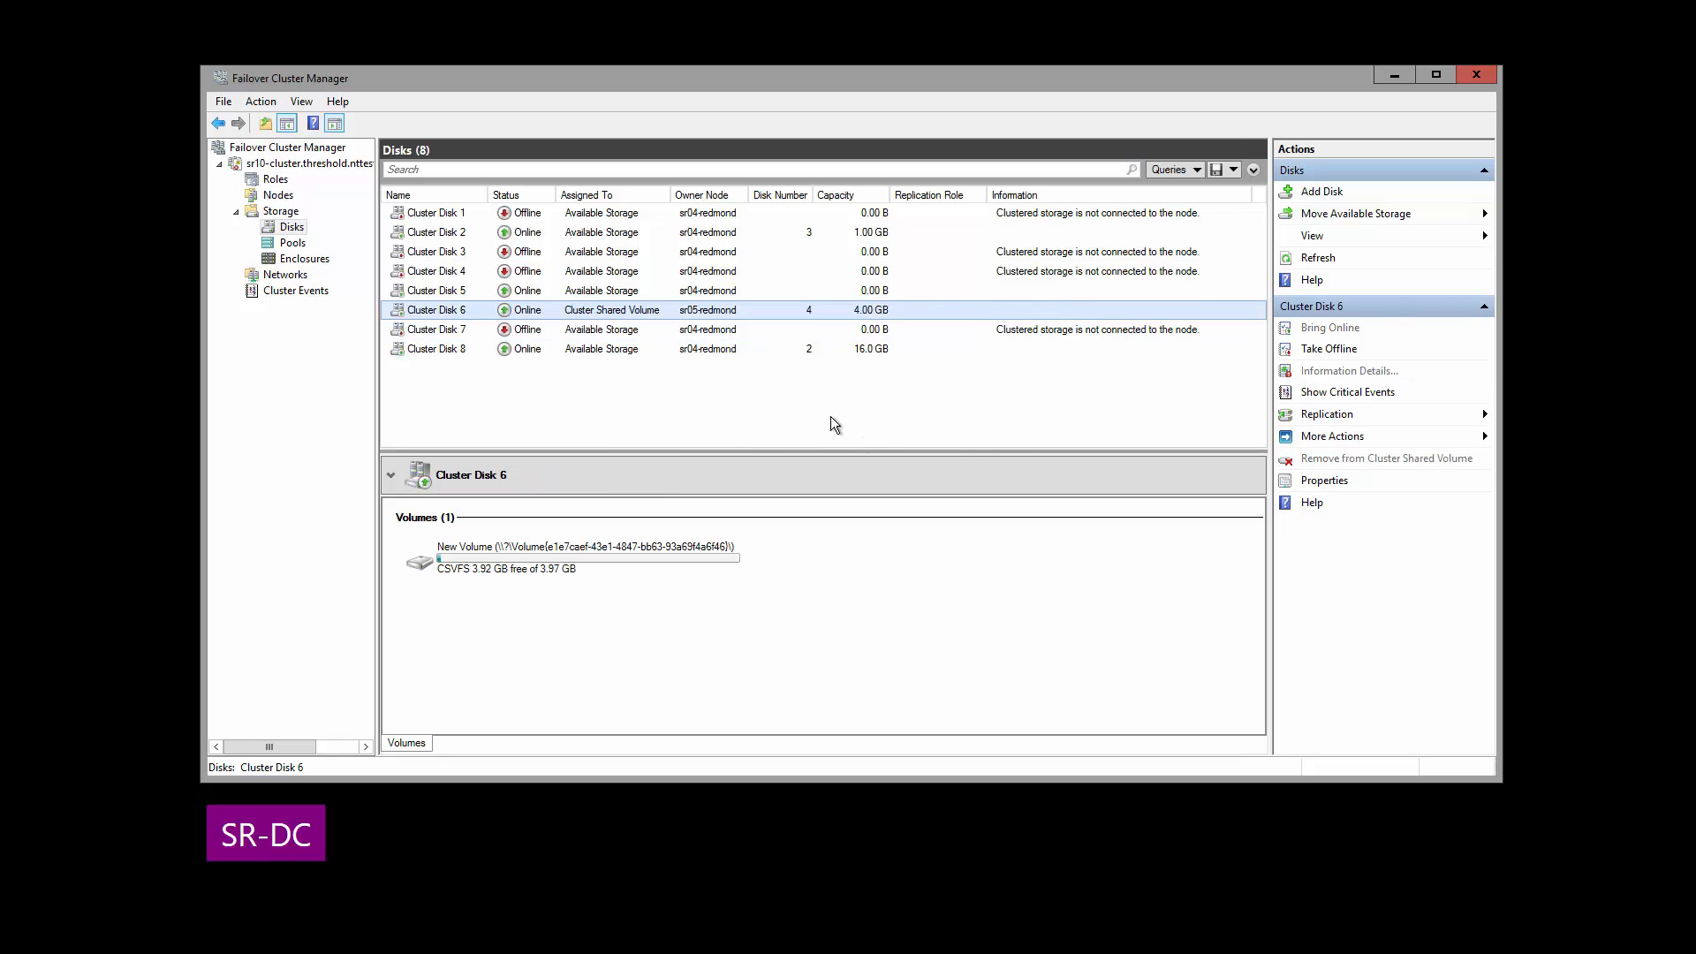
Launch the Configure Storage Replica wizard for Cluster Disk 6 via Replication > Enable
{"action": "left_click", "coordinate": [1326, 413]}
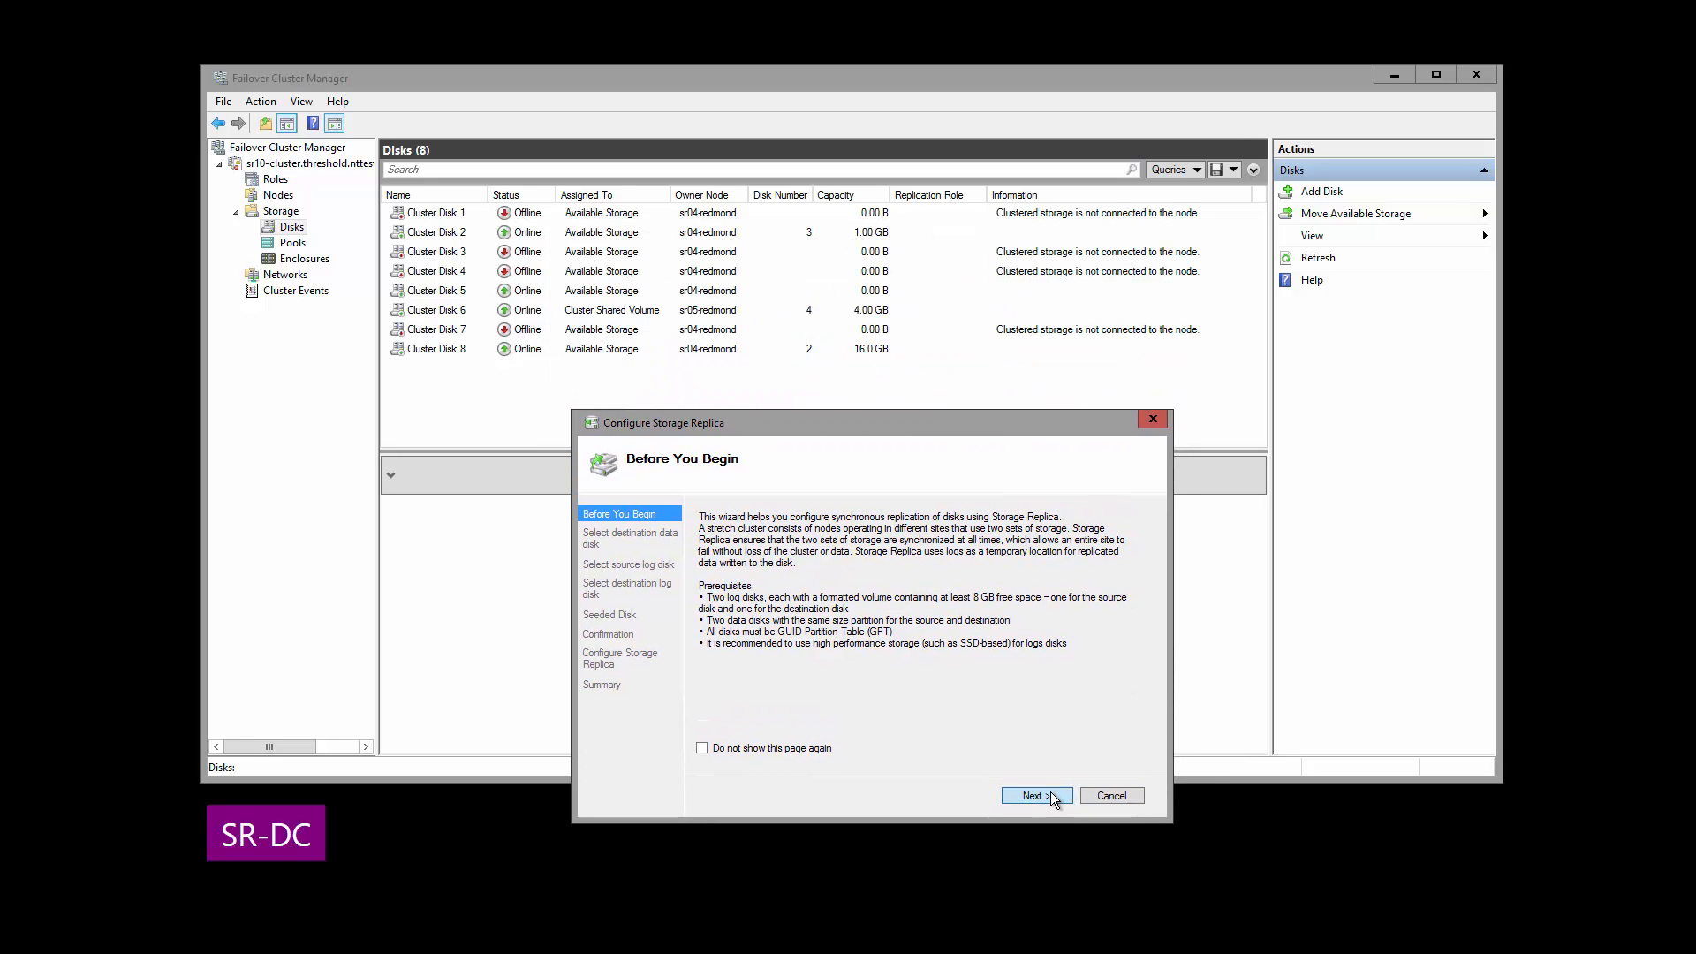
Select Cluster Disk 4 as the replication destination data disk
{"action": "left_click", "coordinate": [1034, 795]}
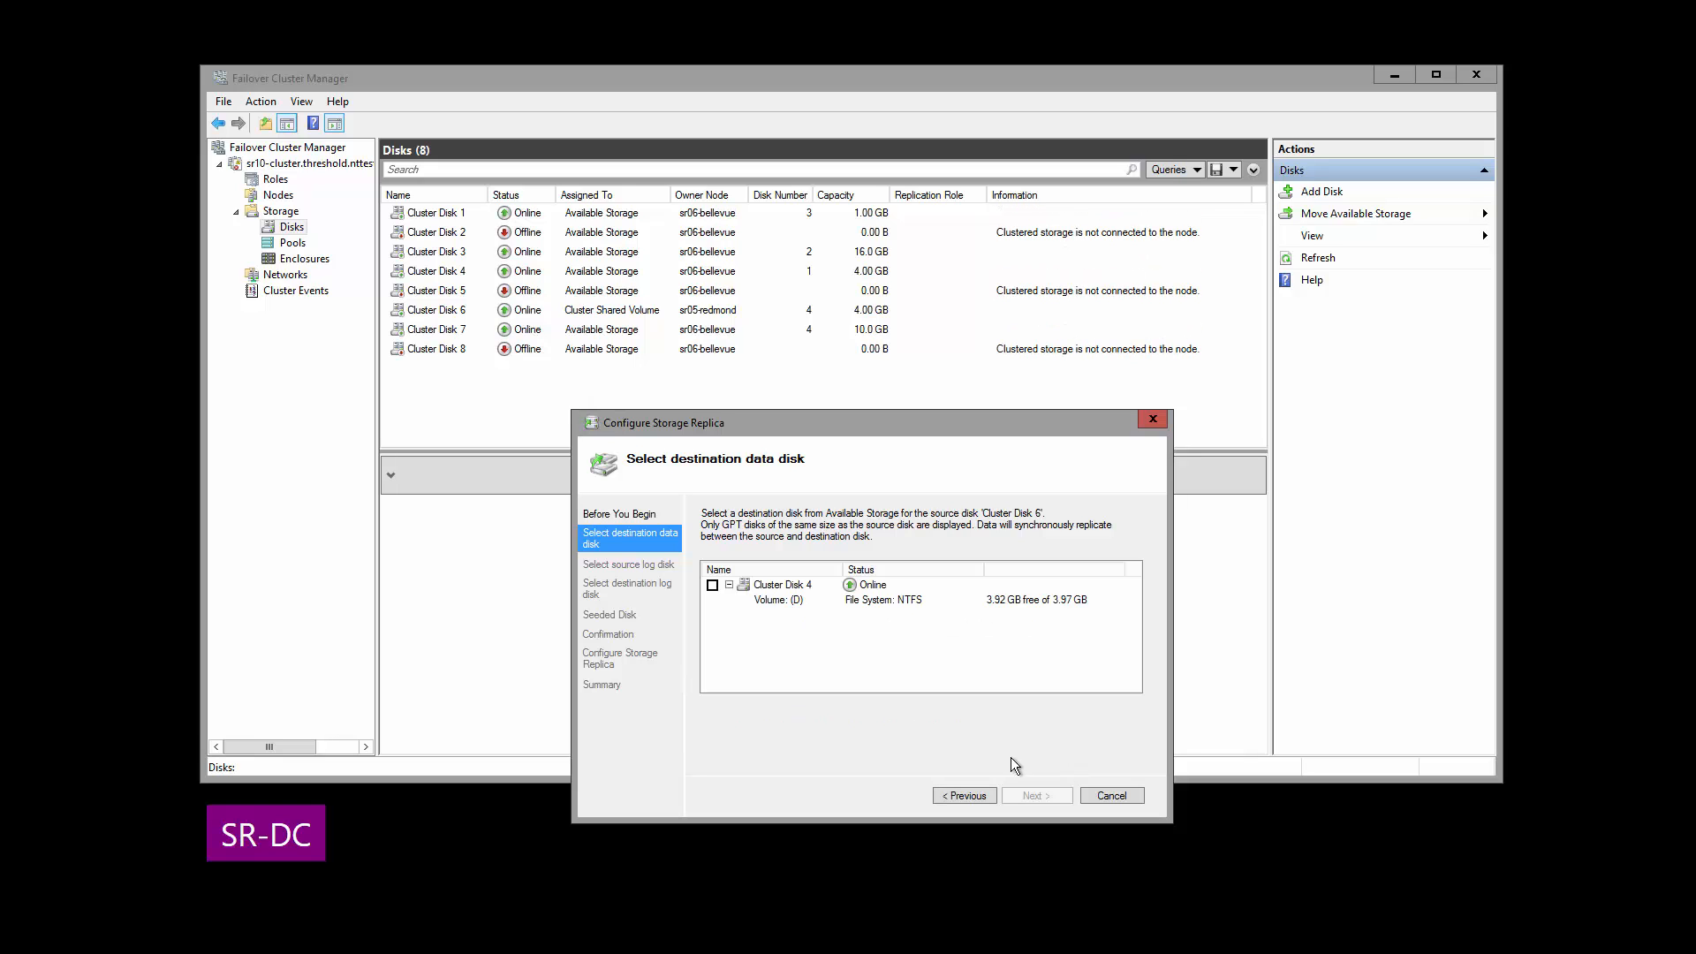
{"action": "left_click", "coordinate": [712, 585]}
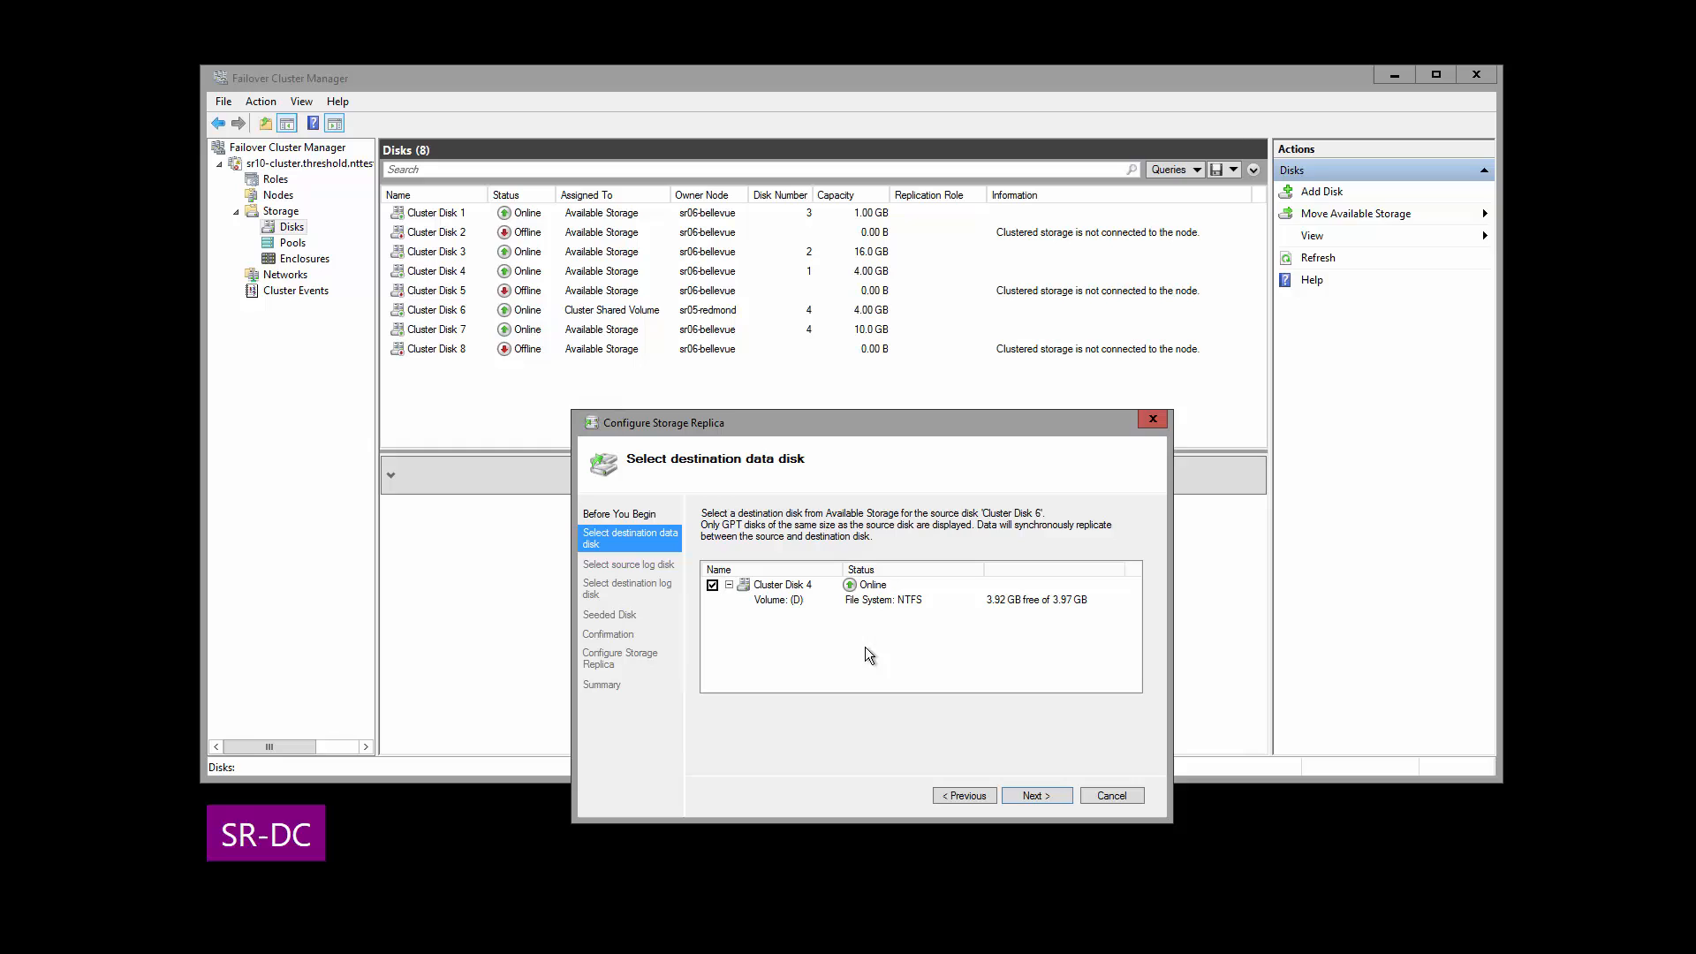
{"action": "mouse_move", "coordinate": [949, 541]}
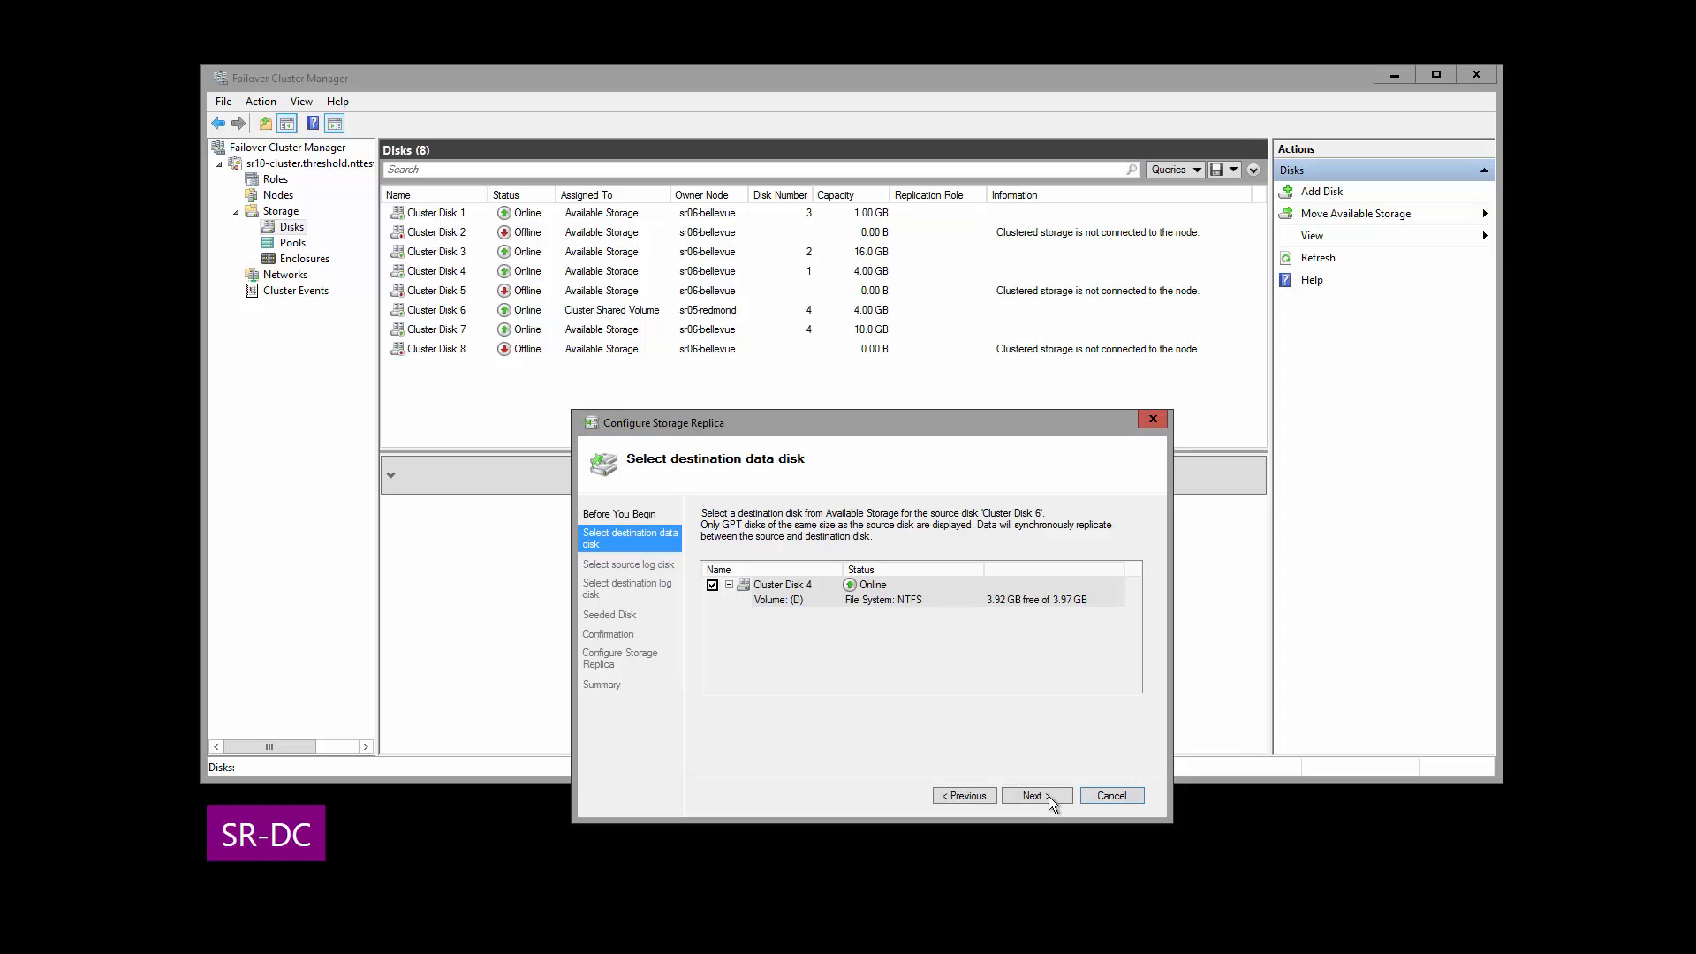
{"action": "left_click", "coordinate": [1035, 796]}
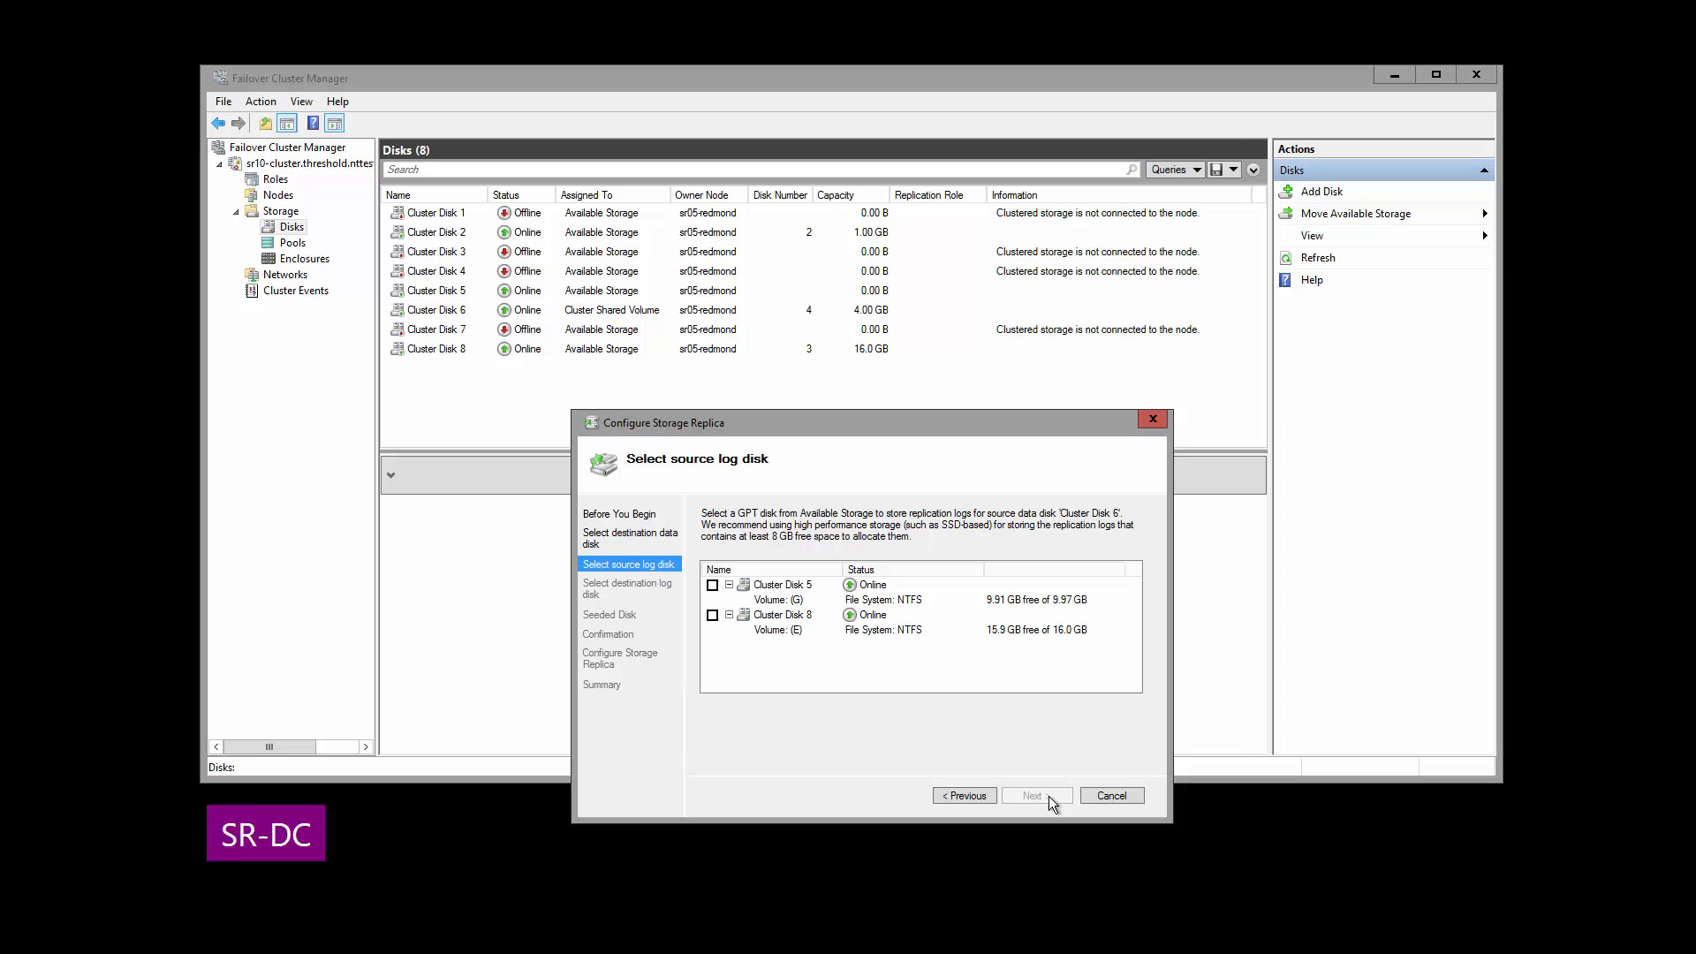
{"action": "mouse_move", "coordinate": [1115, 617]}
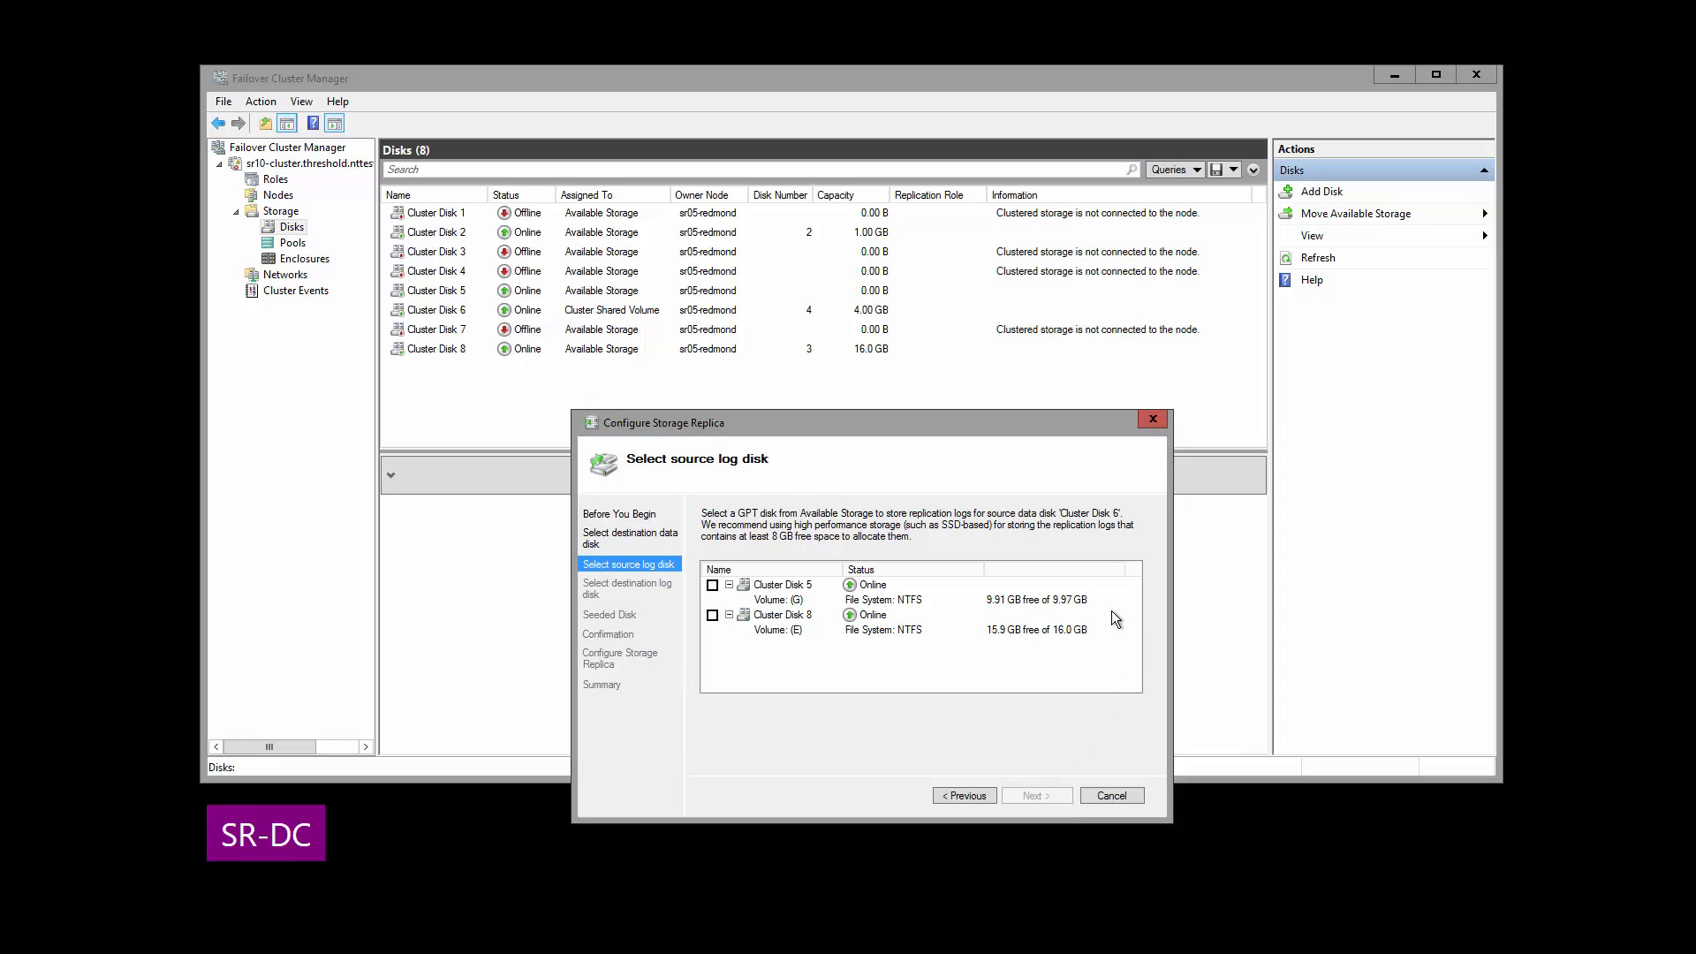
Choose Cluster Disk 5 as the source log disk
{"action": "left_click", "coordinate": [712, 584]}
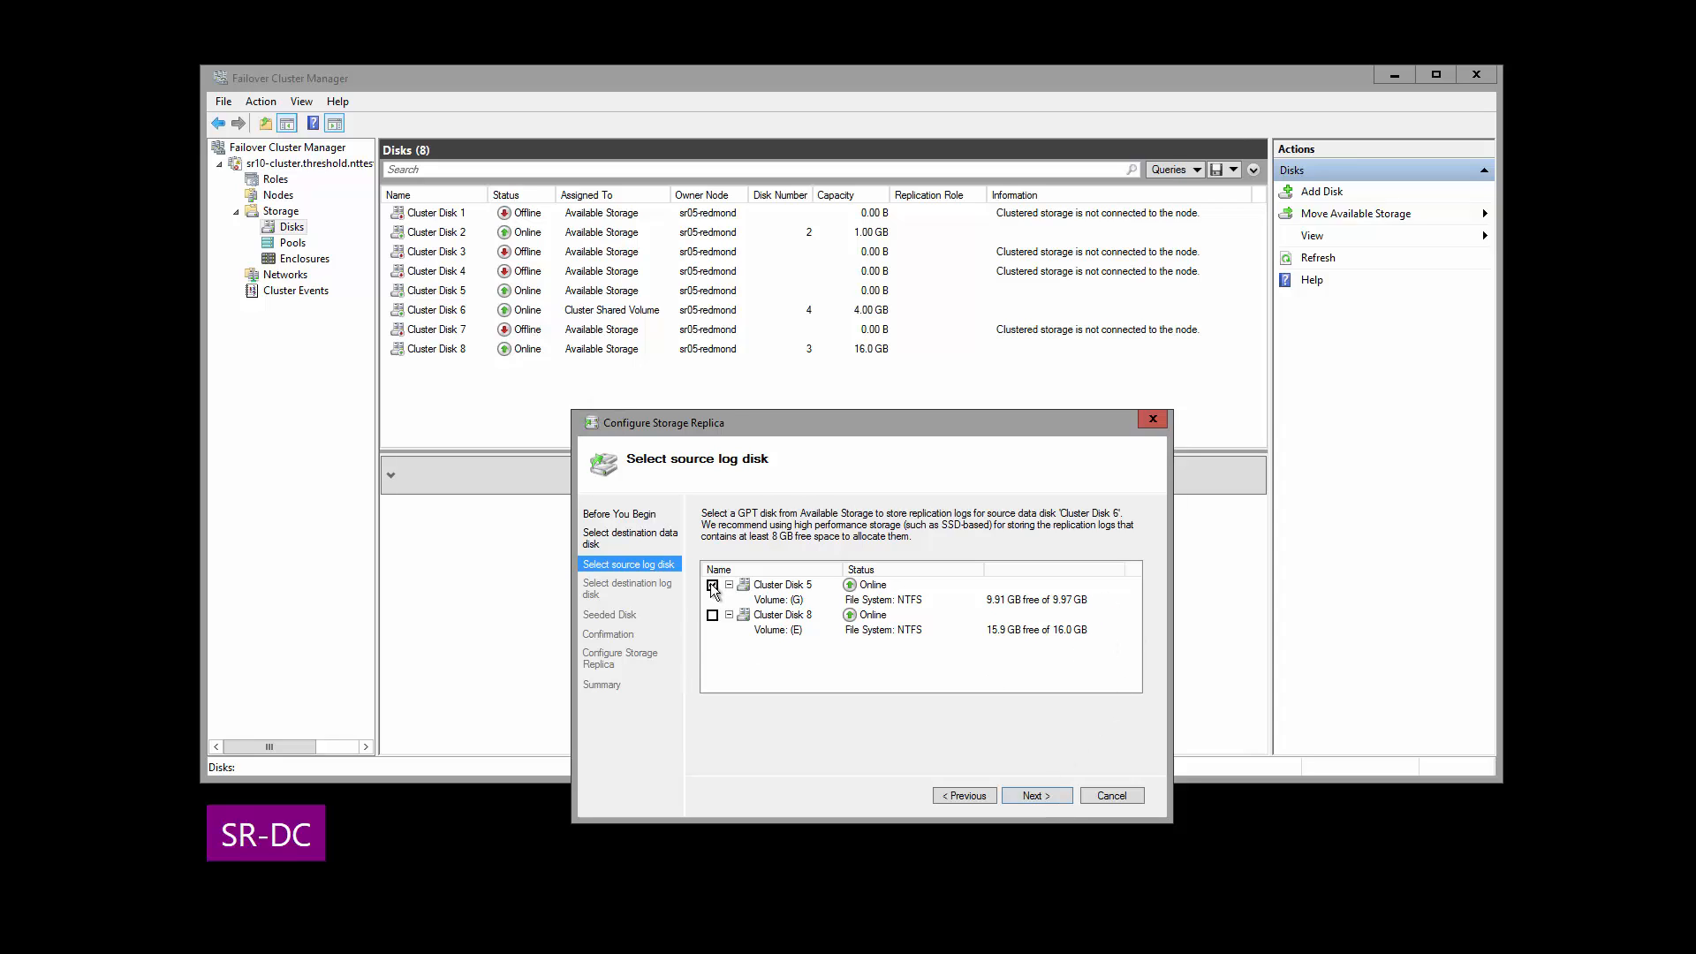
{"action": "left_click", "coordinate": [713, 584]}
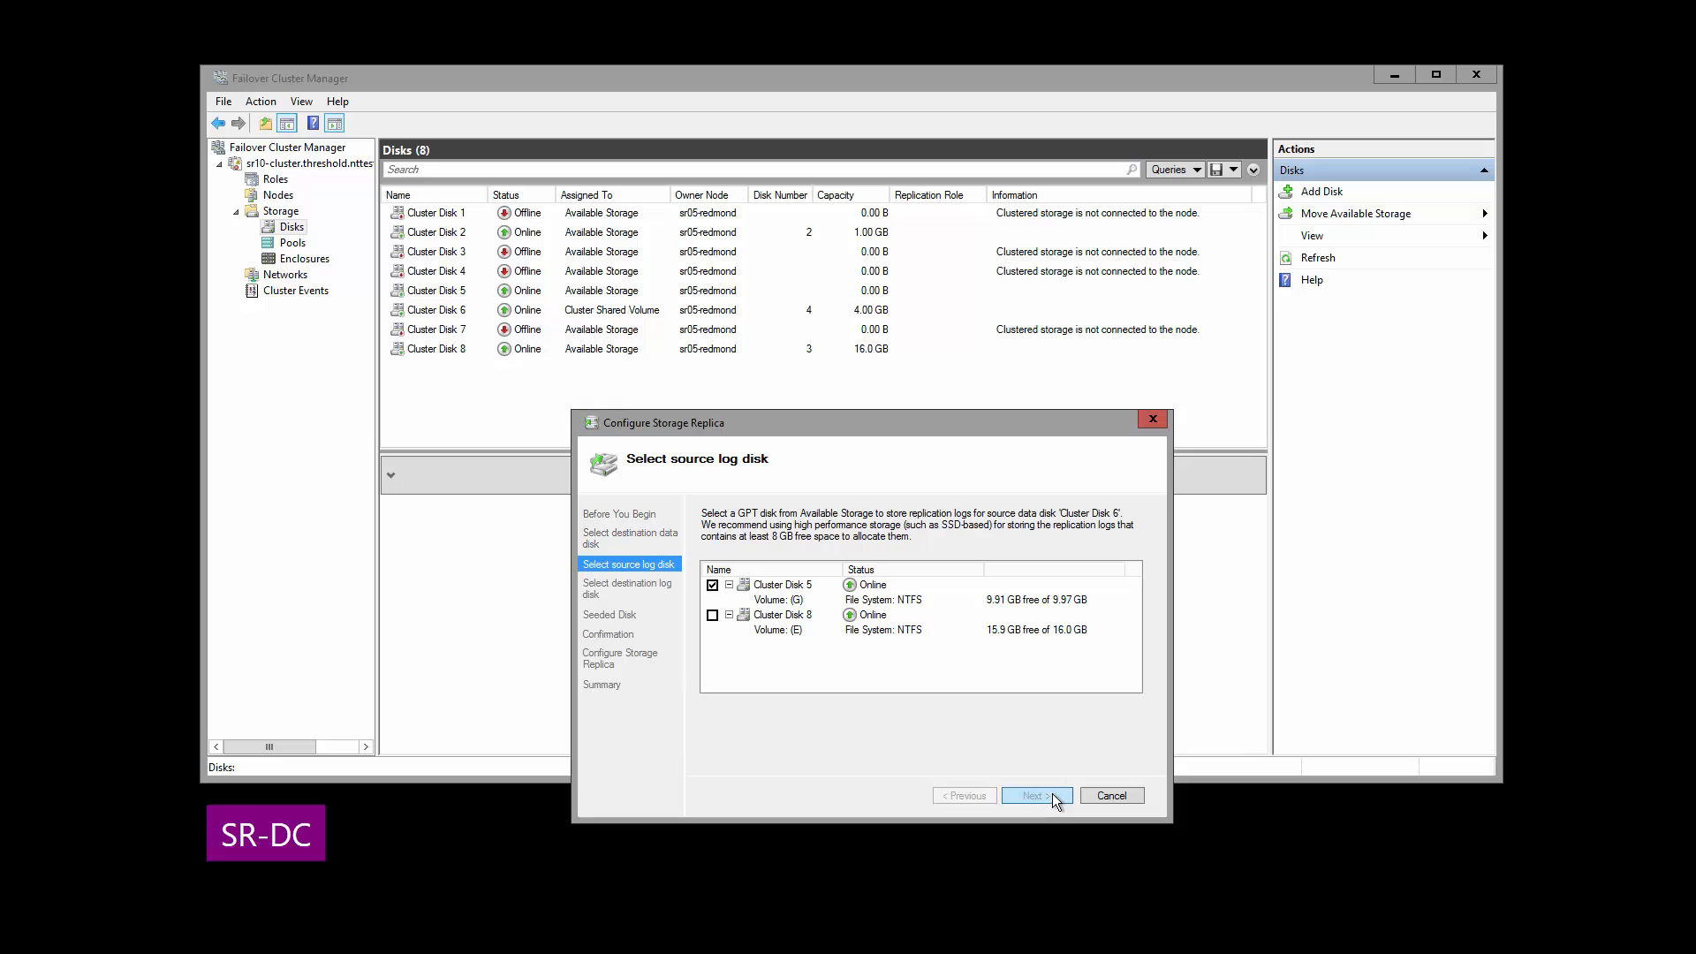
{"action": "left_click", "coordinate": [1033, 795]}
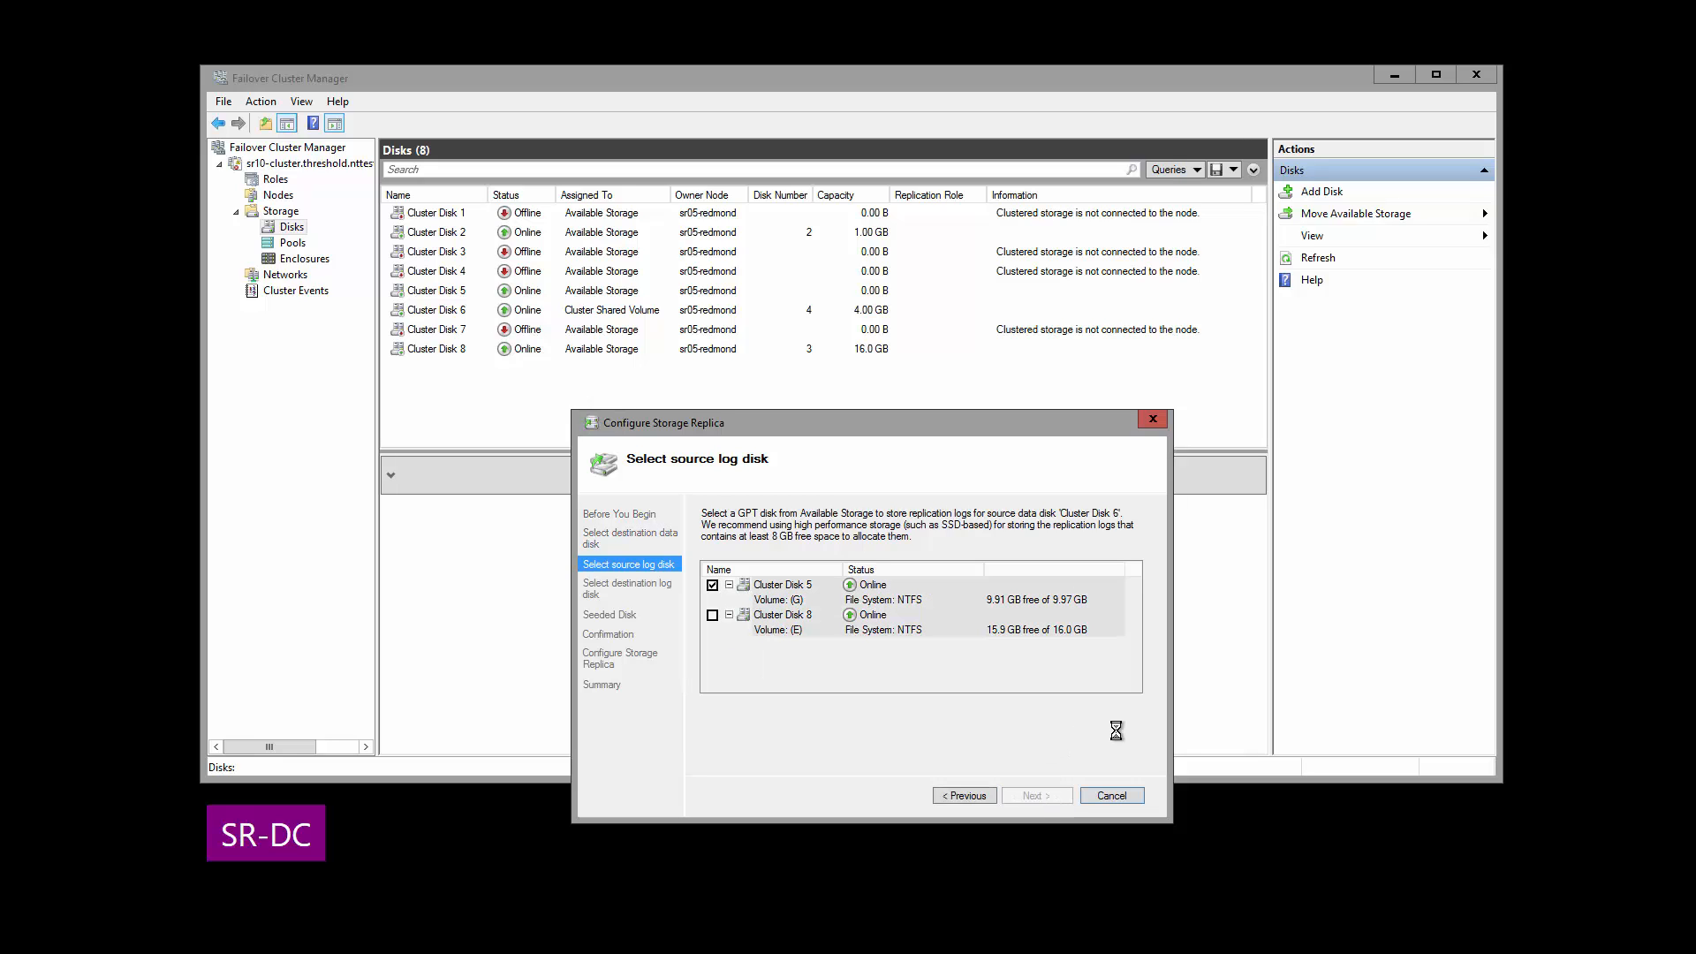
{"action": "left_click", "coordinate": [1033, 795]}
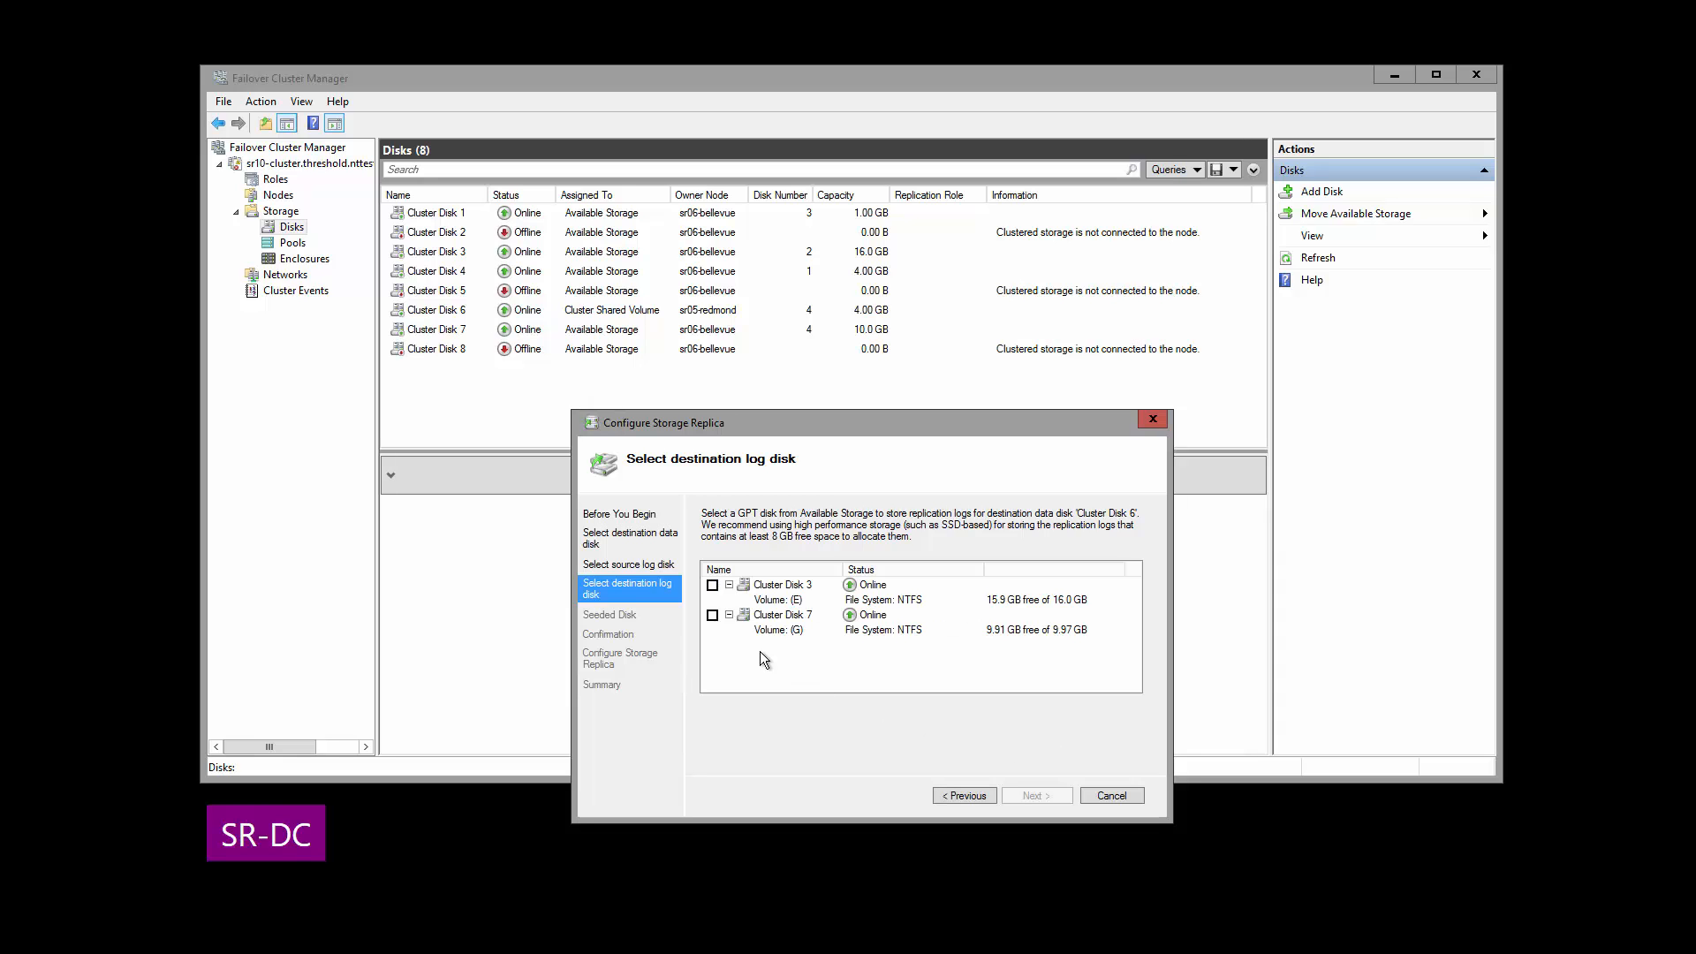
Choose Cluster Disk 7 as the destination log disk
{"action": "left_click", "coordinate": [713, 615]}
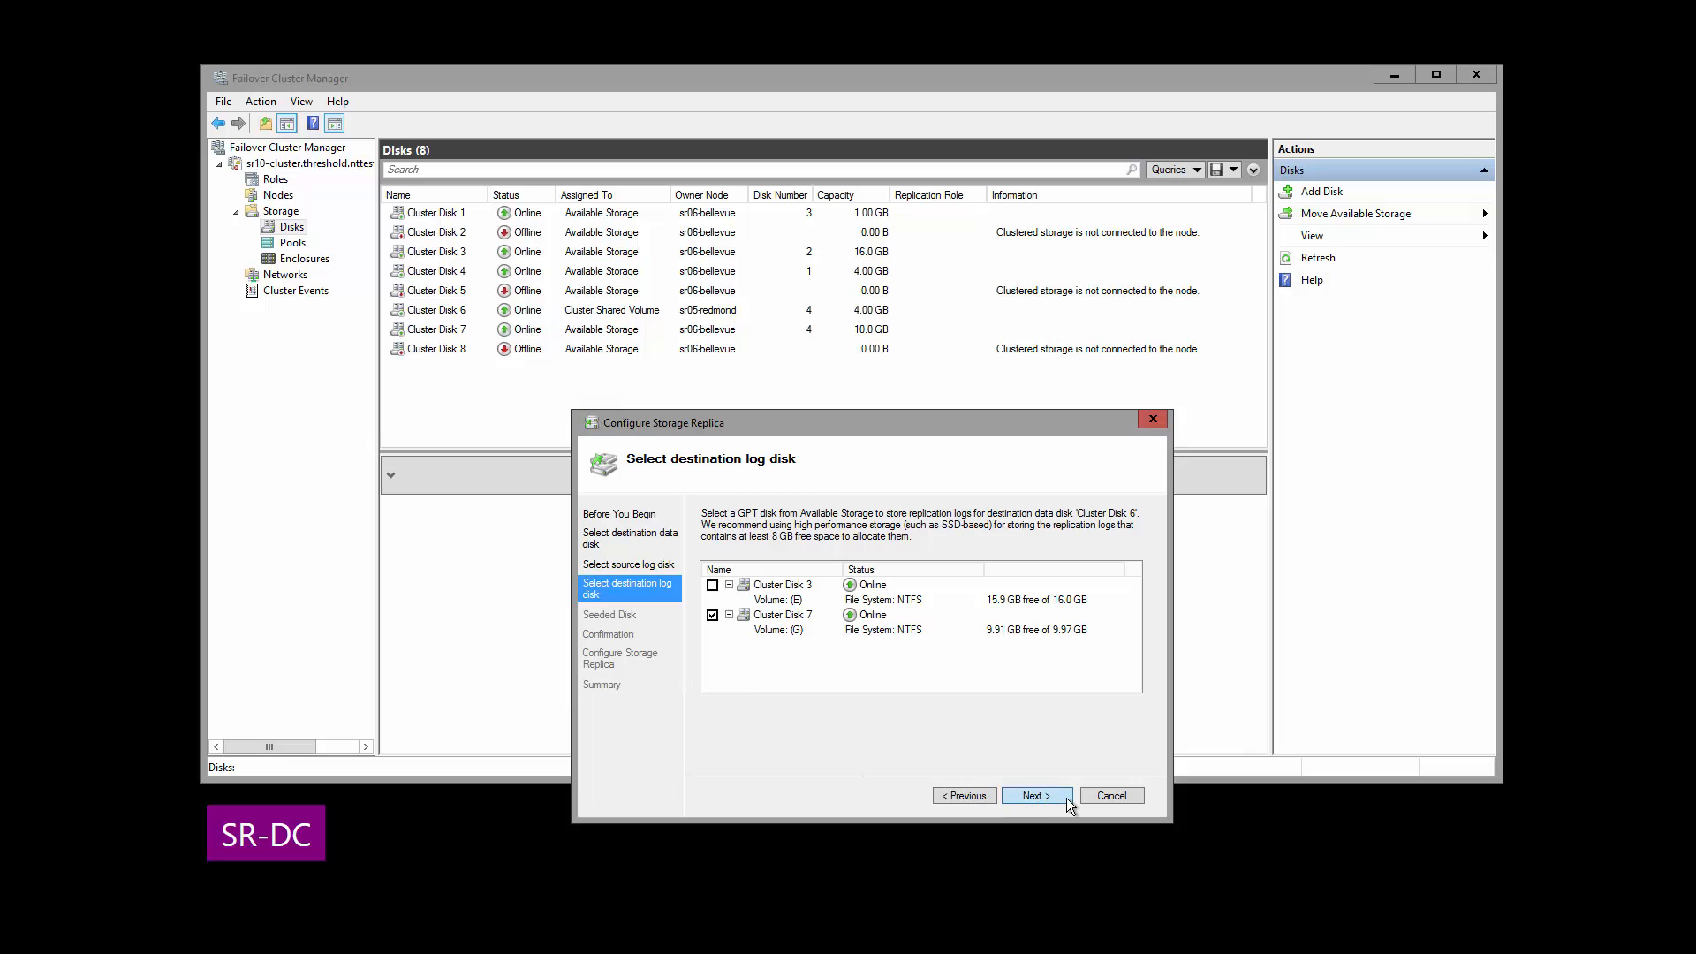
{"action": "left_click", "coordinate": [1036, 795]}
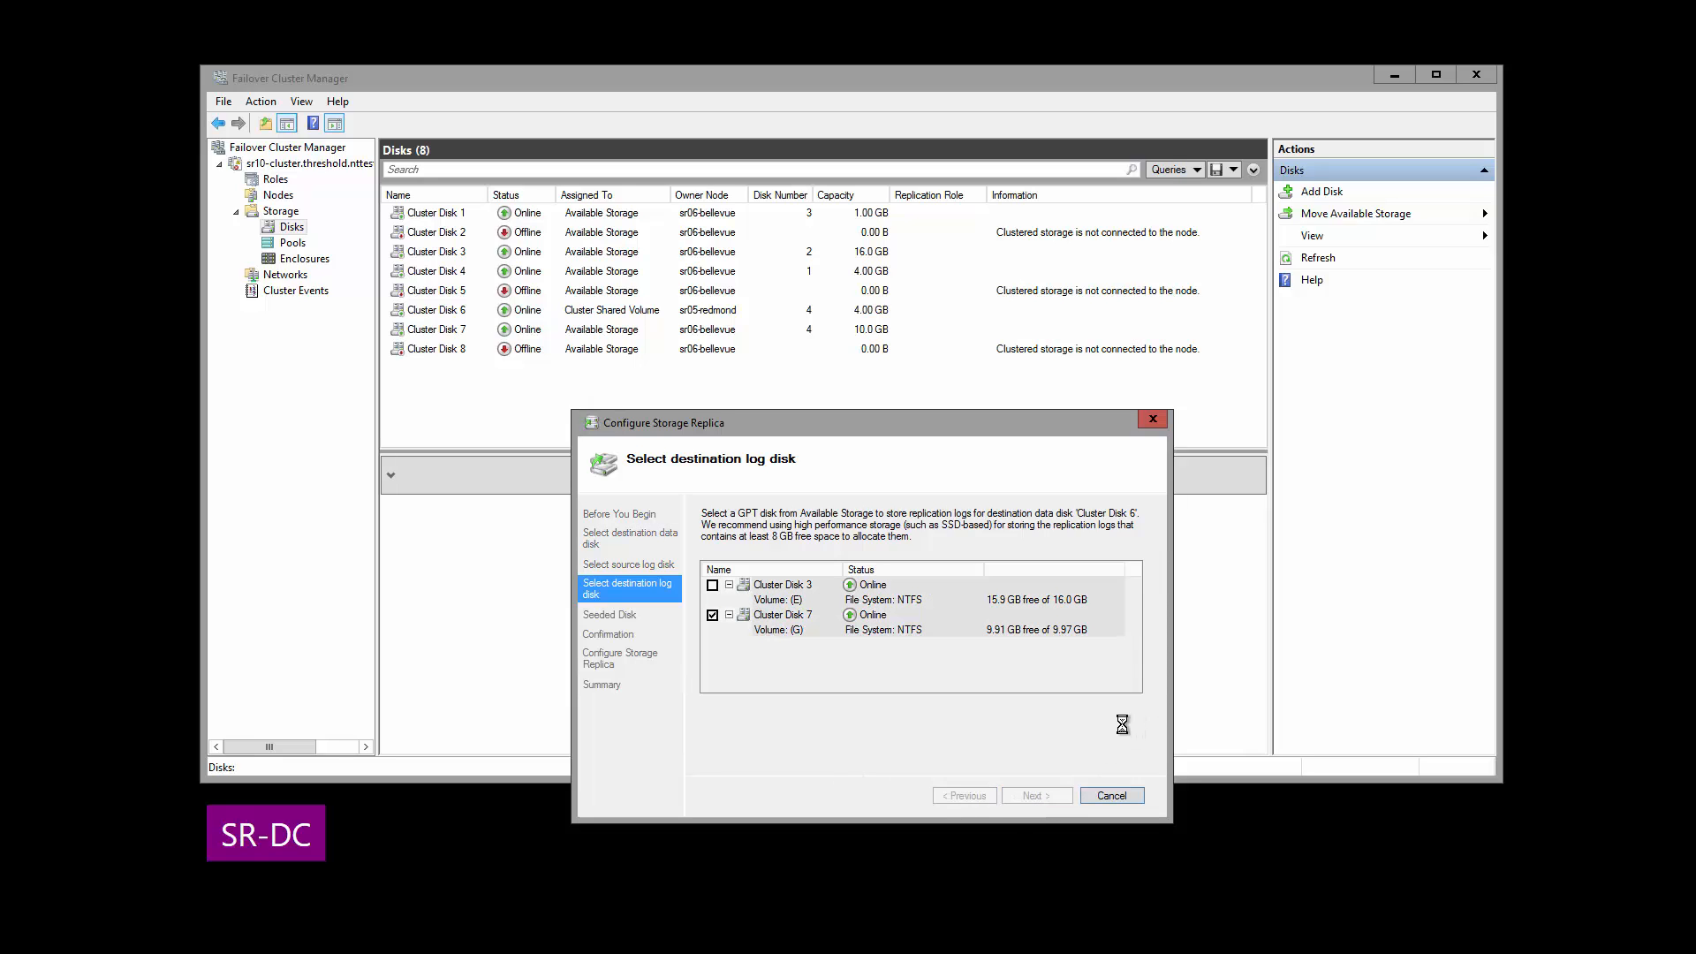
{"action": "left_click", "coordinate": [1034, 795]}
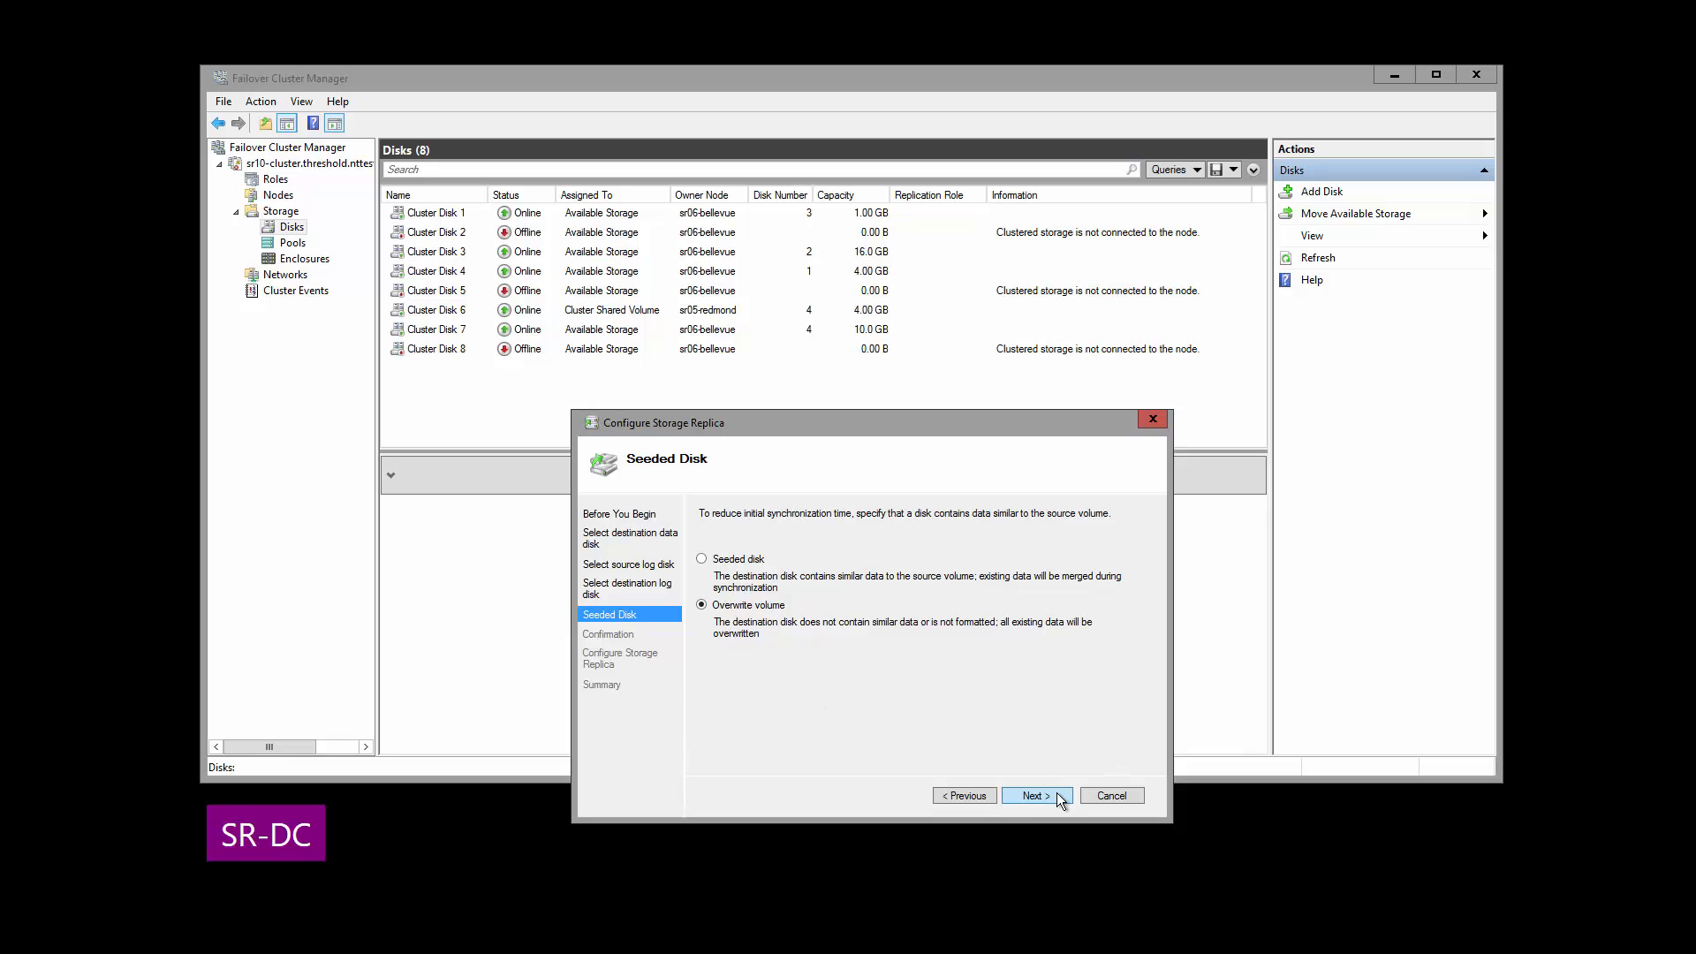
Keep Overwrite volume, confirm the settings, and close the wizard once replication is configured
{"action": "left_click", "coordinate": [1033, 795]}
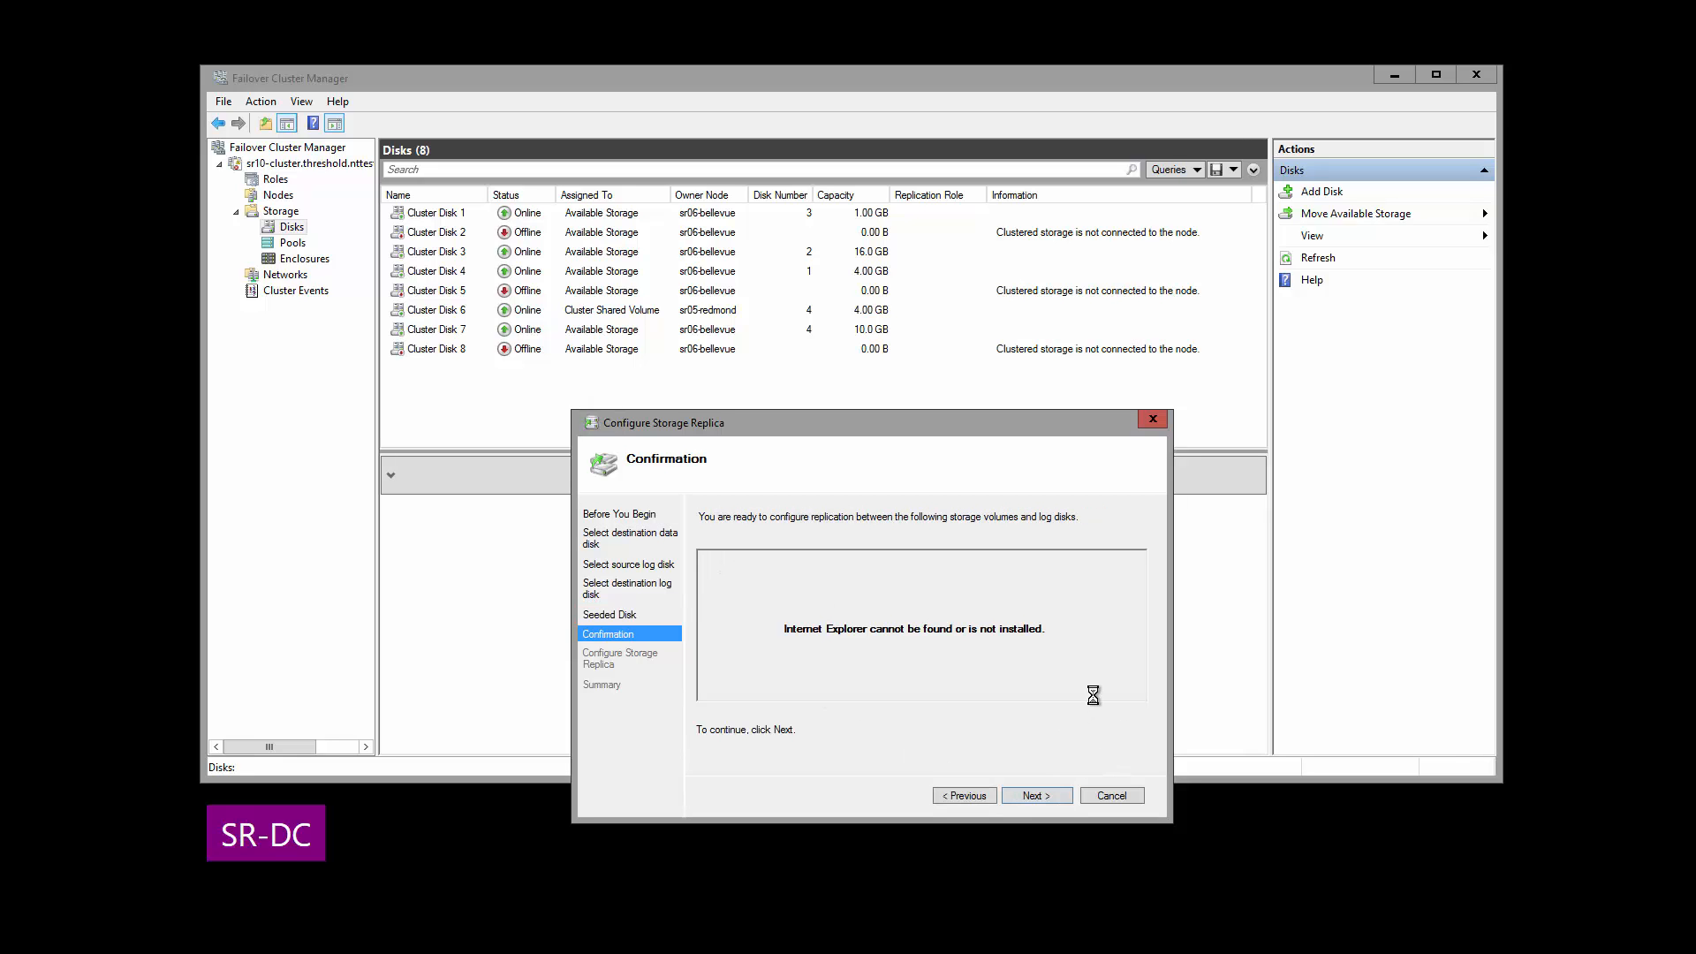
{"action": "left_click", "coordinate": [1034, 795]}
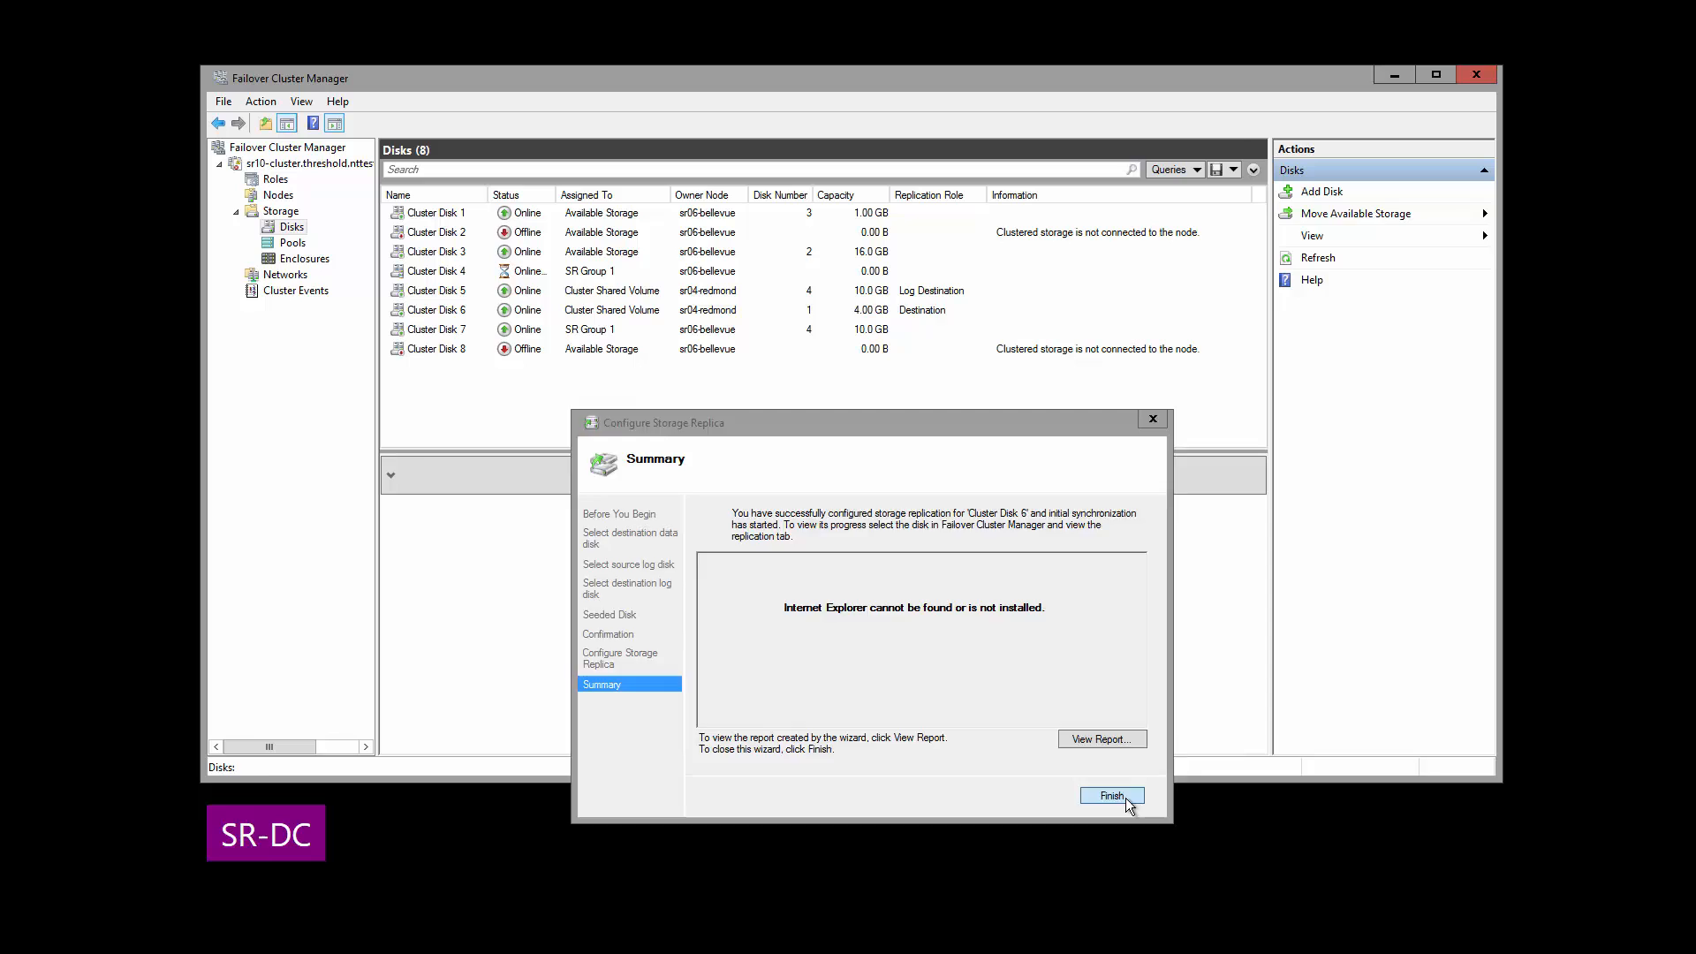
{"action": "left_click", "coordinate": [1112, 795]}
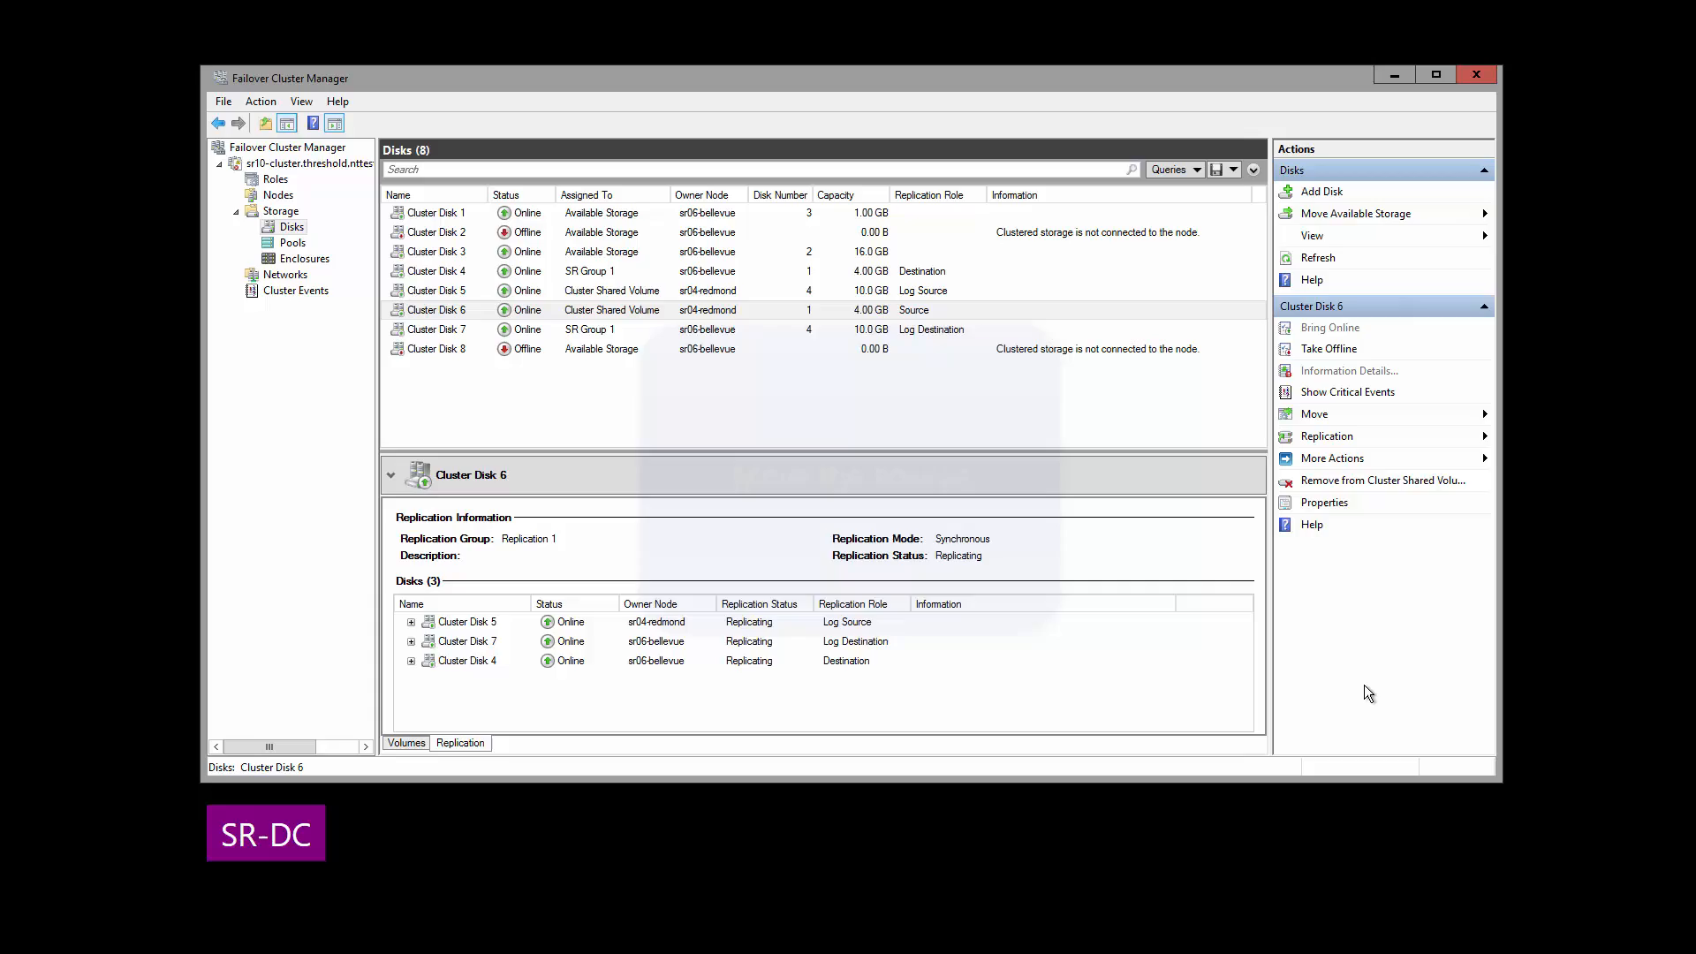
{"action": "mouse_move", "coordinate": [1157, 695]}
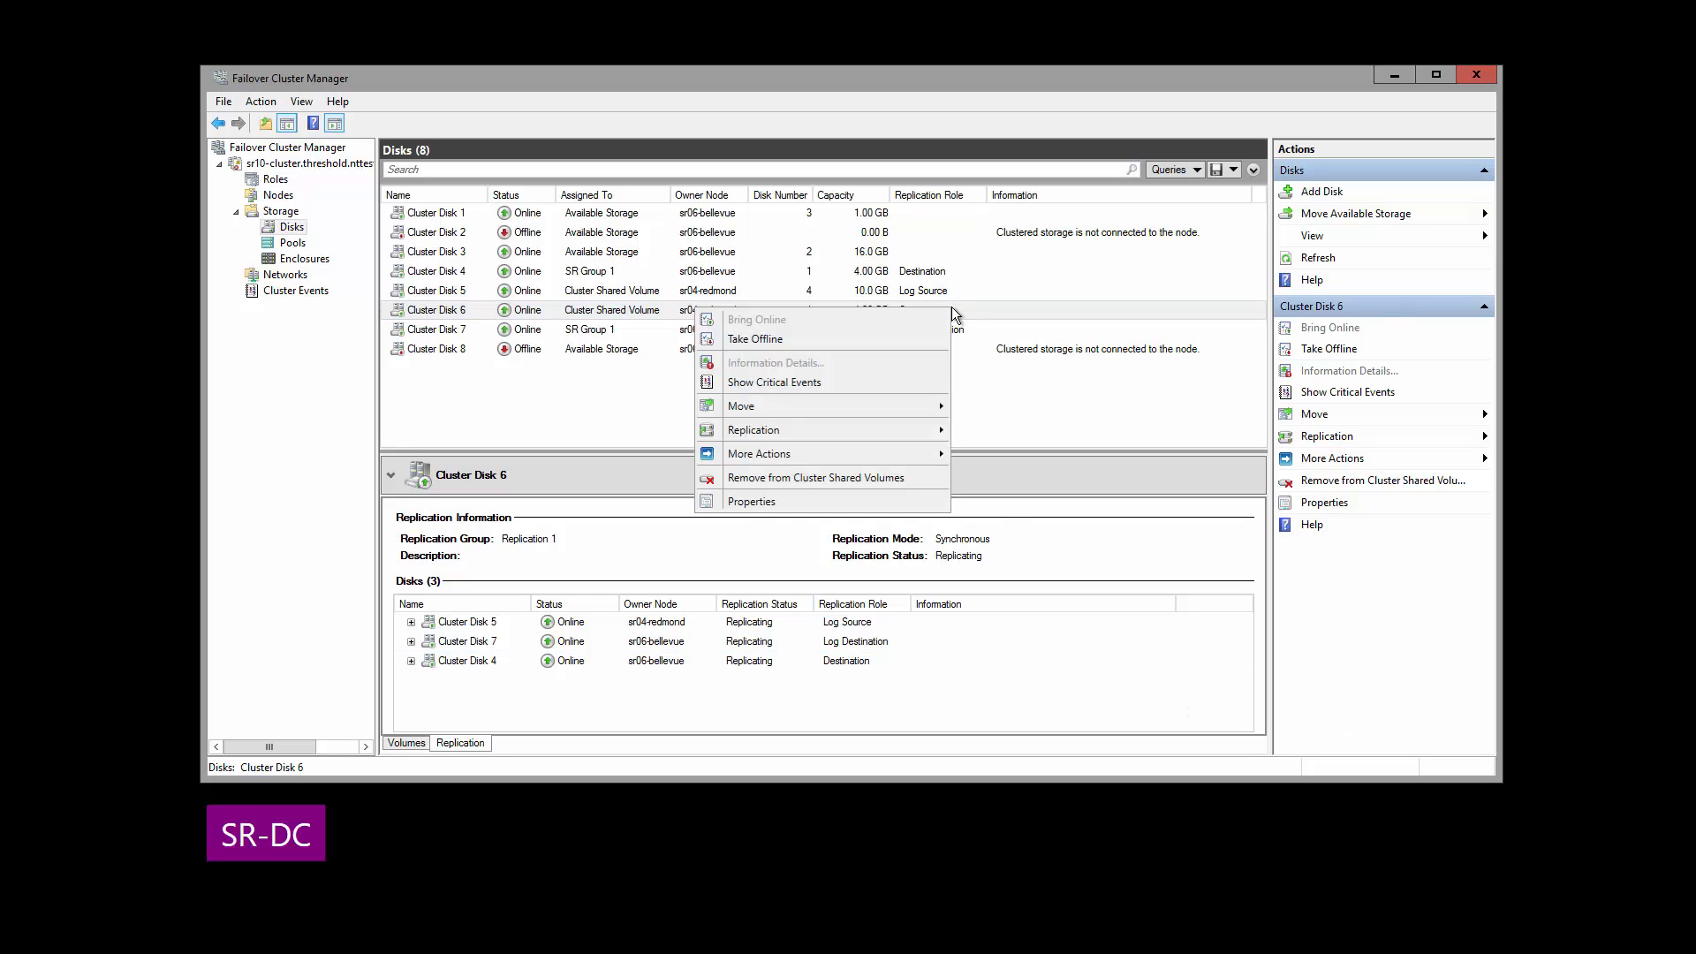
{"action": "mouse_move", "coordinate": [741, 405]}
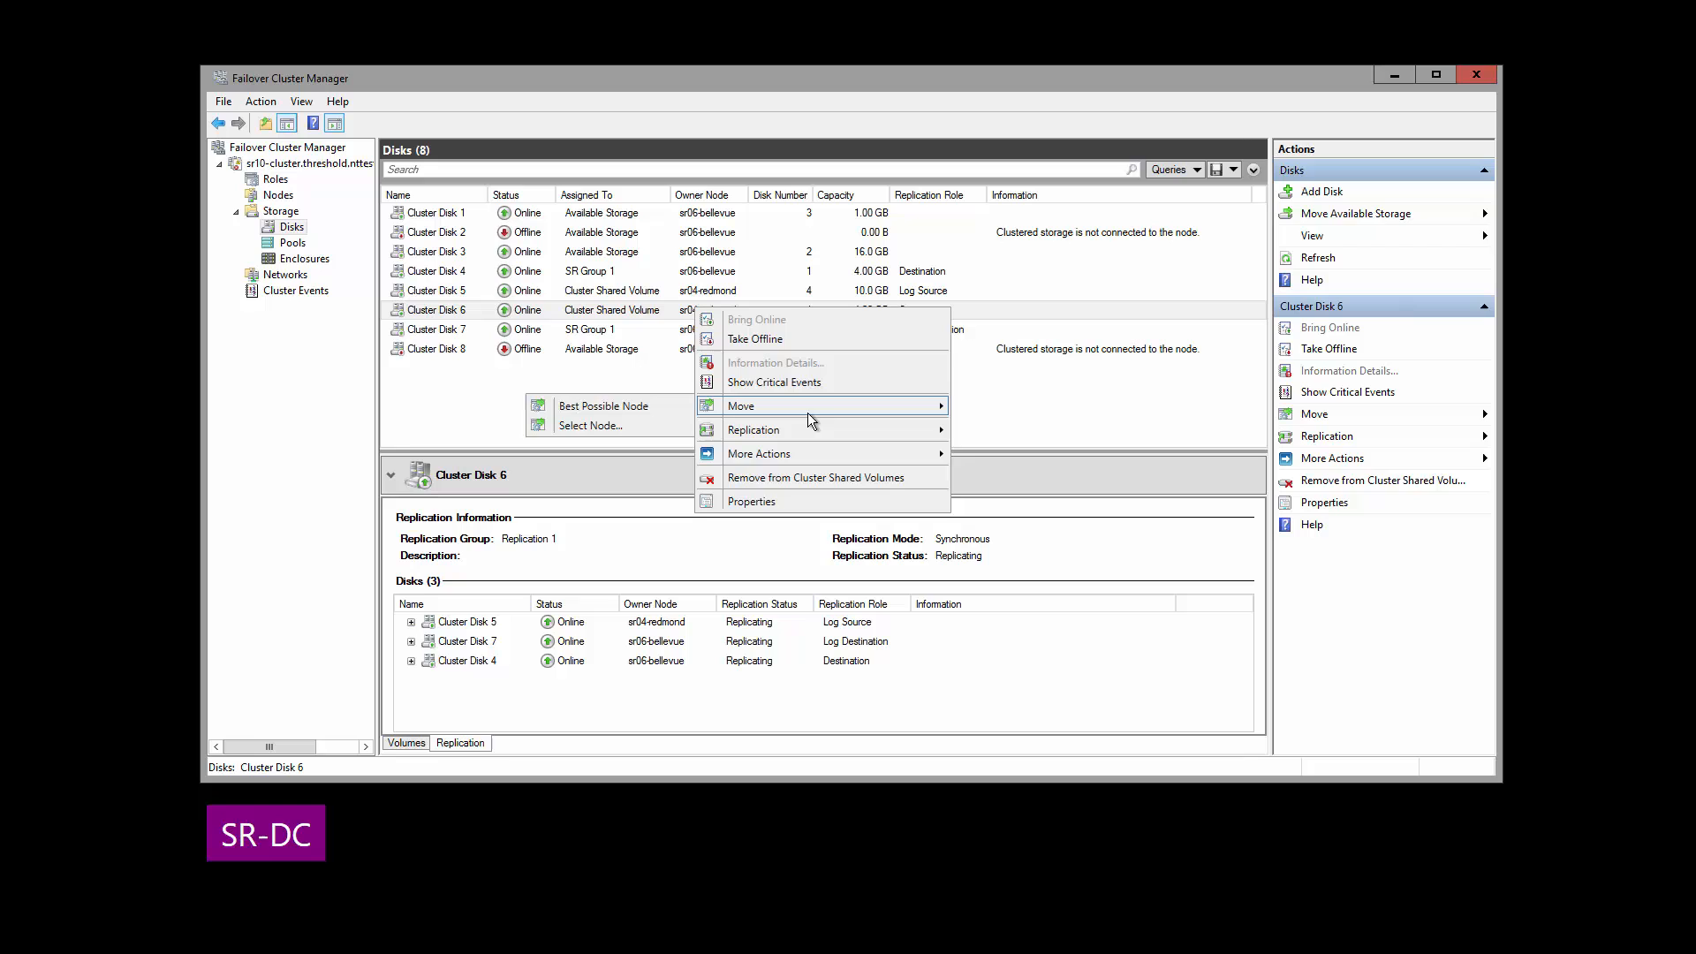
Show the Move options for Cluster Disk 6: Best Possible Node and Select Node
{"action": "left_click", "coordinate": [589, 425]}
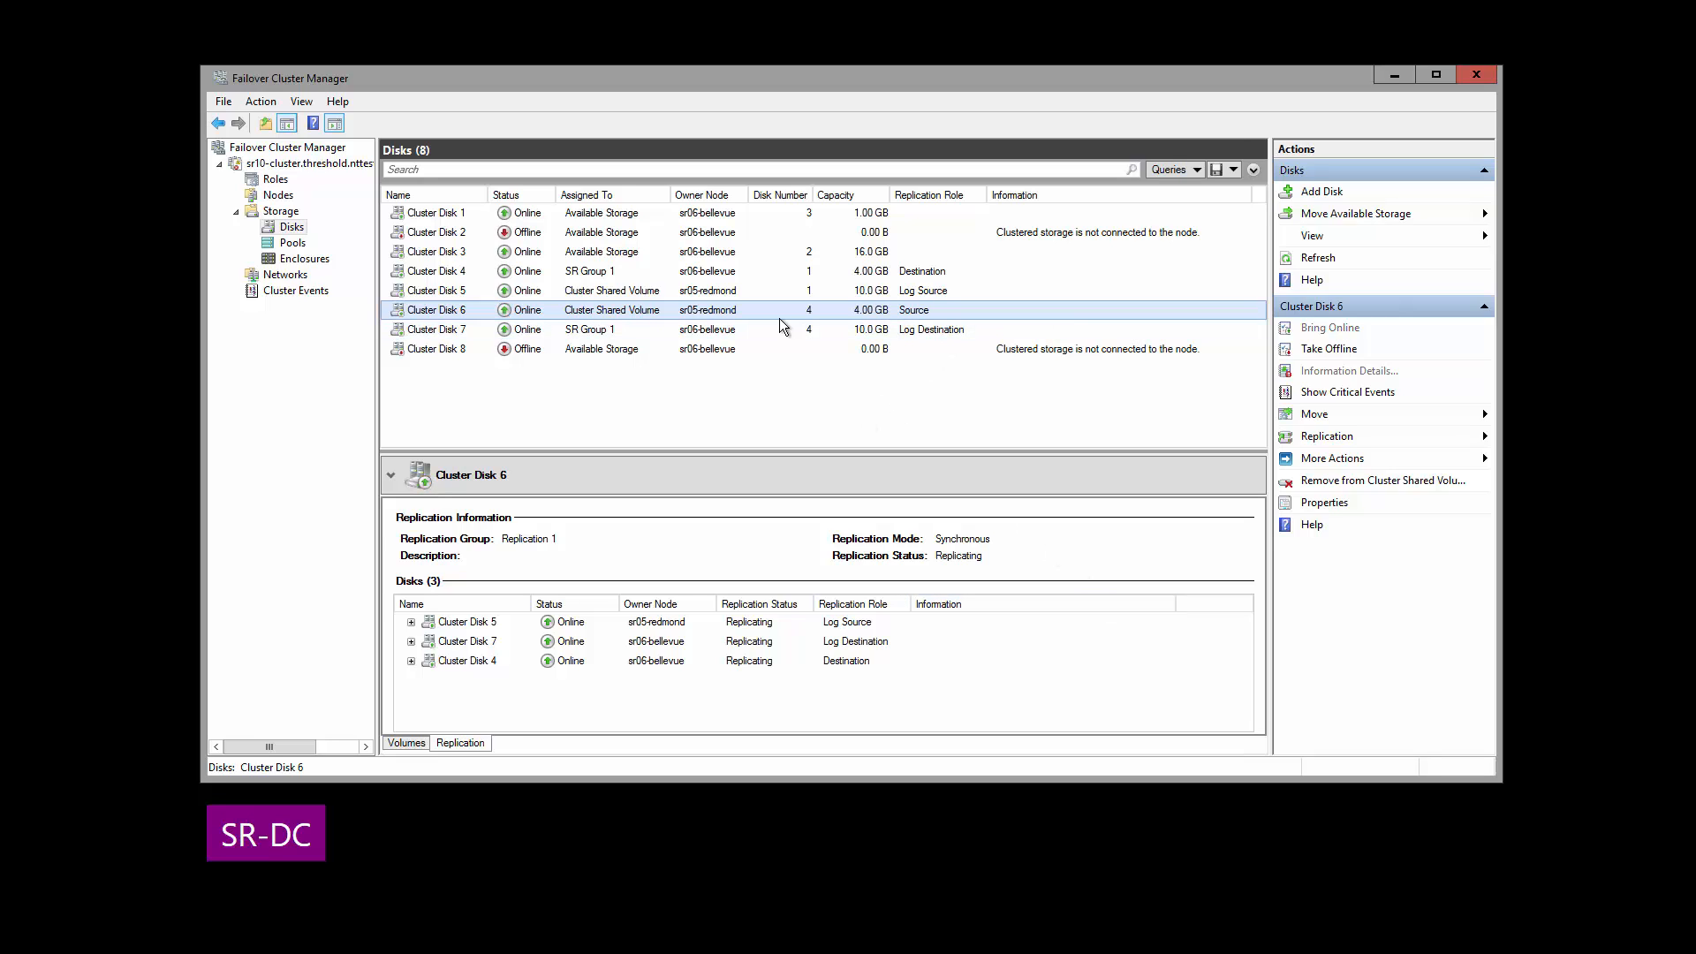
{"action": "mouse_move", "coordinate": [956, 553]}
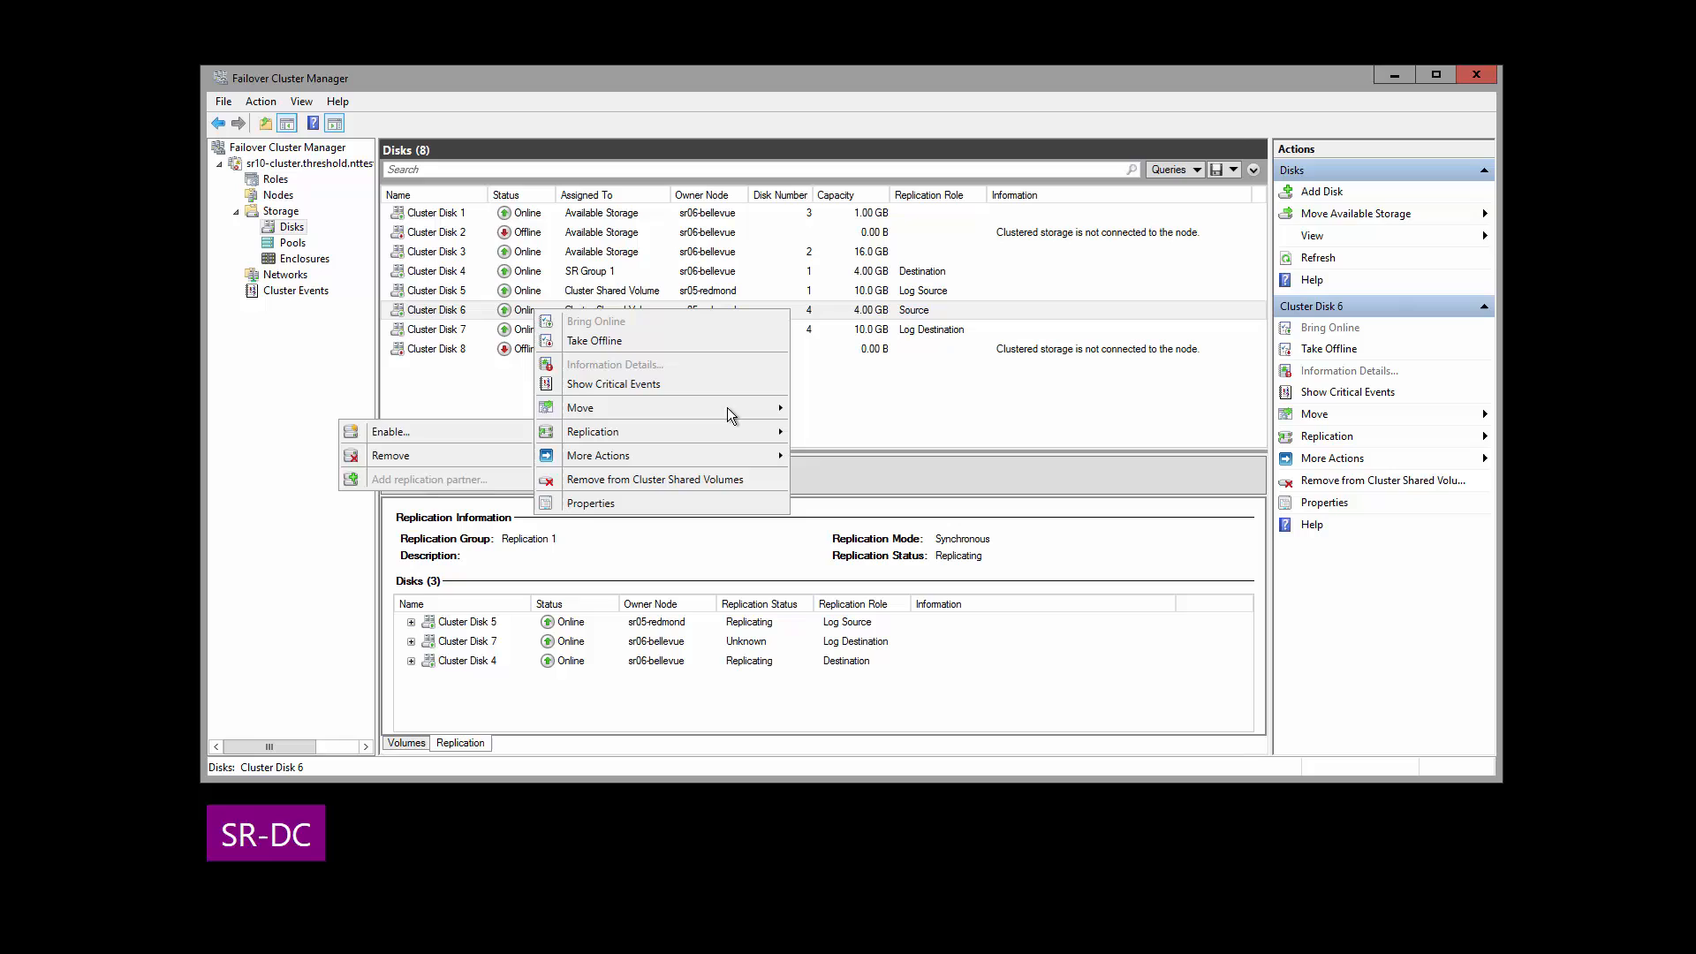
{"action": "mouse_move", "coordinate": [579, 408]}
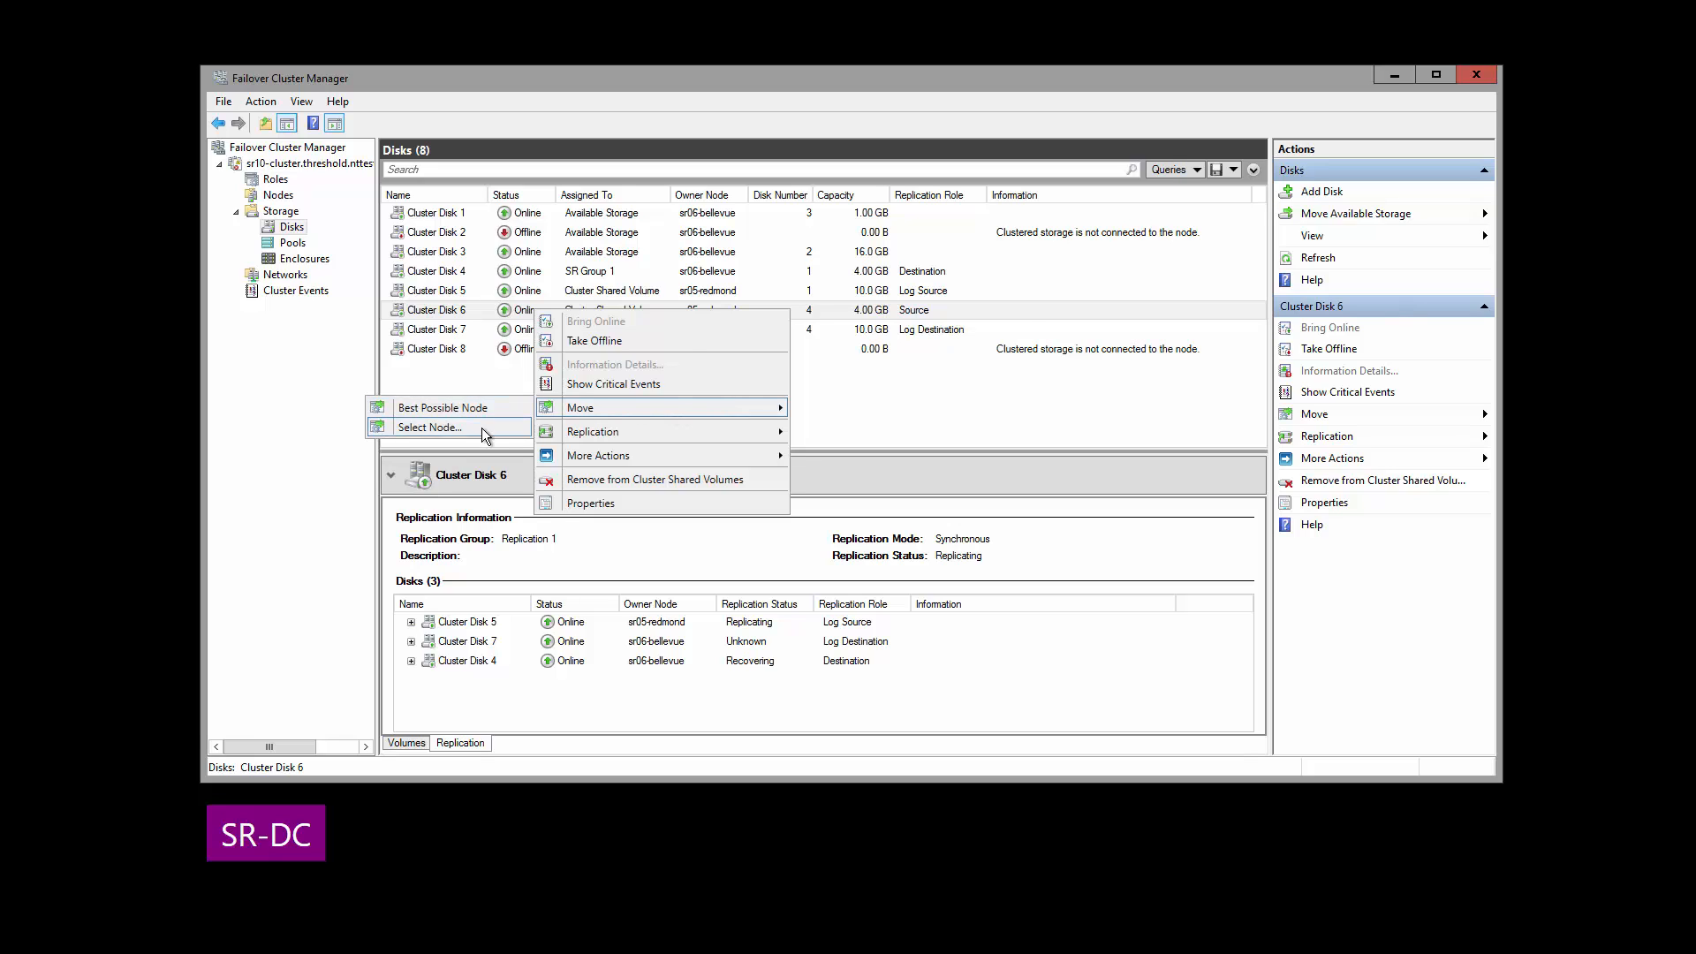
Move Cluster Disk 6 to sr06-bellevue and view its Replication tab
{"action": "left_click", "coordinate": [430, 428]}
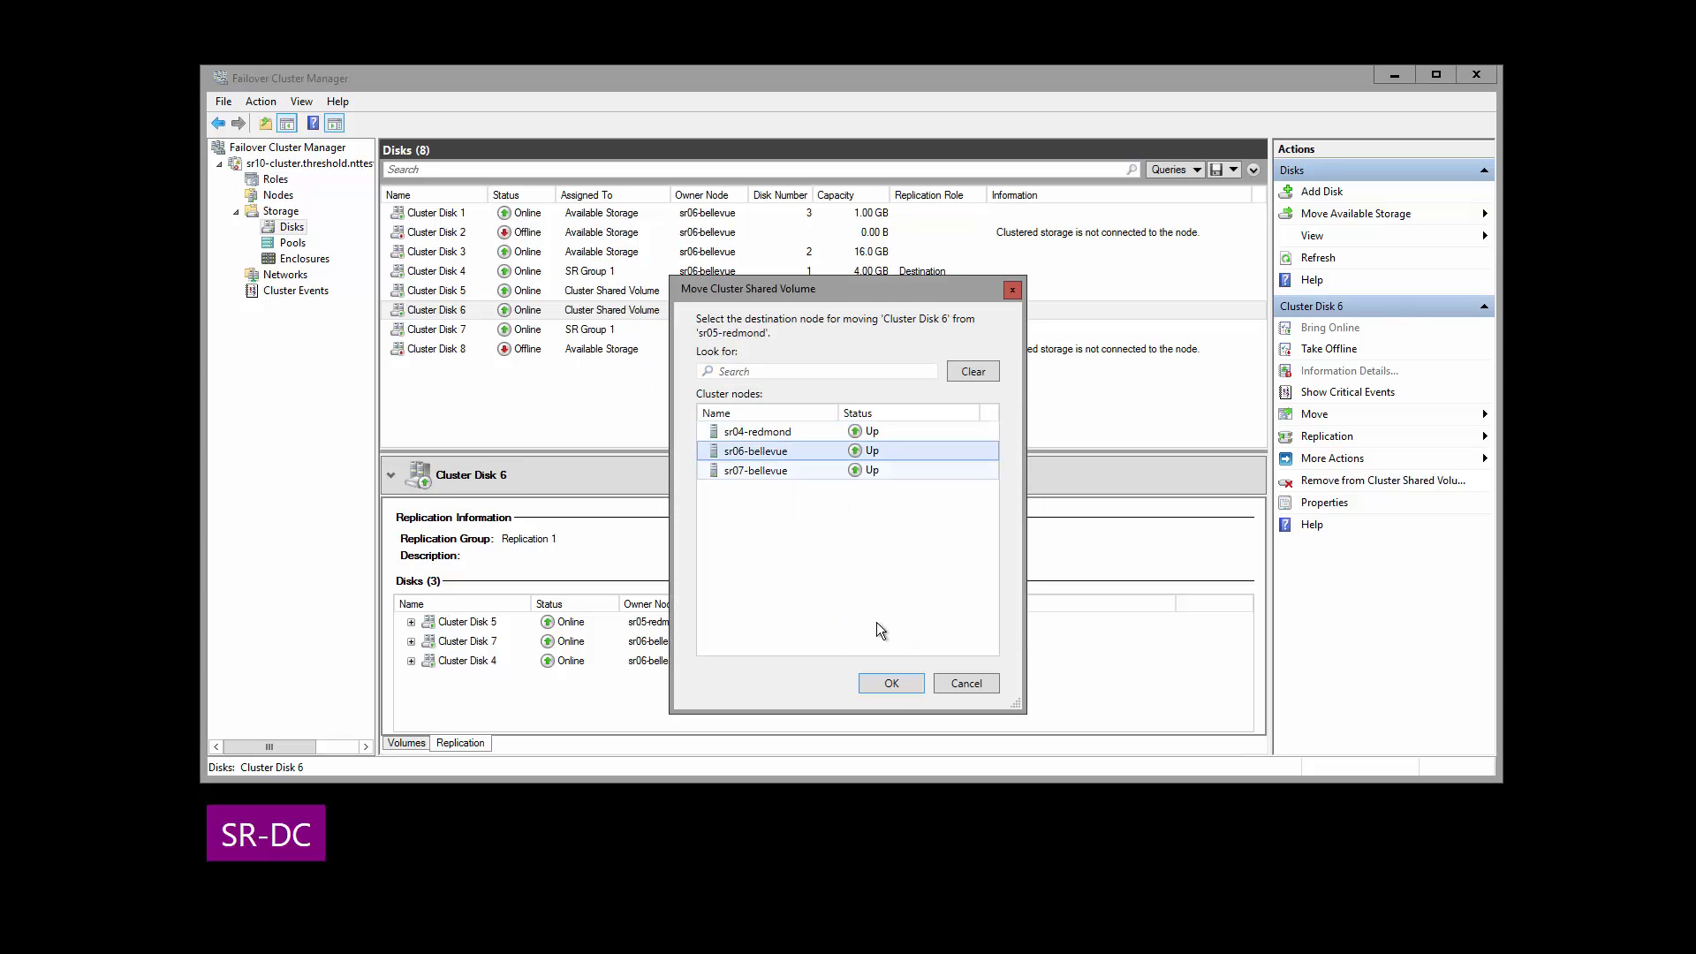
{"action": "left_click", "coordinate": [890, 683]}
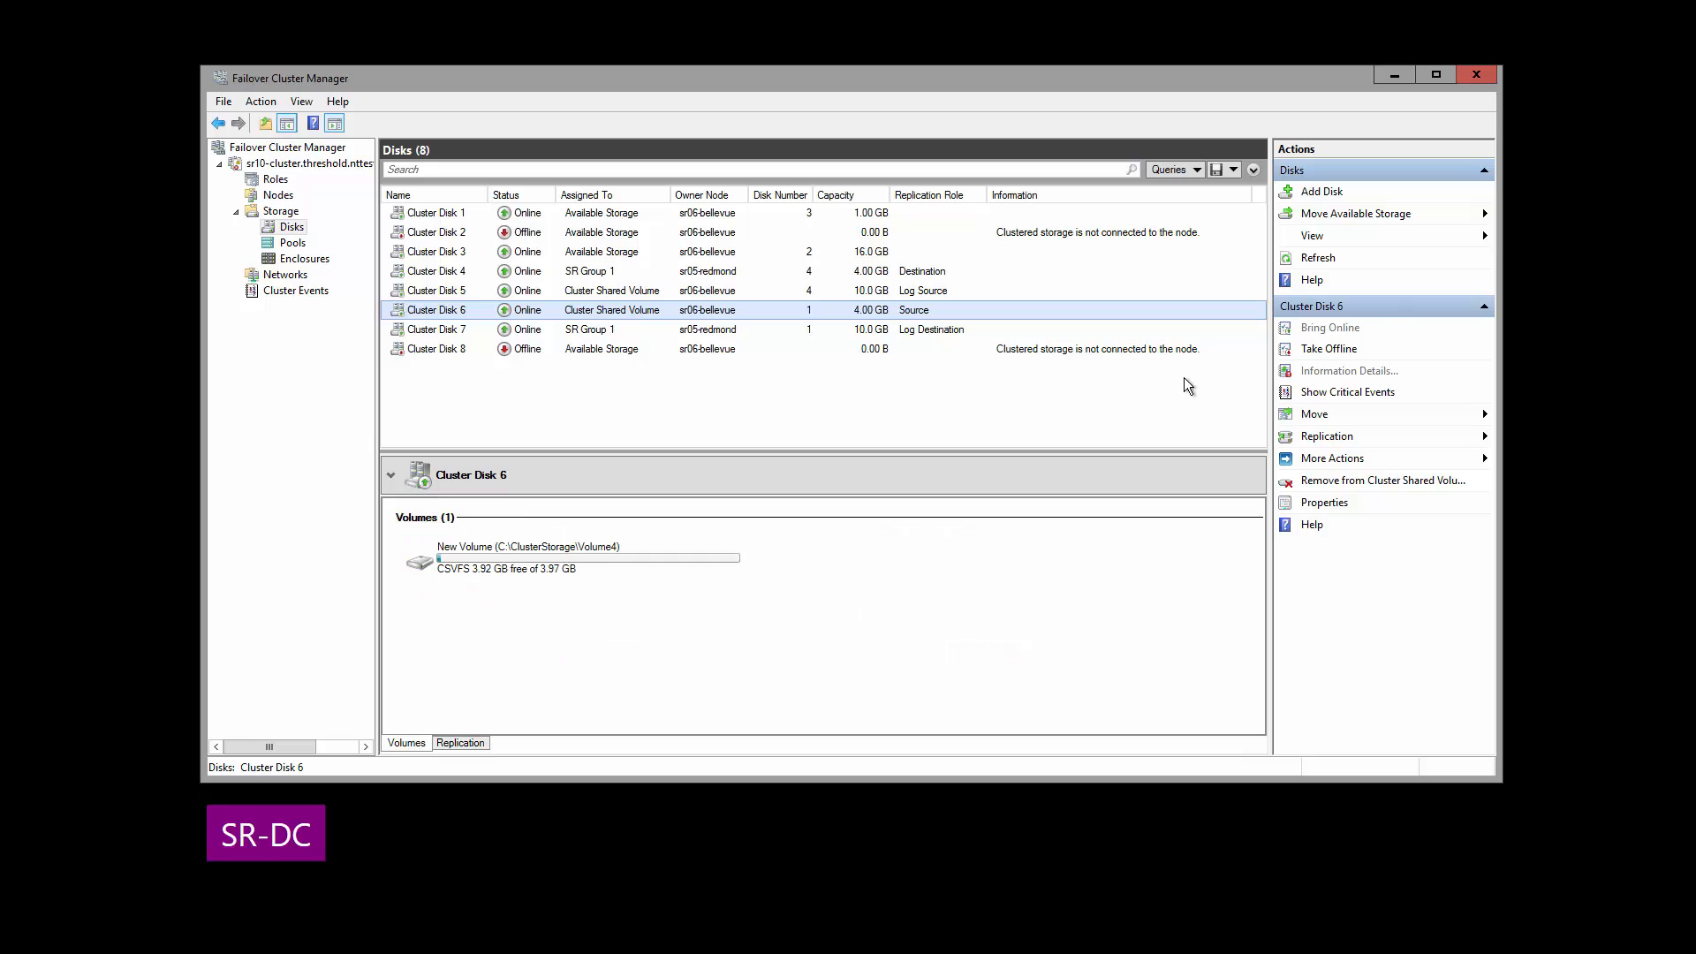
{"action": "left_click", "coordinate": [459, 742]}
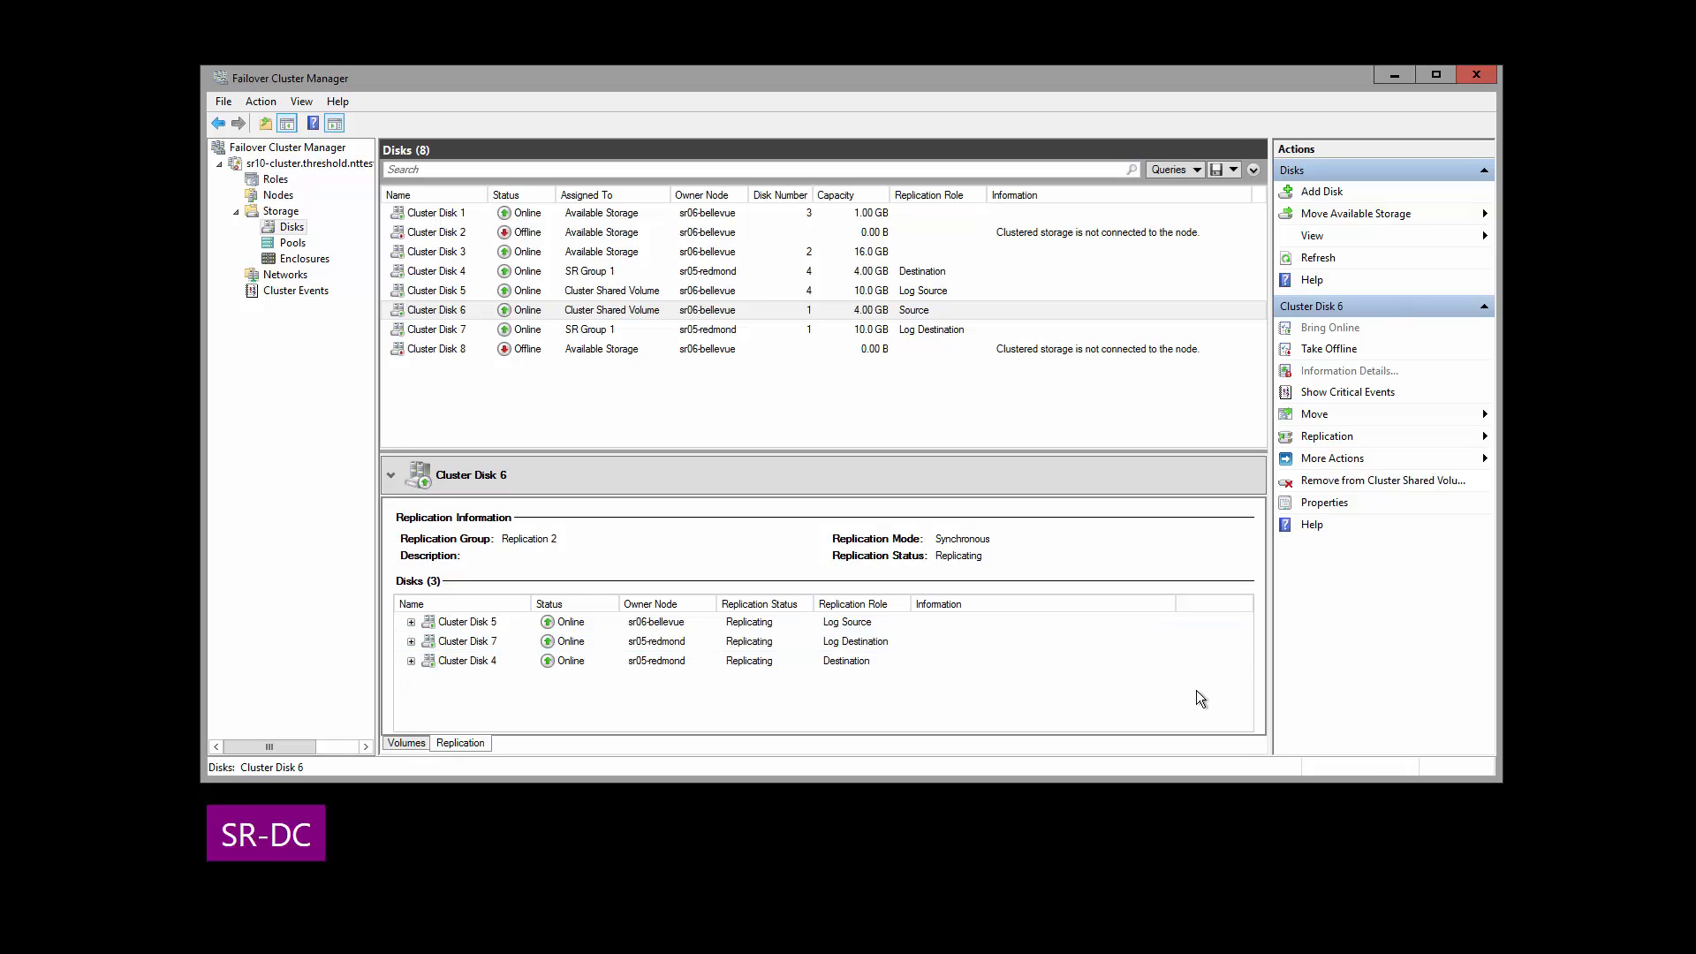
{"action": "mouse_move", "coordinate": [1111, 569]}
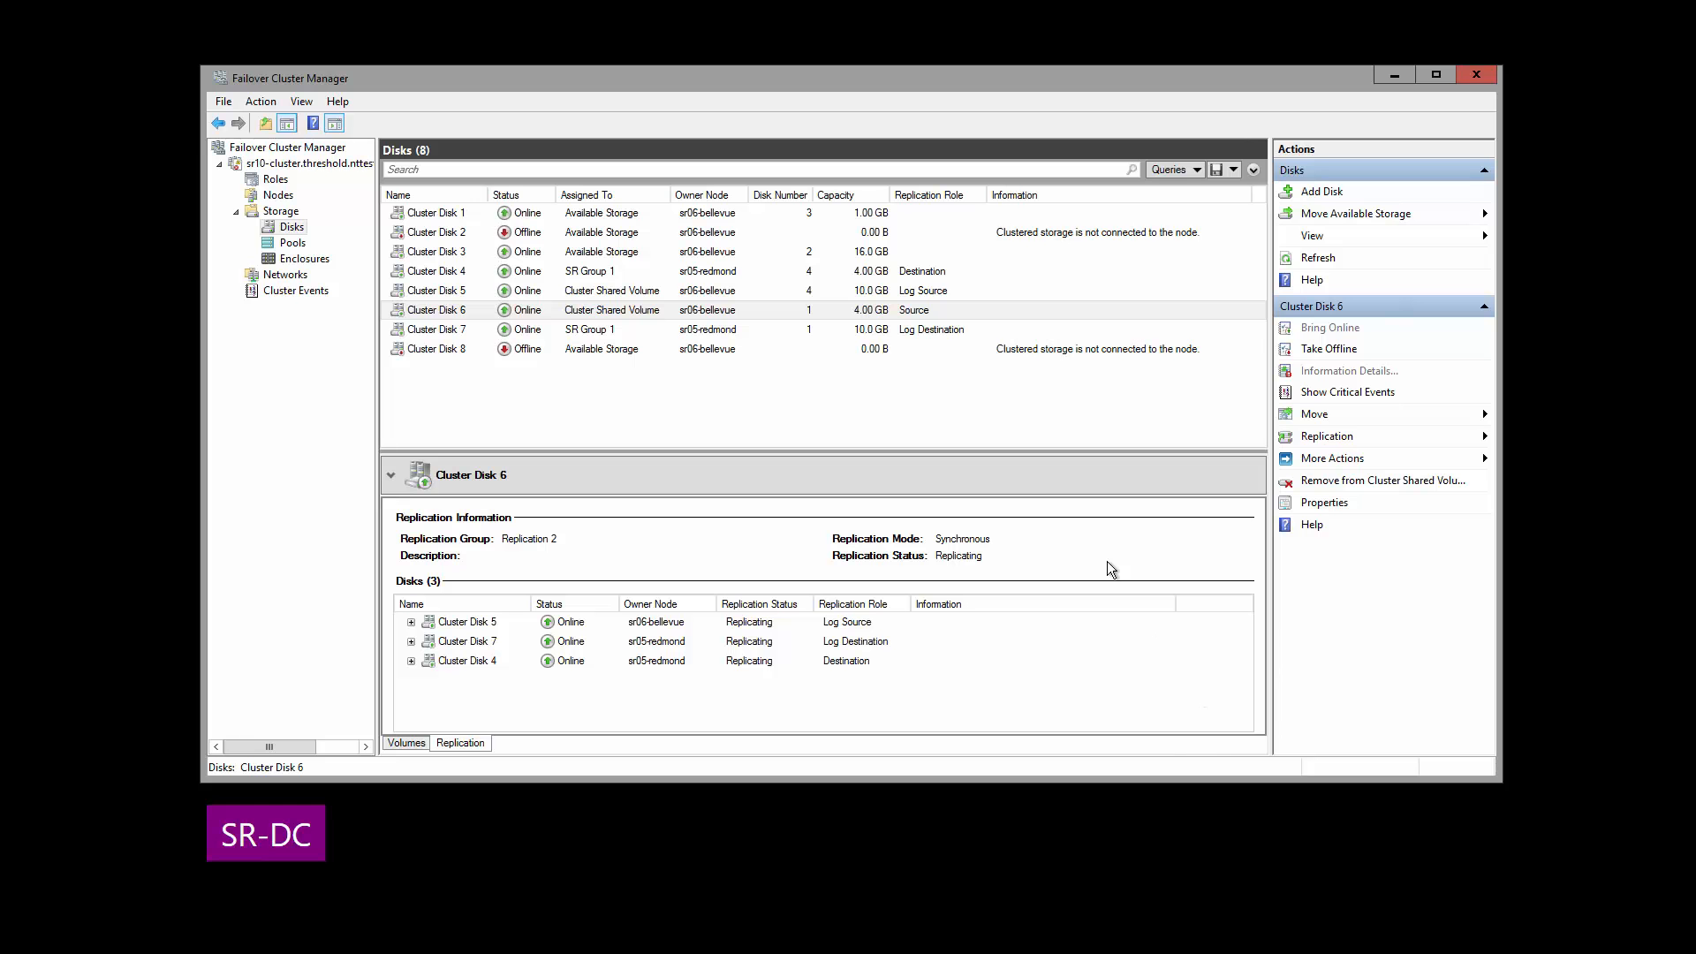
{"action": "mouse_move", "coordinate": [668, 318]}
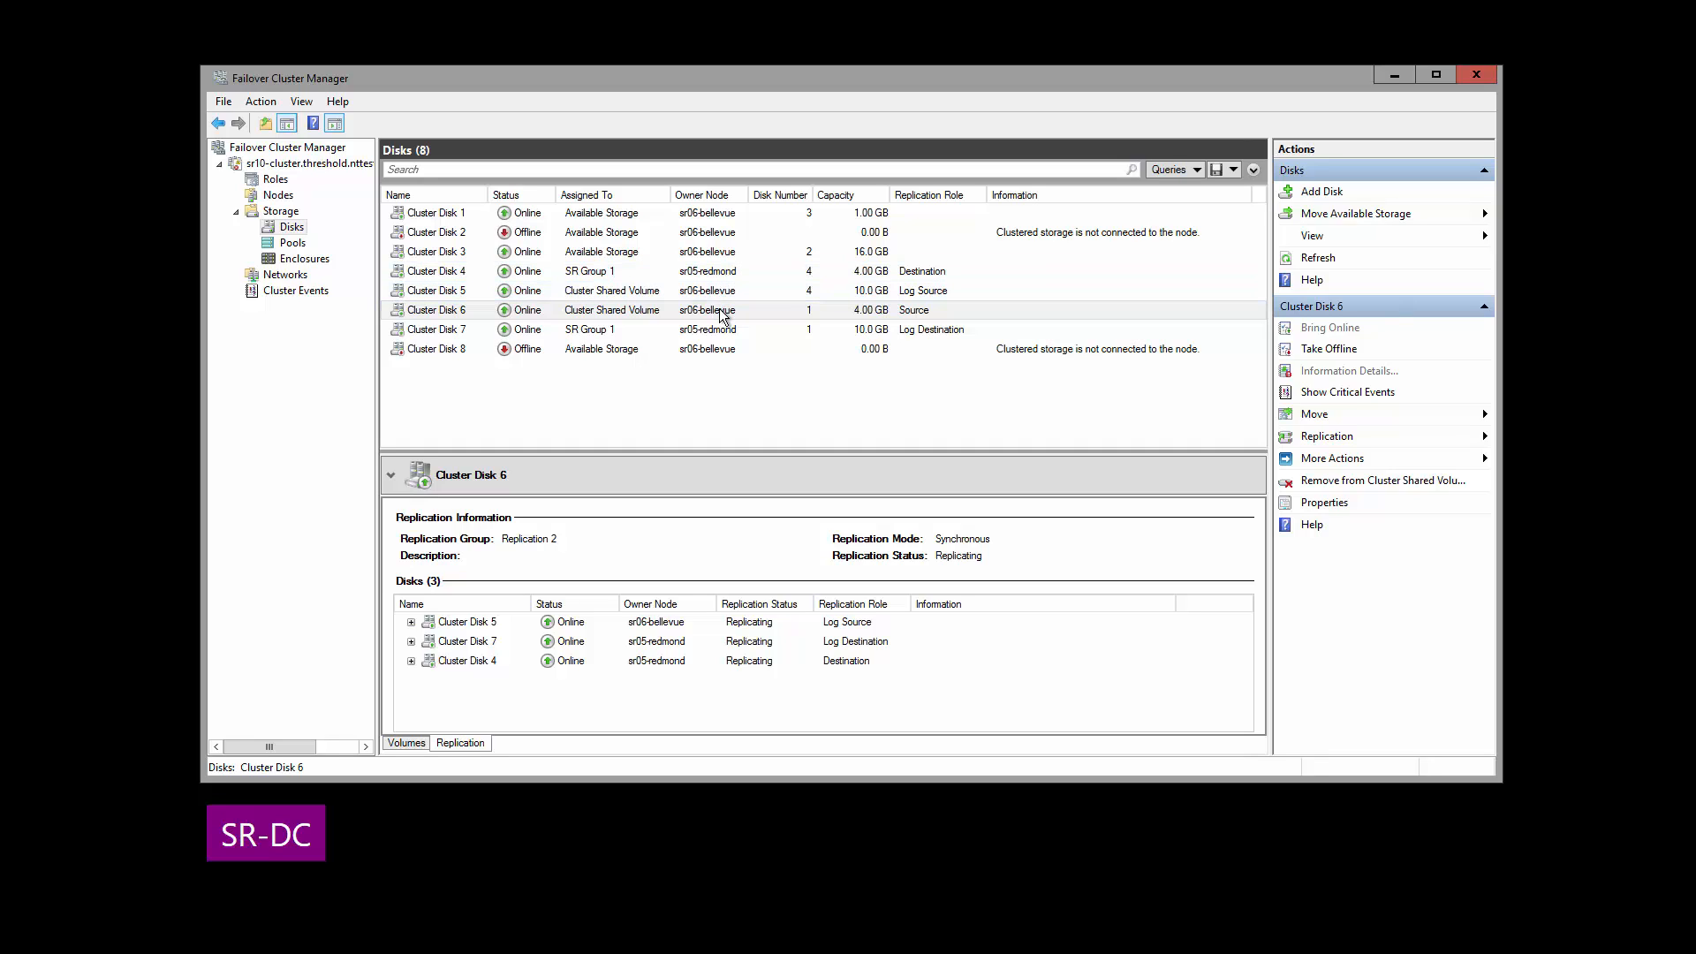
{"action": "mouse_move", "coordinate": [993, 314]}
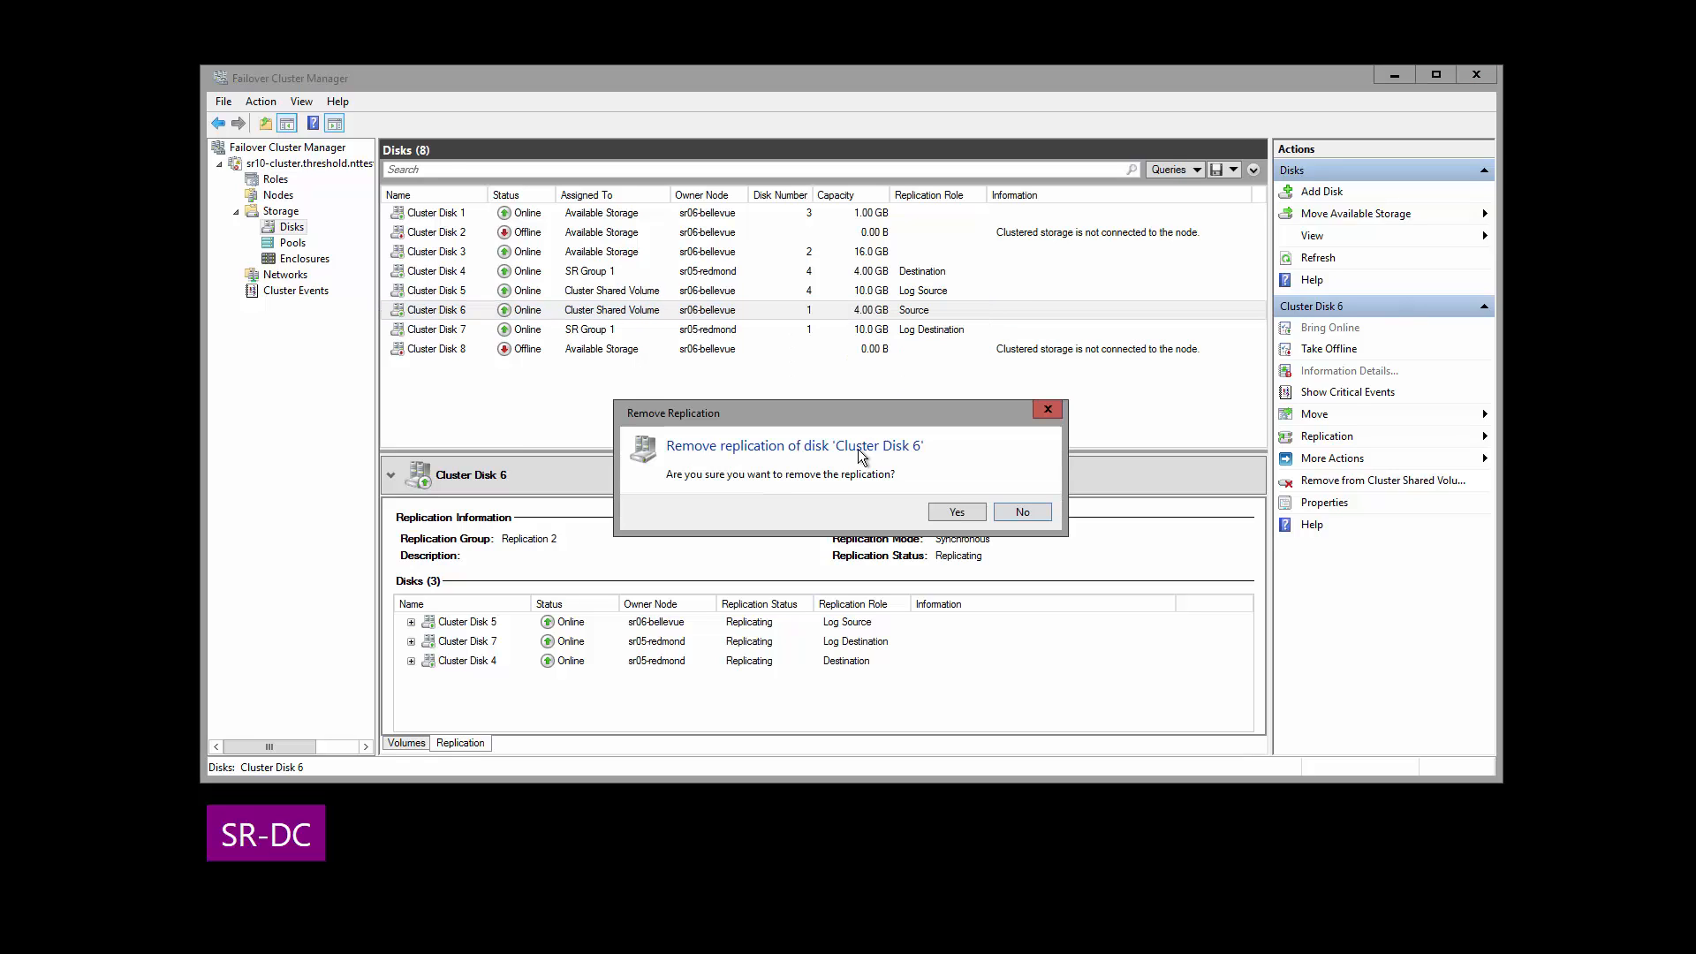
Confirm Yes in the Remove Replication prompt for Cluster Disk 6
{"action": "left_click", "coordinate": [954, 510]}
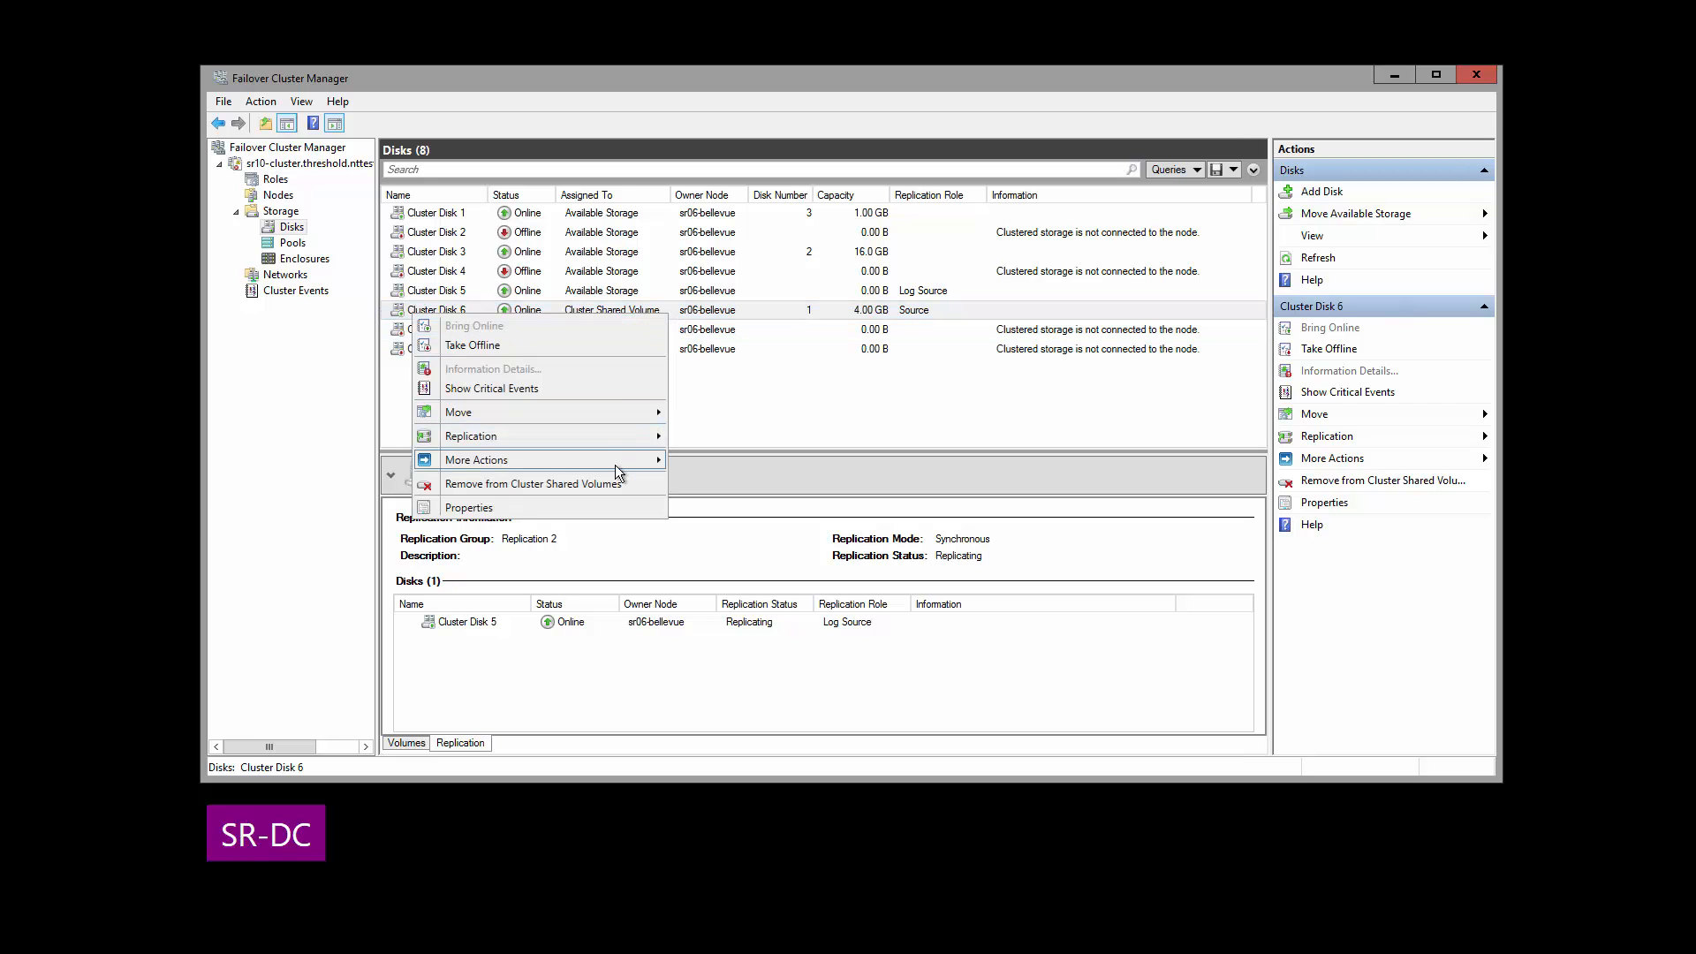
Remove Cluster Disk 6 from Cluster Shared Volumes and confirm with Yes
{"action": "left_click", "coordinate": [532, 483]}
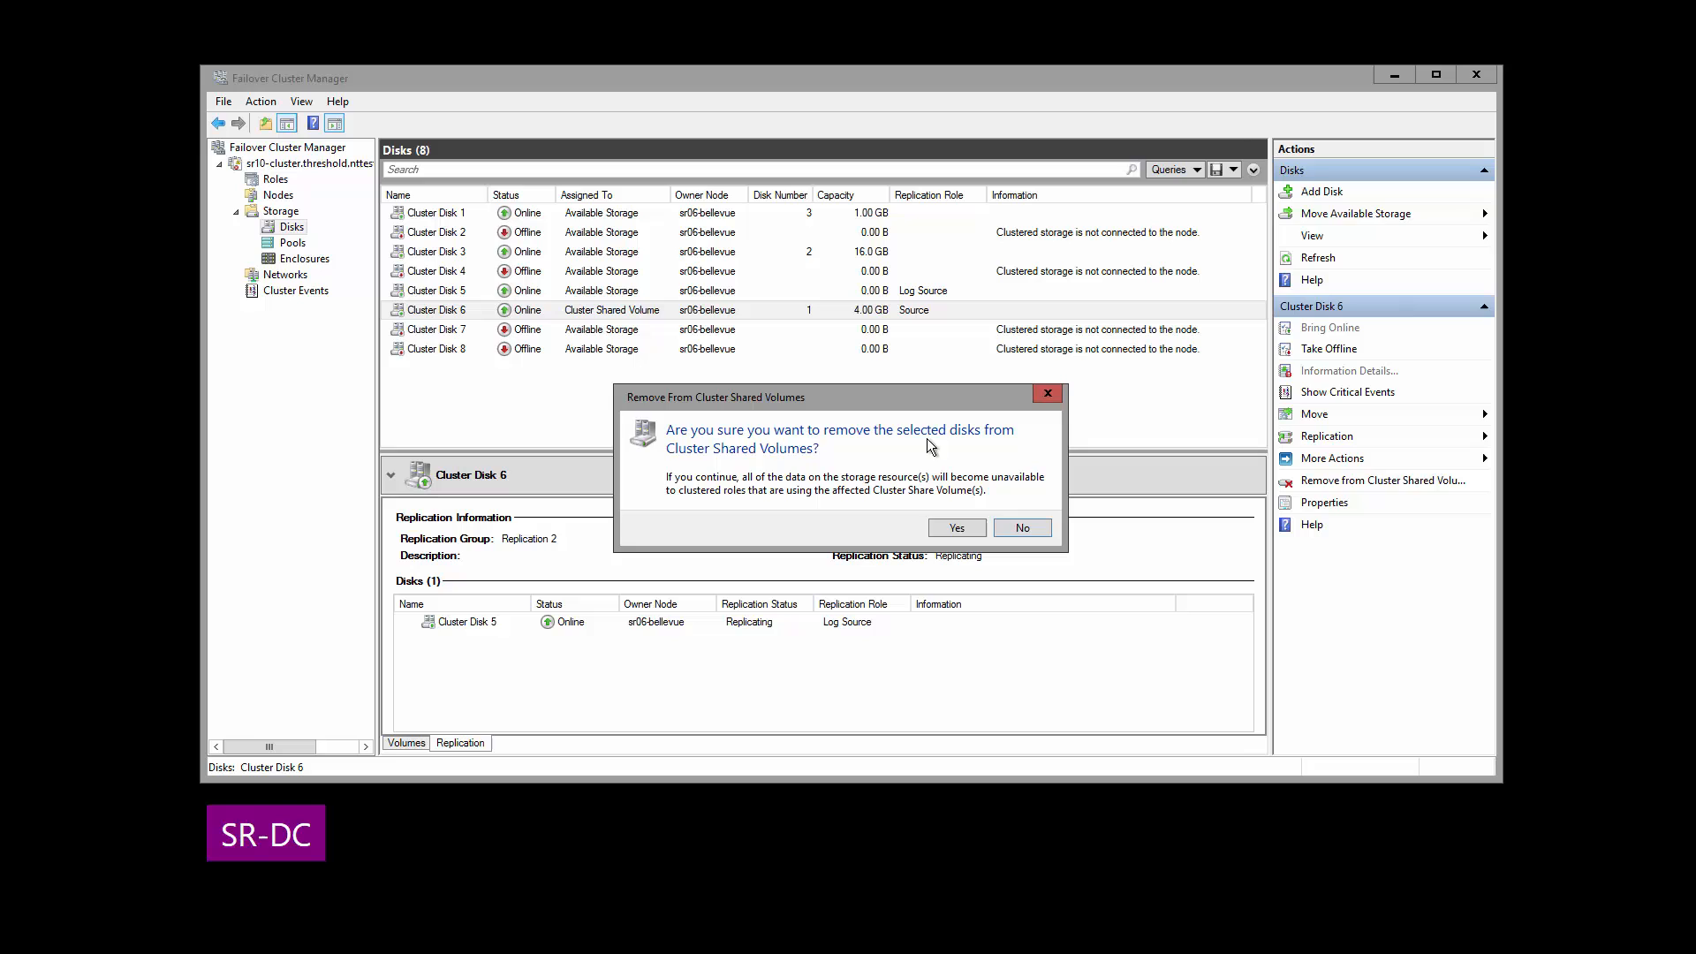
{"action": "left_click", "coordinate": [955, 529]}
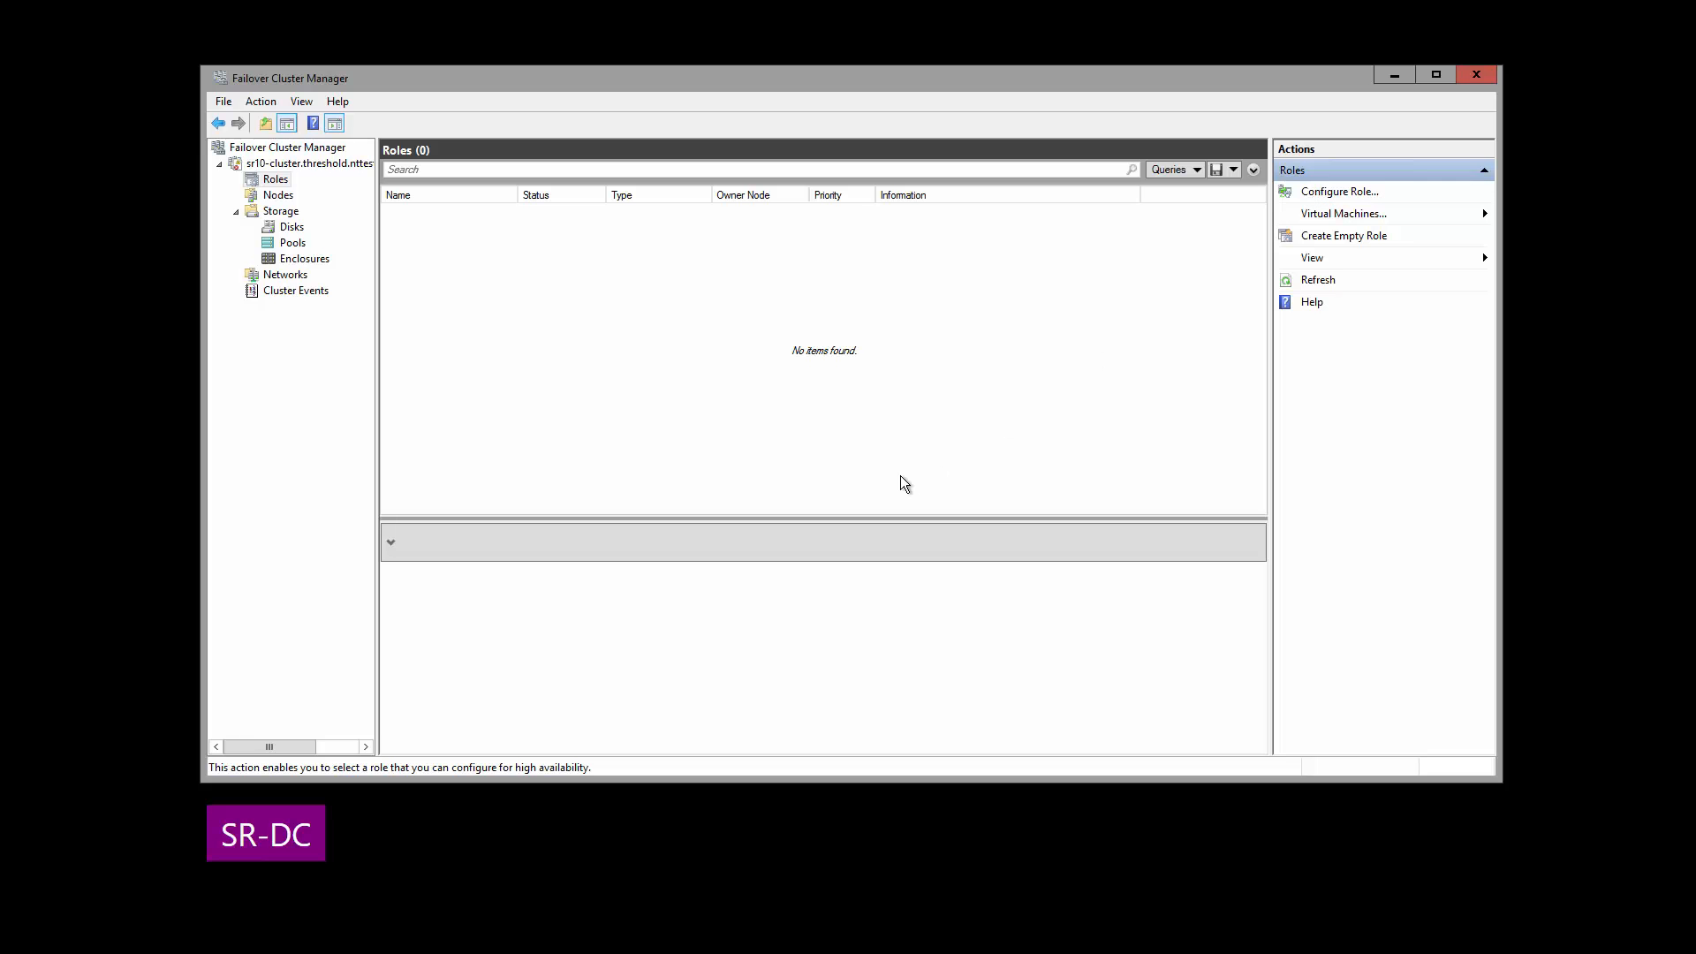
Start a new File Server clustered role for general use, advancing to Client Access Point
{"action": "left_click", "coordinate": [1340, 192]}
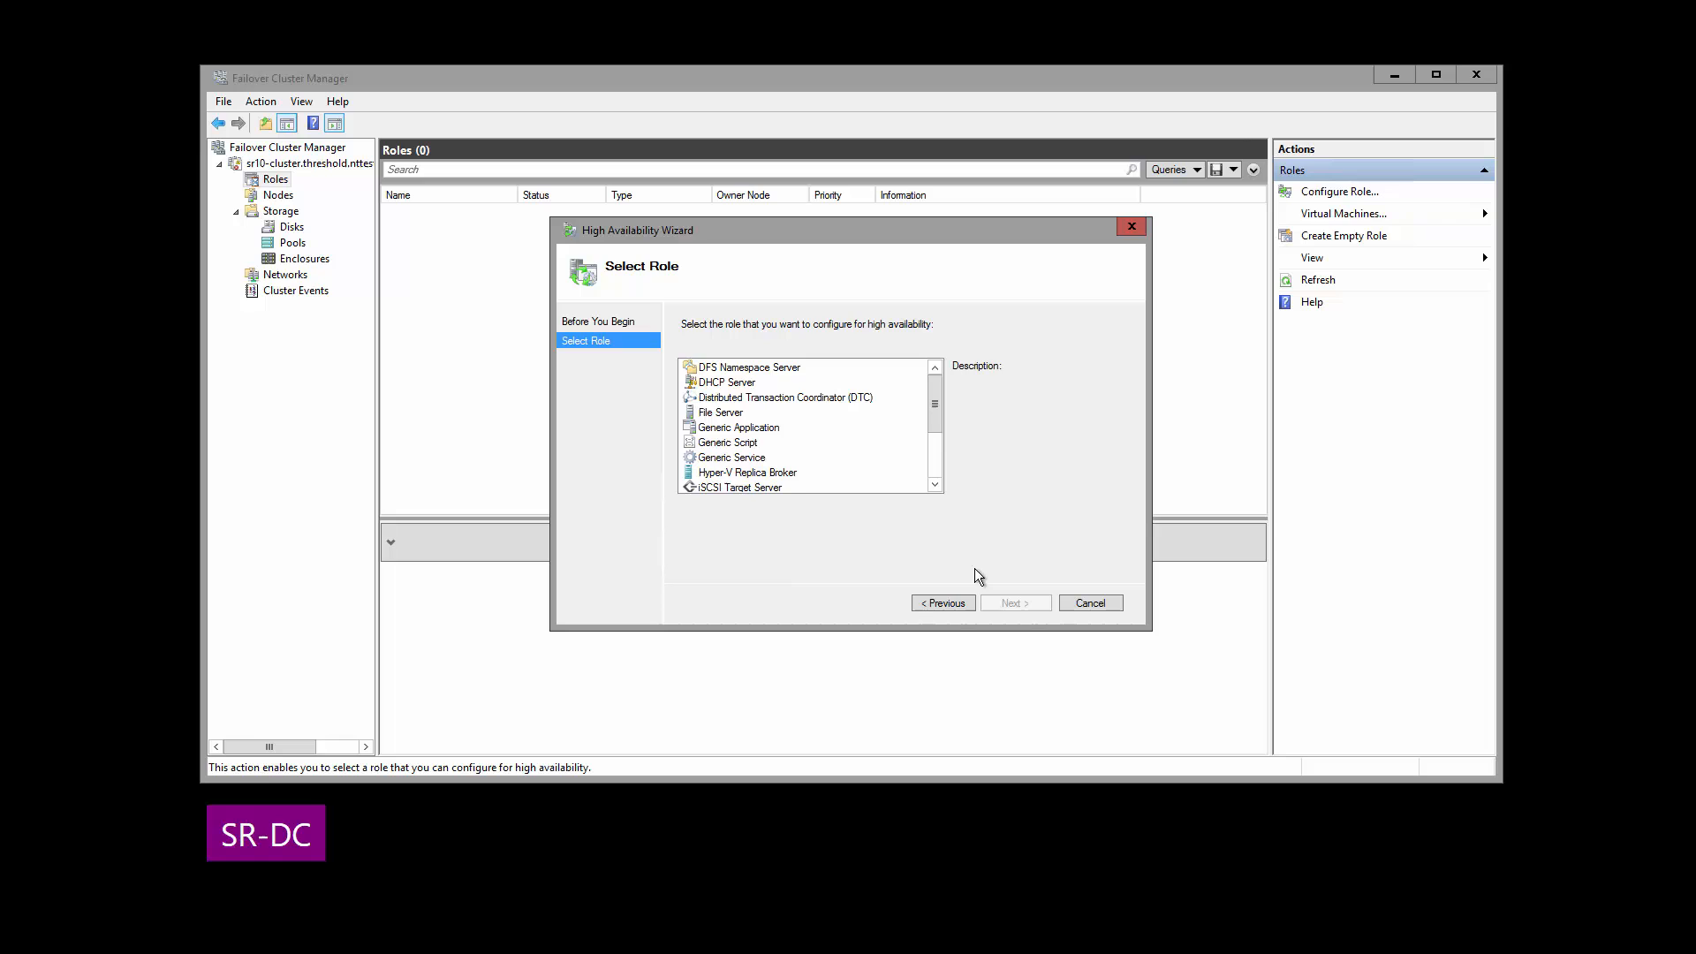
{"action": "left_click", "coordinate": [721, 412]}
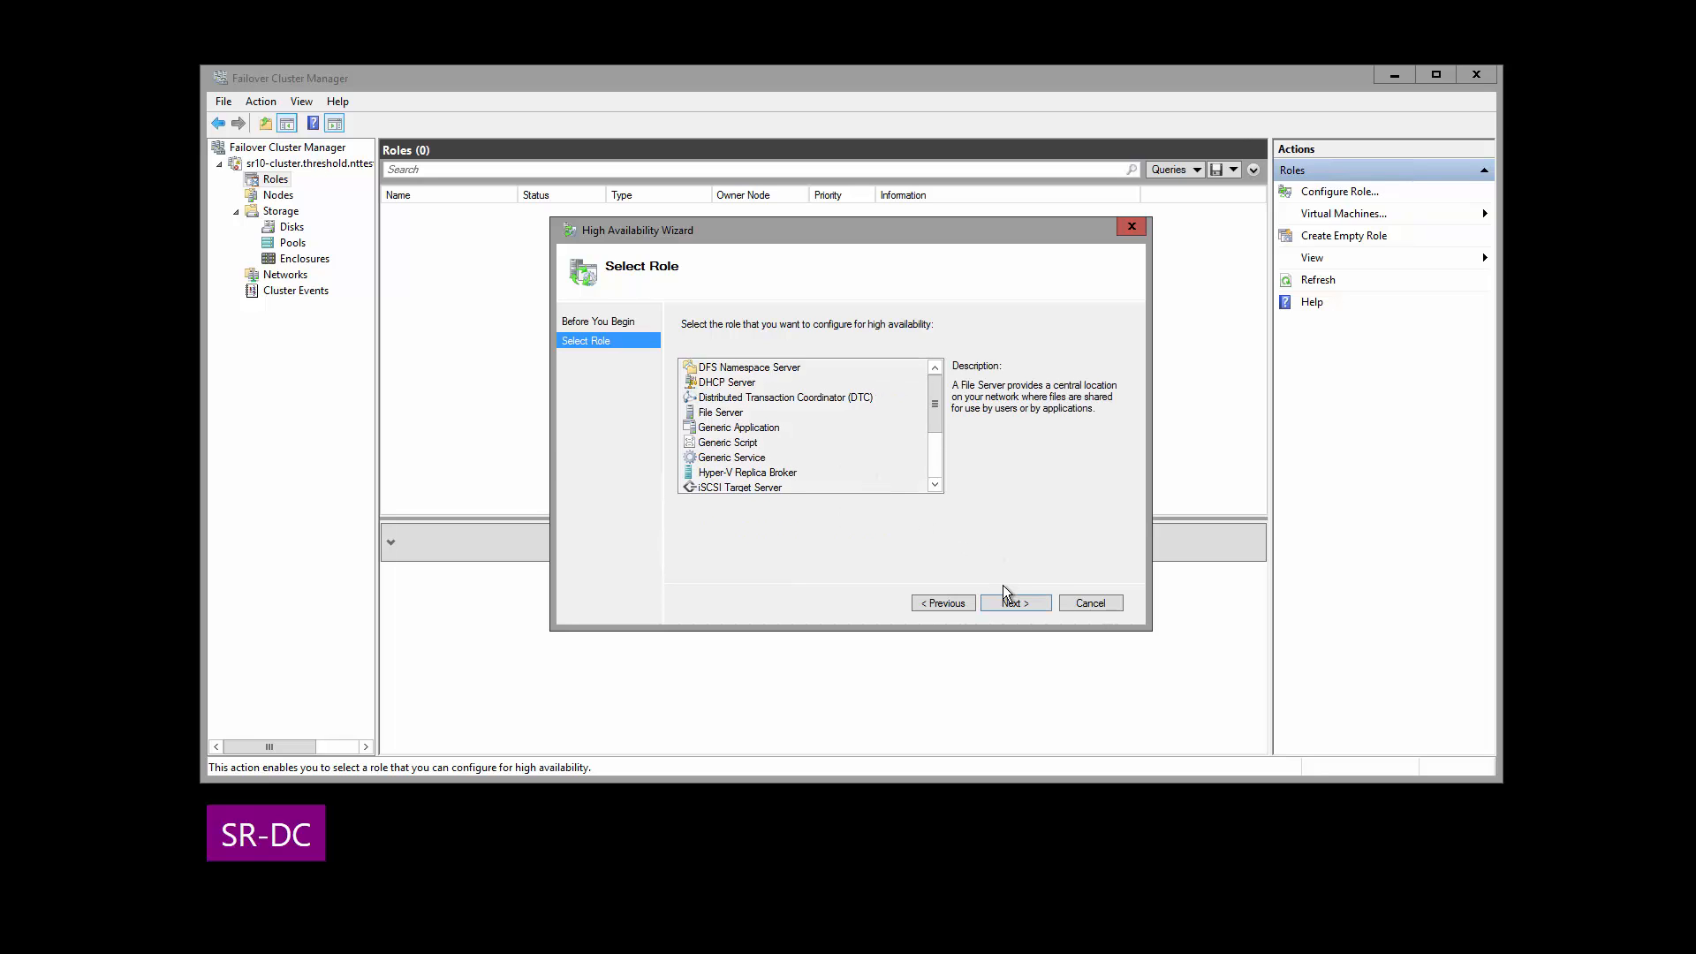
{"action": "left_click", "coordinate": [1013, 603]}
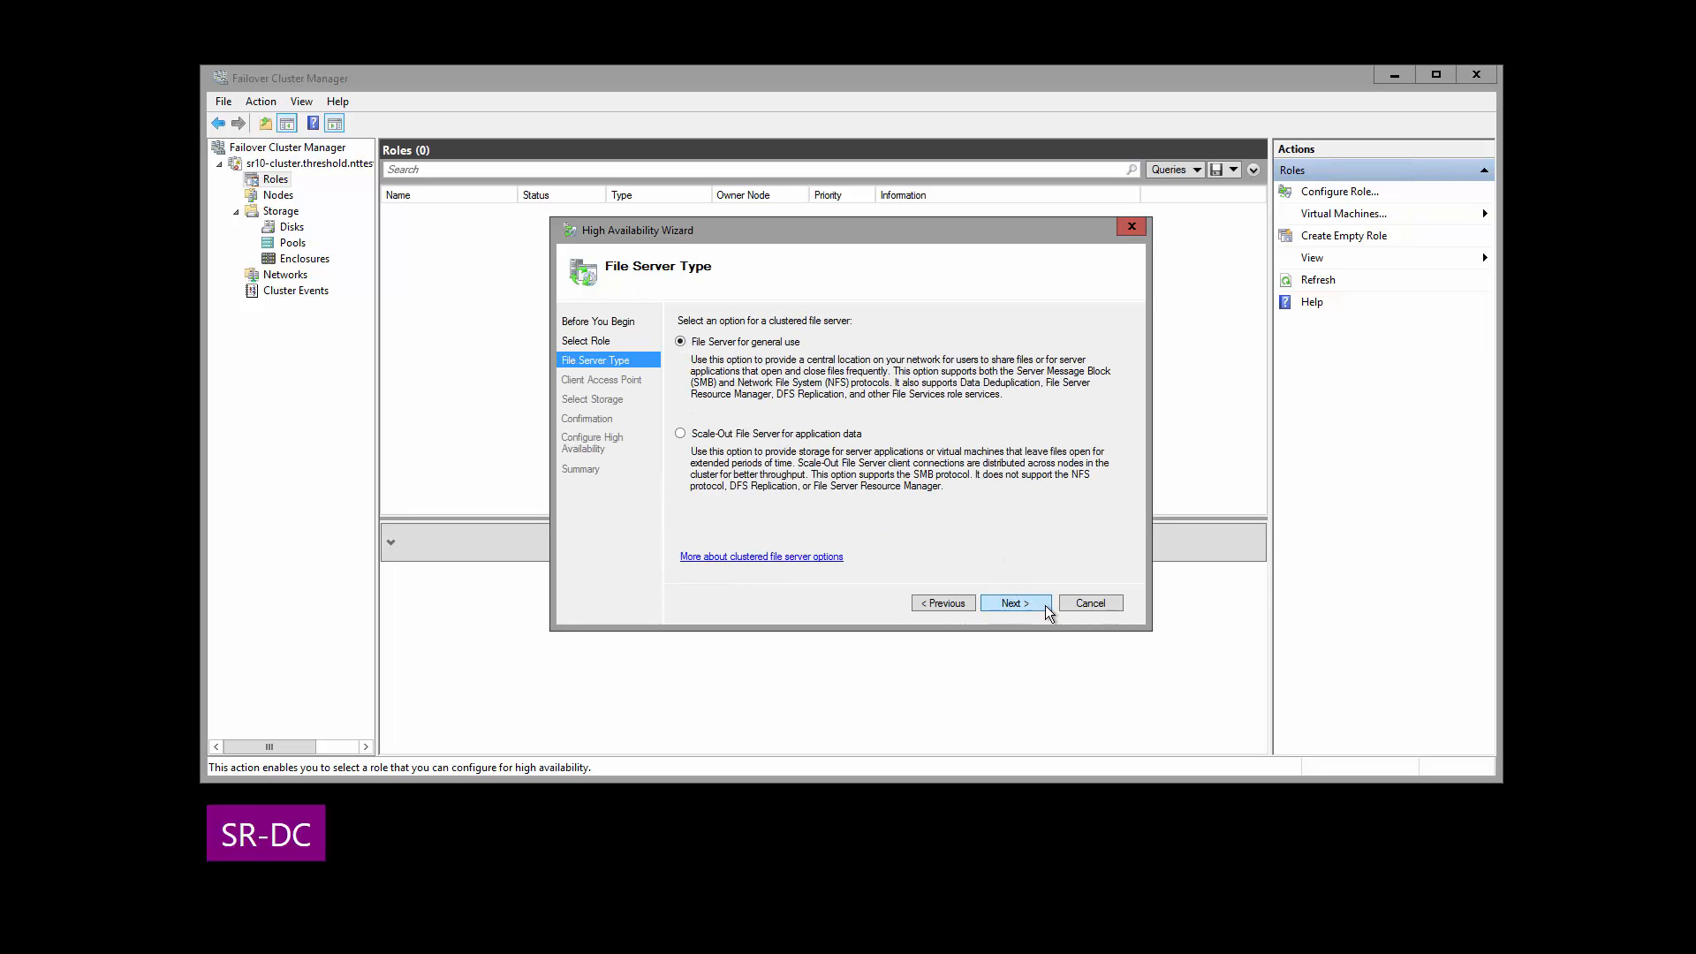
{"action": "mouse_move", "coordinate": [873, 392]}
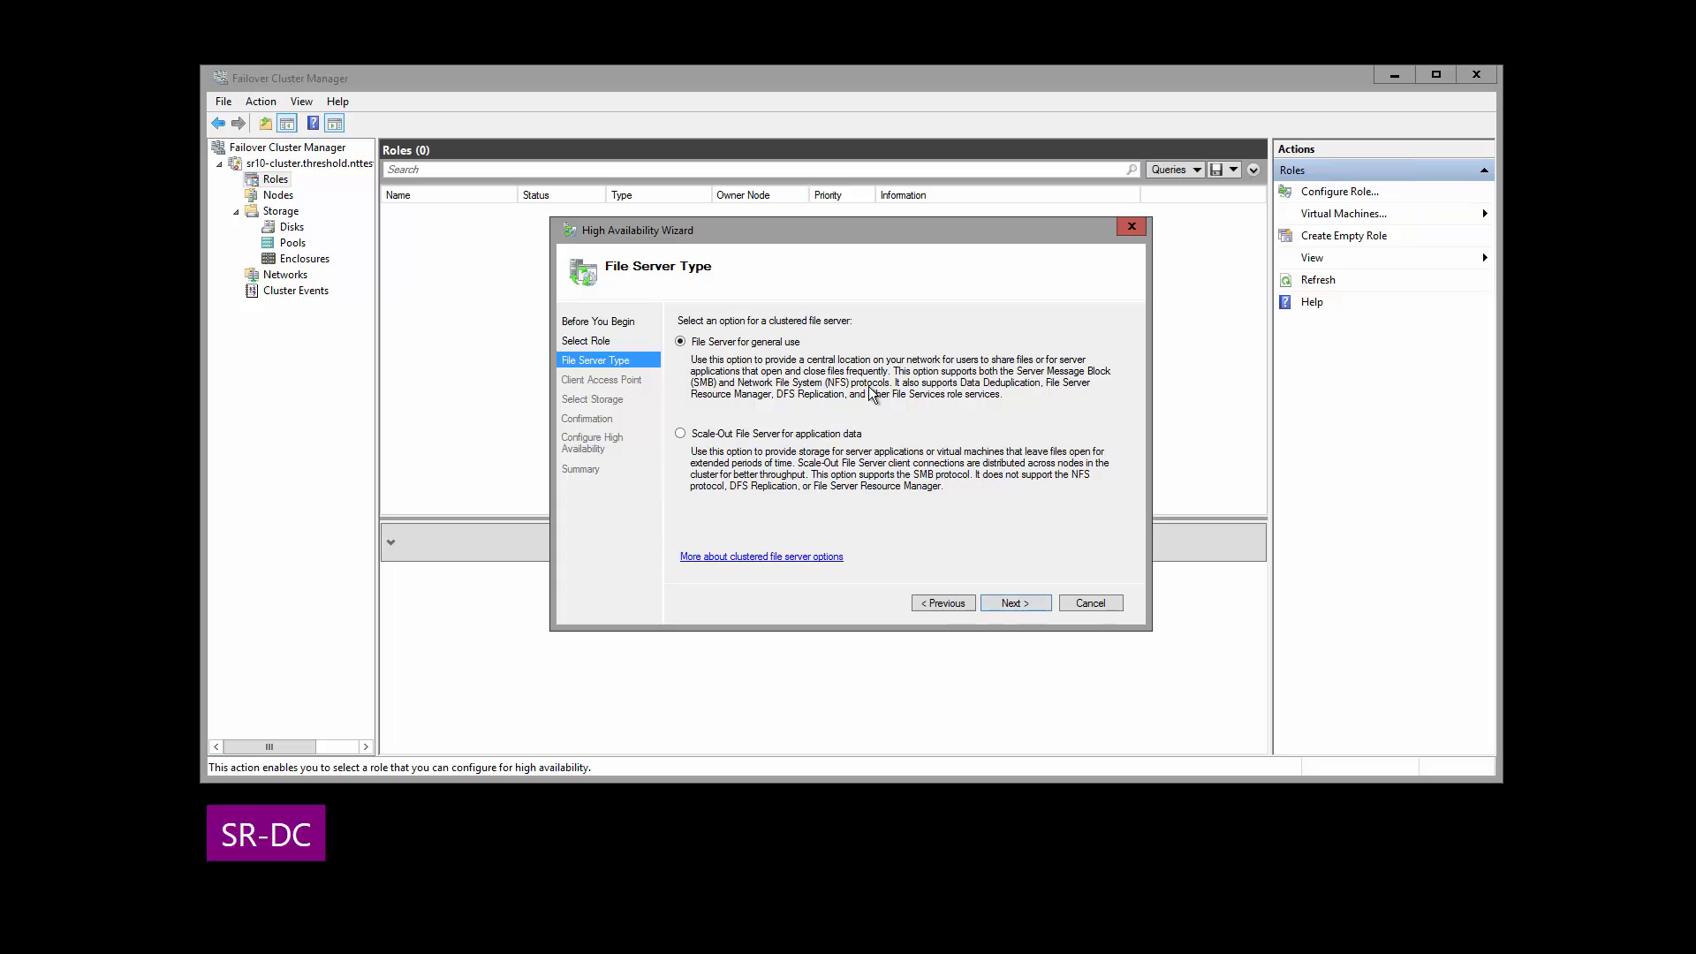
{"action": "left_click", "coordinate": [1013, 603]}
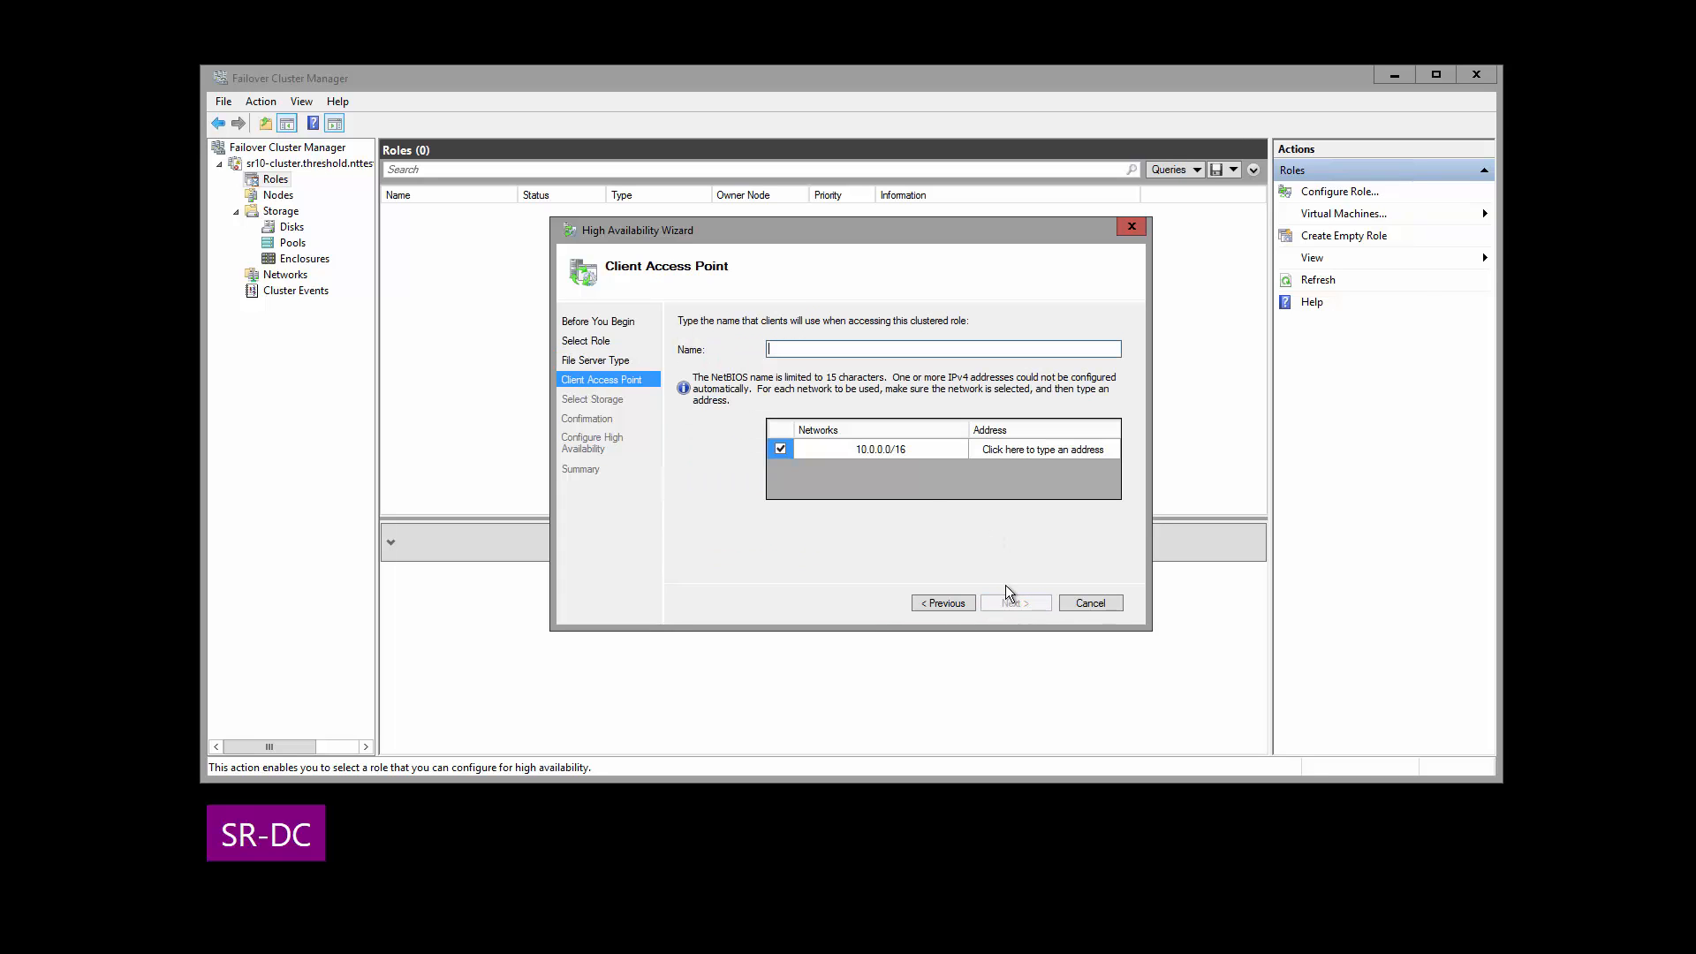
Name the client access point ned-fs-1 with address 10.0.0.77 and continue
{"action": "type", "text": "nedf"}
{"action": "left_click", "coordinate": [1046, 449]}
{"action": "type", "text": "10.0.0."}
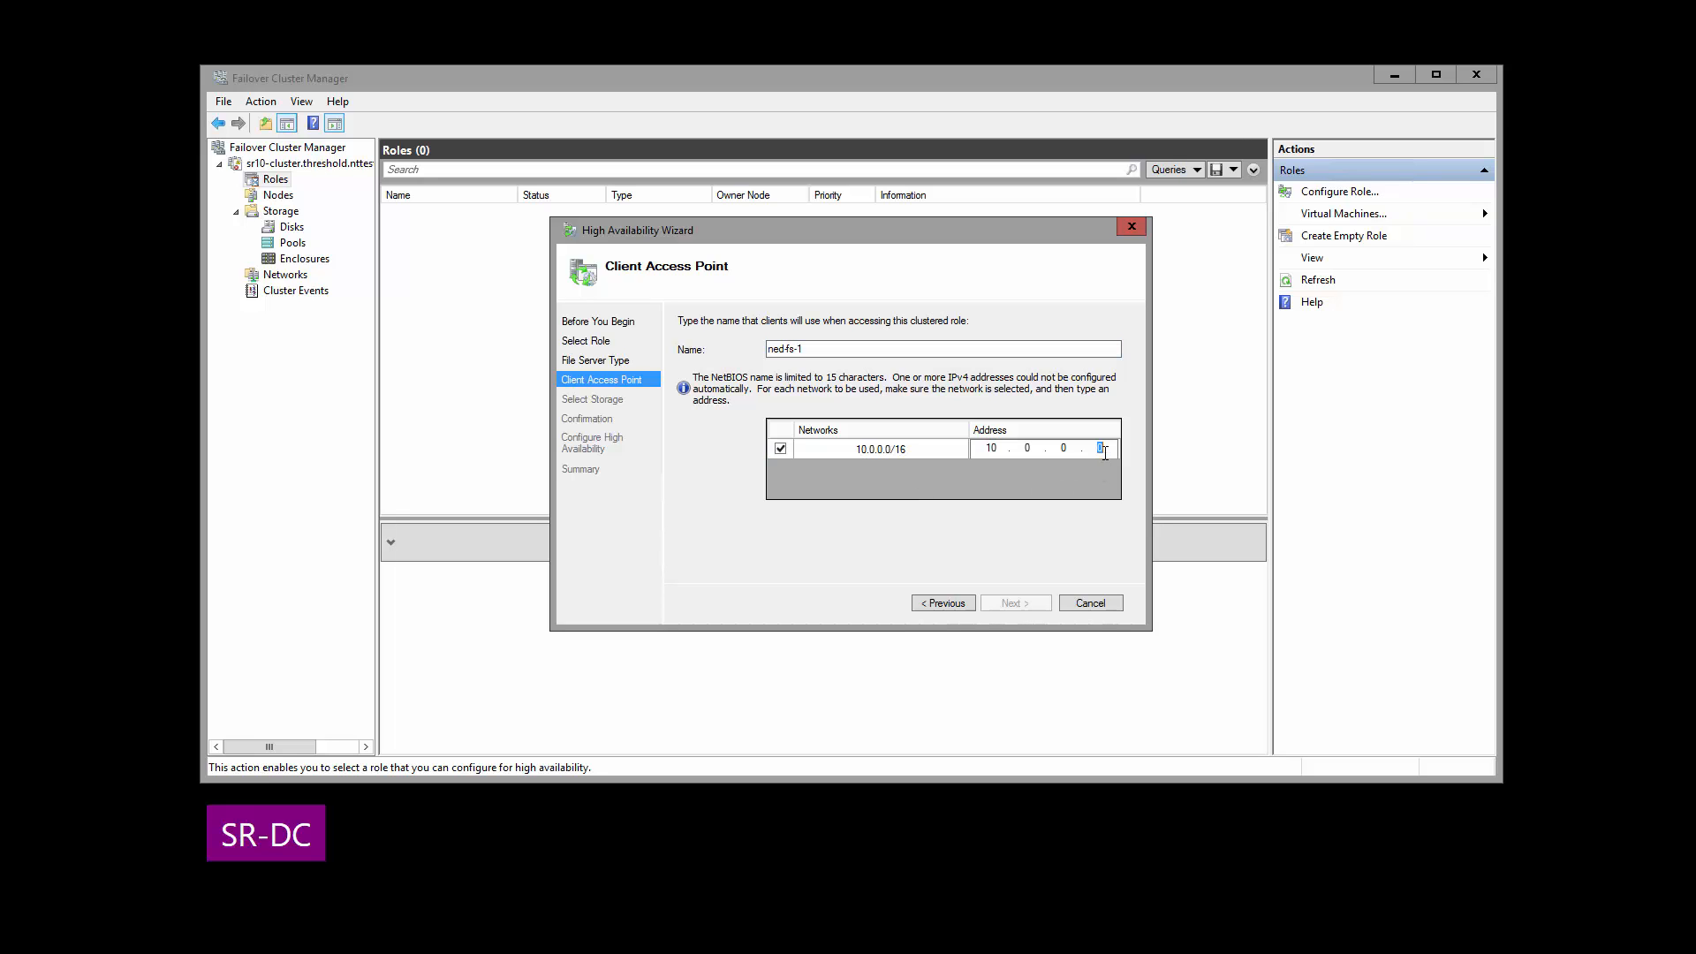
{"action": "left_click", "coordinate": [1011, 603]}
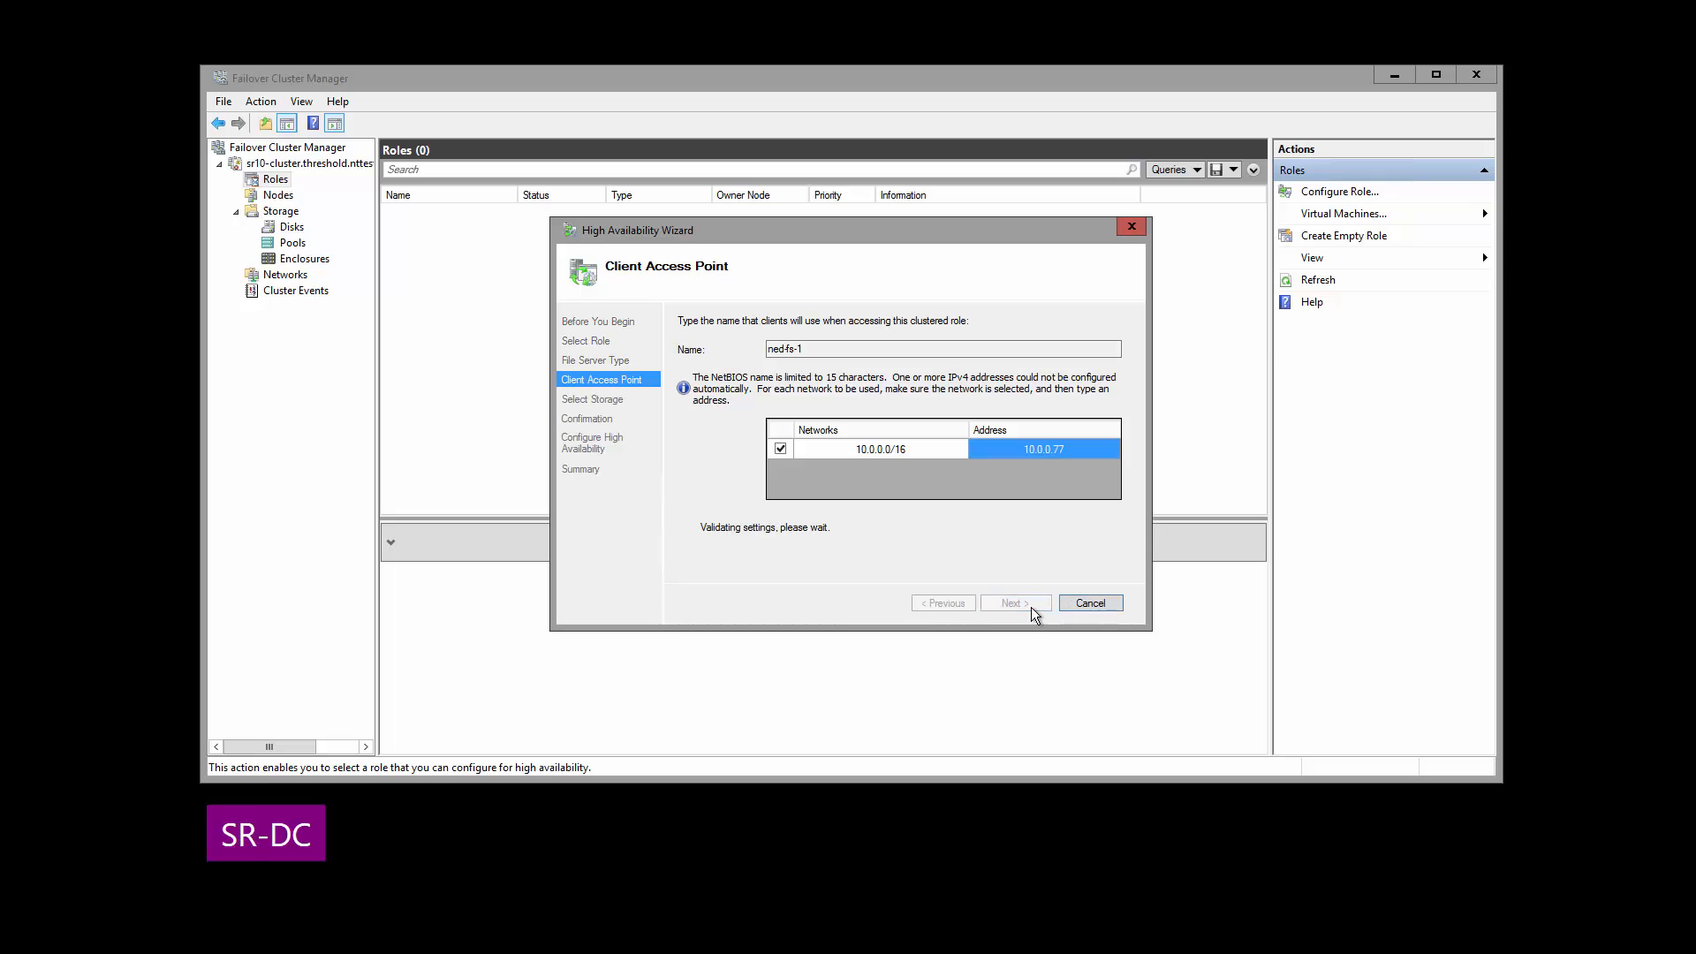
{"action": "left_click", "coordinate": [1011, 603]}
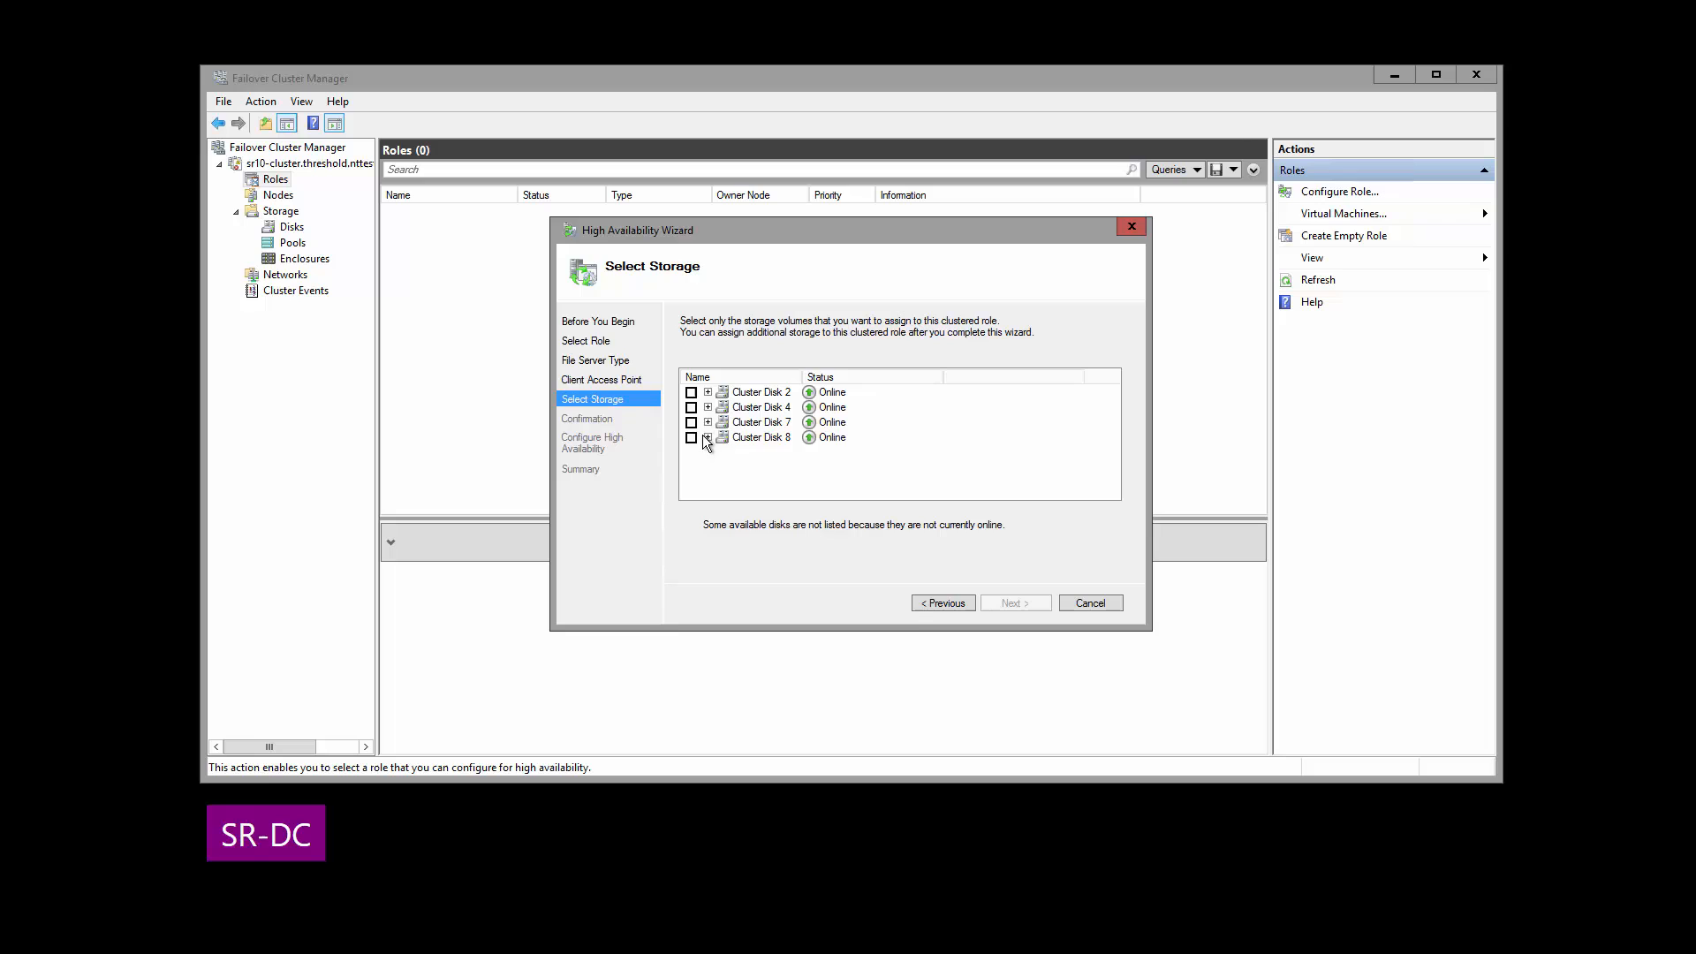
Expand Cluster Disks 8 and 7, then select Cluster Disk 4 as storage
{"action": "left_click", "coordinate": [709, 437]}
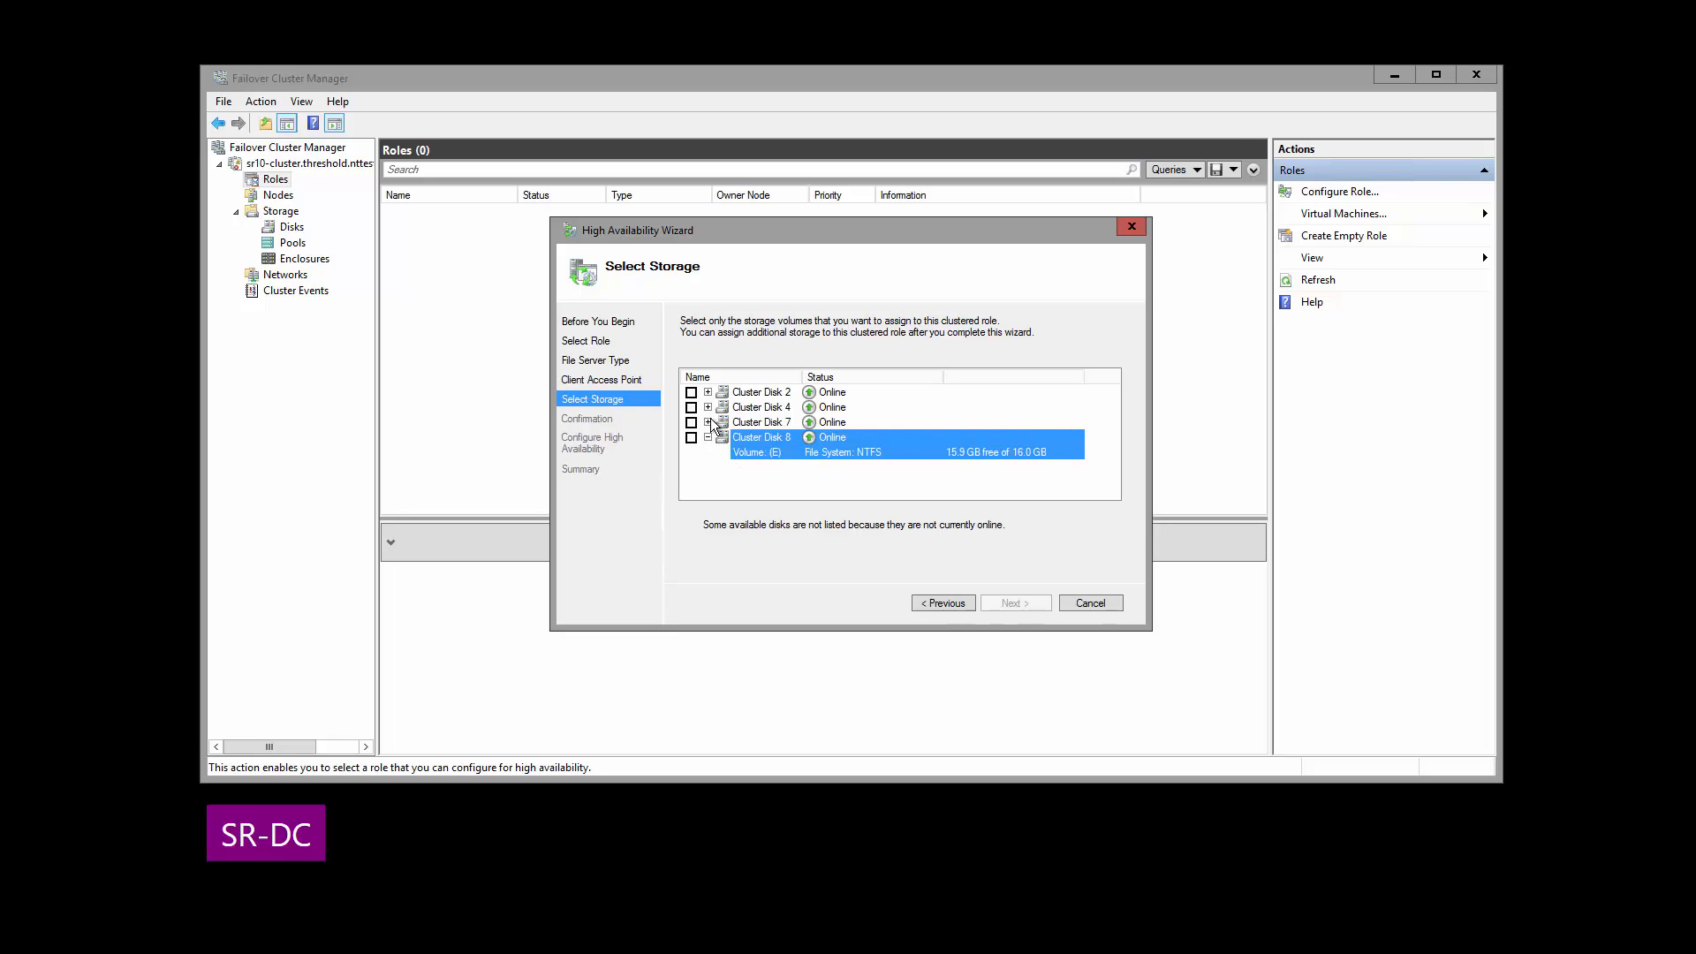
{"action": "left_click", "coordinate": [708, 422]}
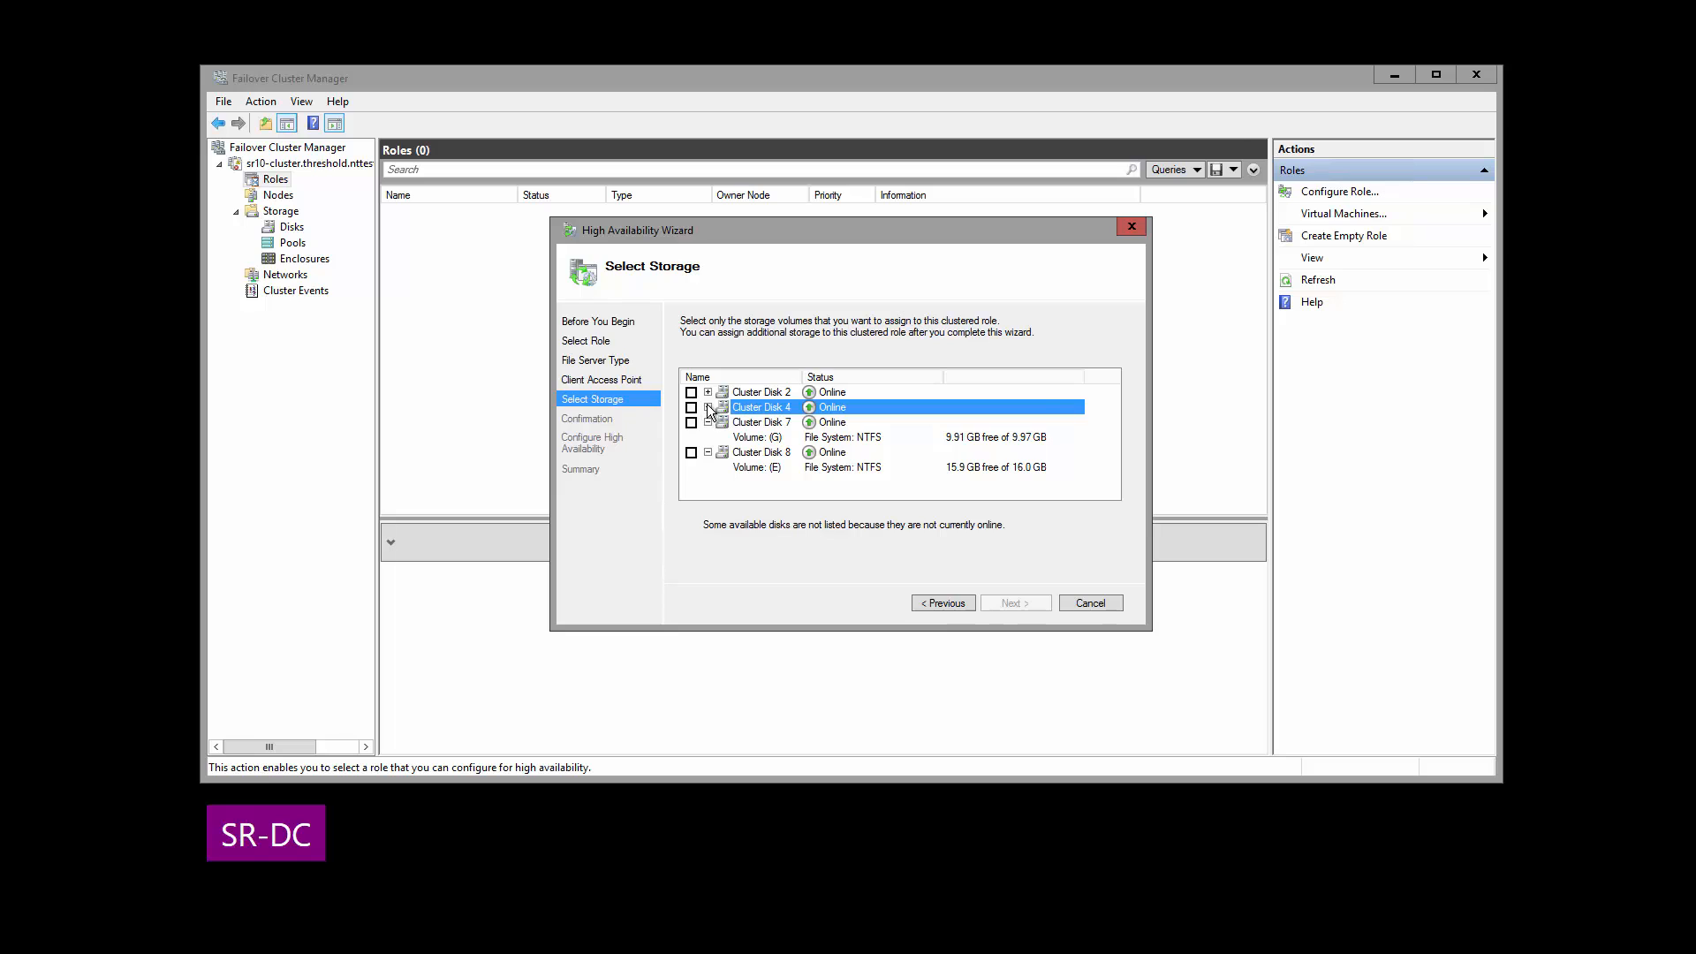
{"action": "left_click", "coordinate": [690, 406]}
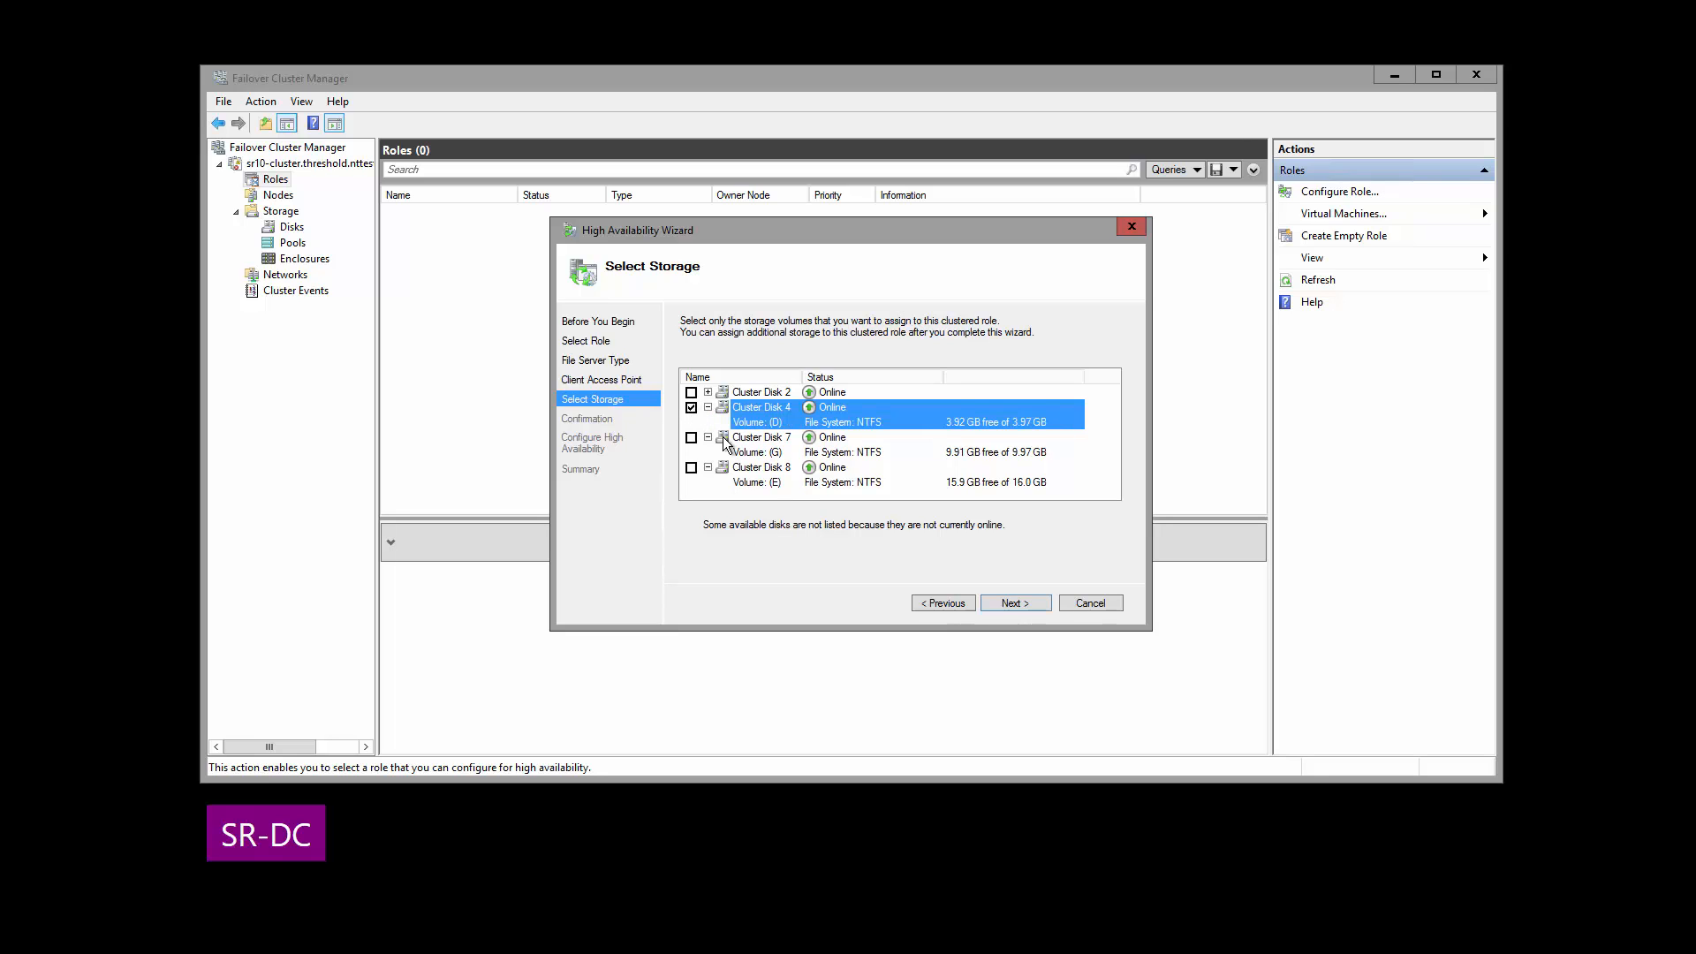
{"action": "left_click", "coordinate": [1012, 603]}
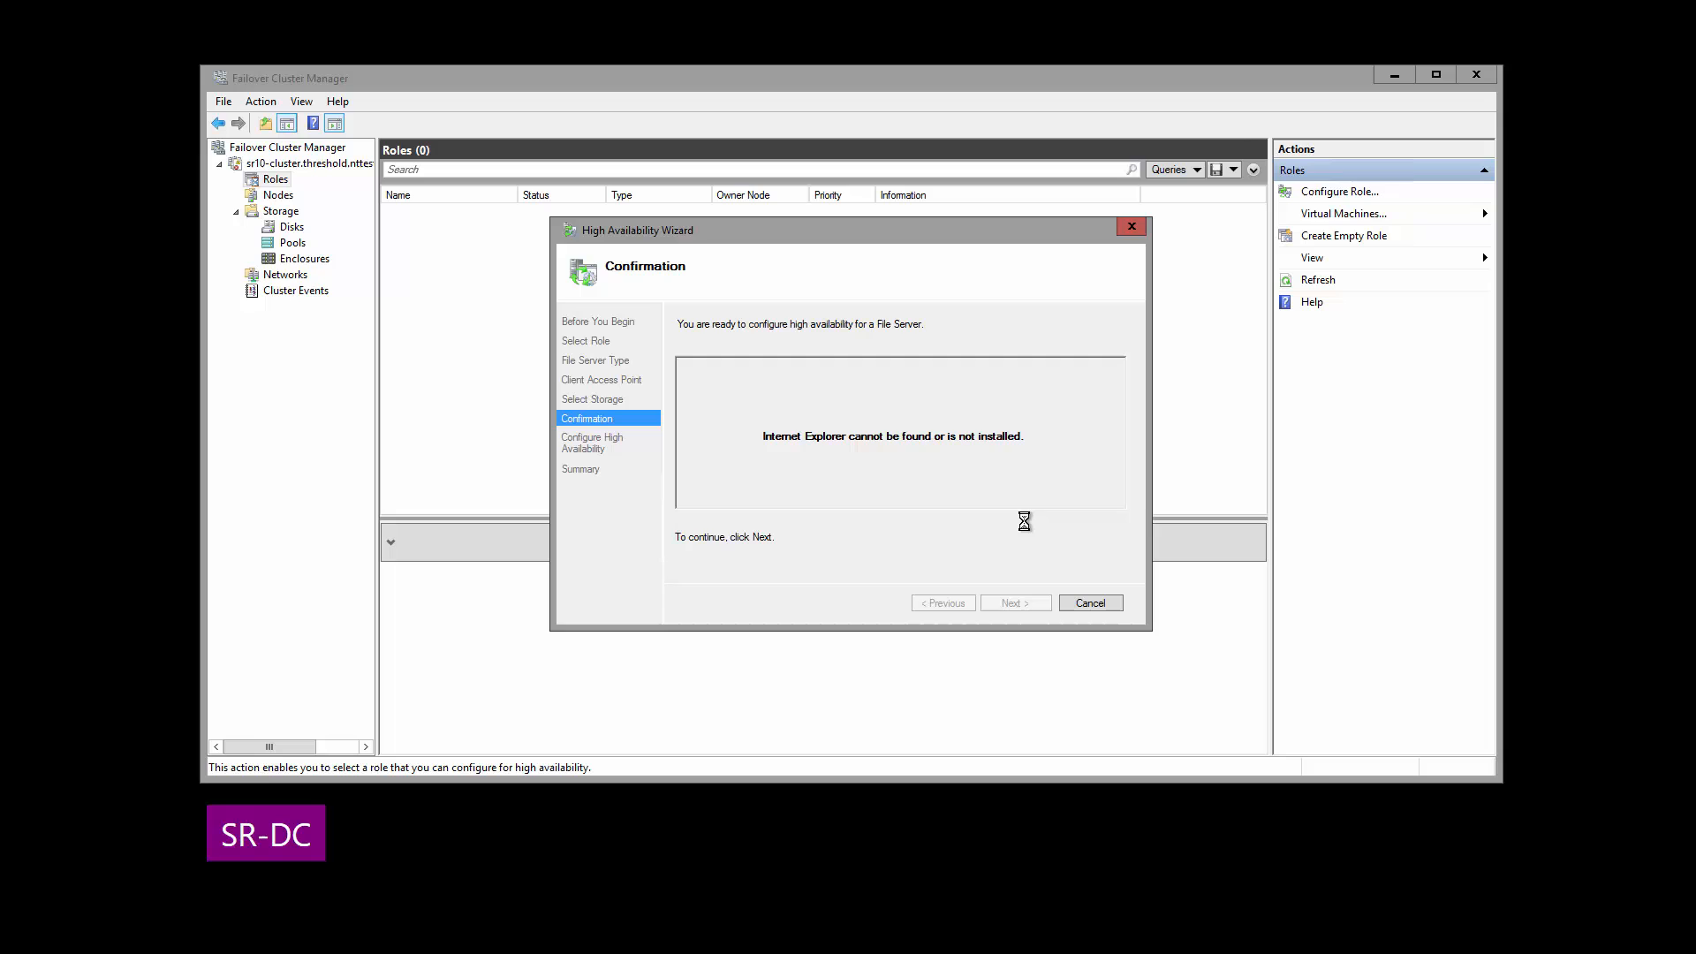
Confirm and finish the wizard, then view the ned-fs-1 role's summary
{"action": "left_click", "coordinate": [1014, 602]}
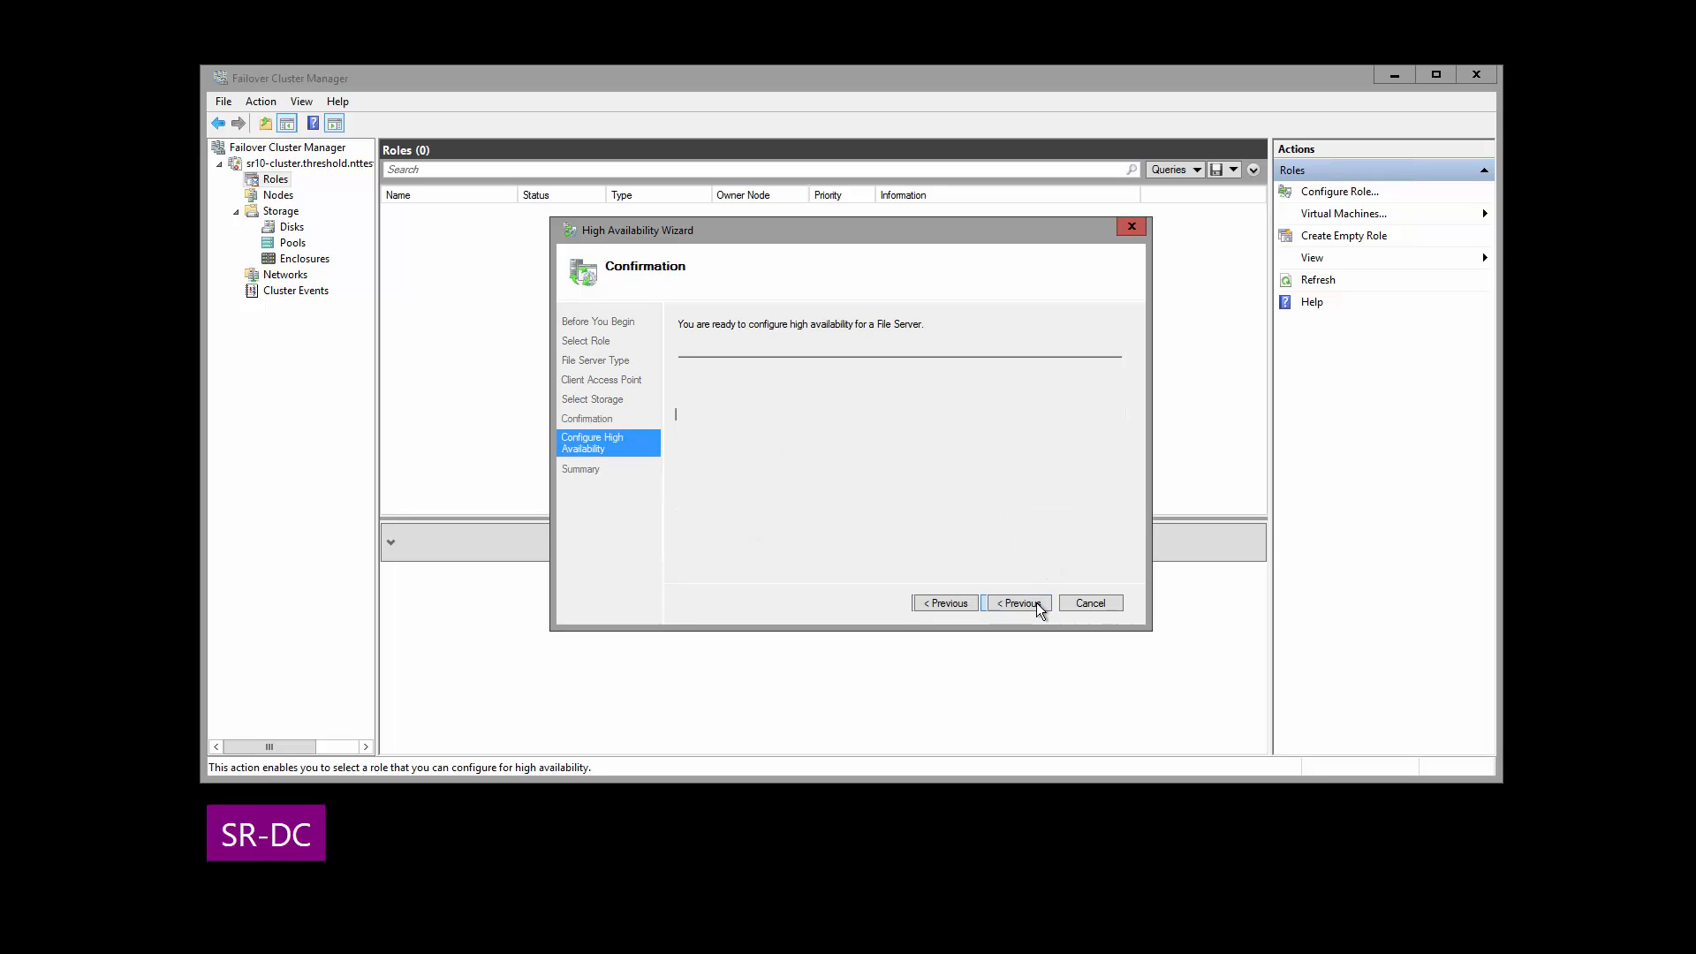
{"action": "left_click", "coordinate": [1017, 602]}
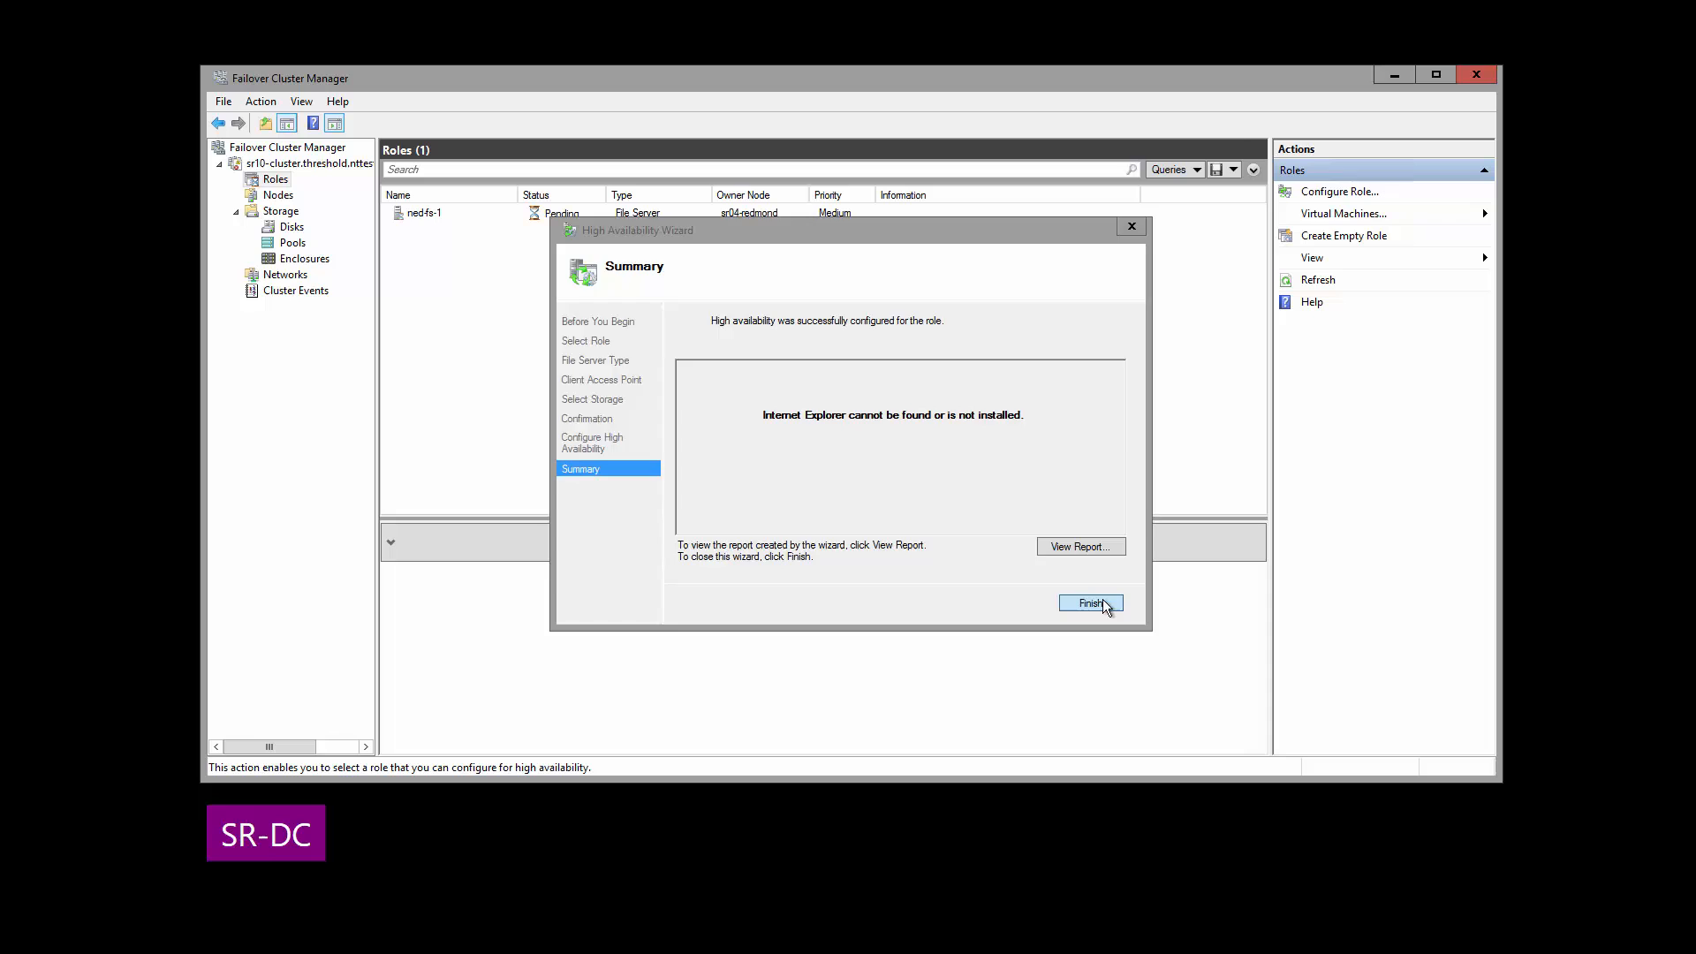
{"action": "left_click", "coordinate": [1089, 603]}
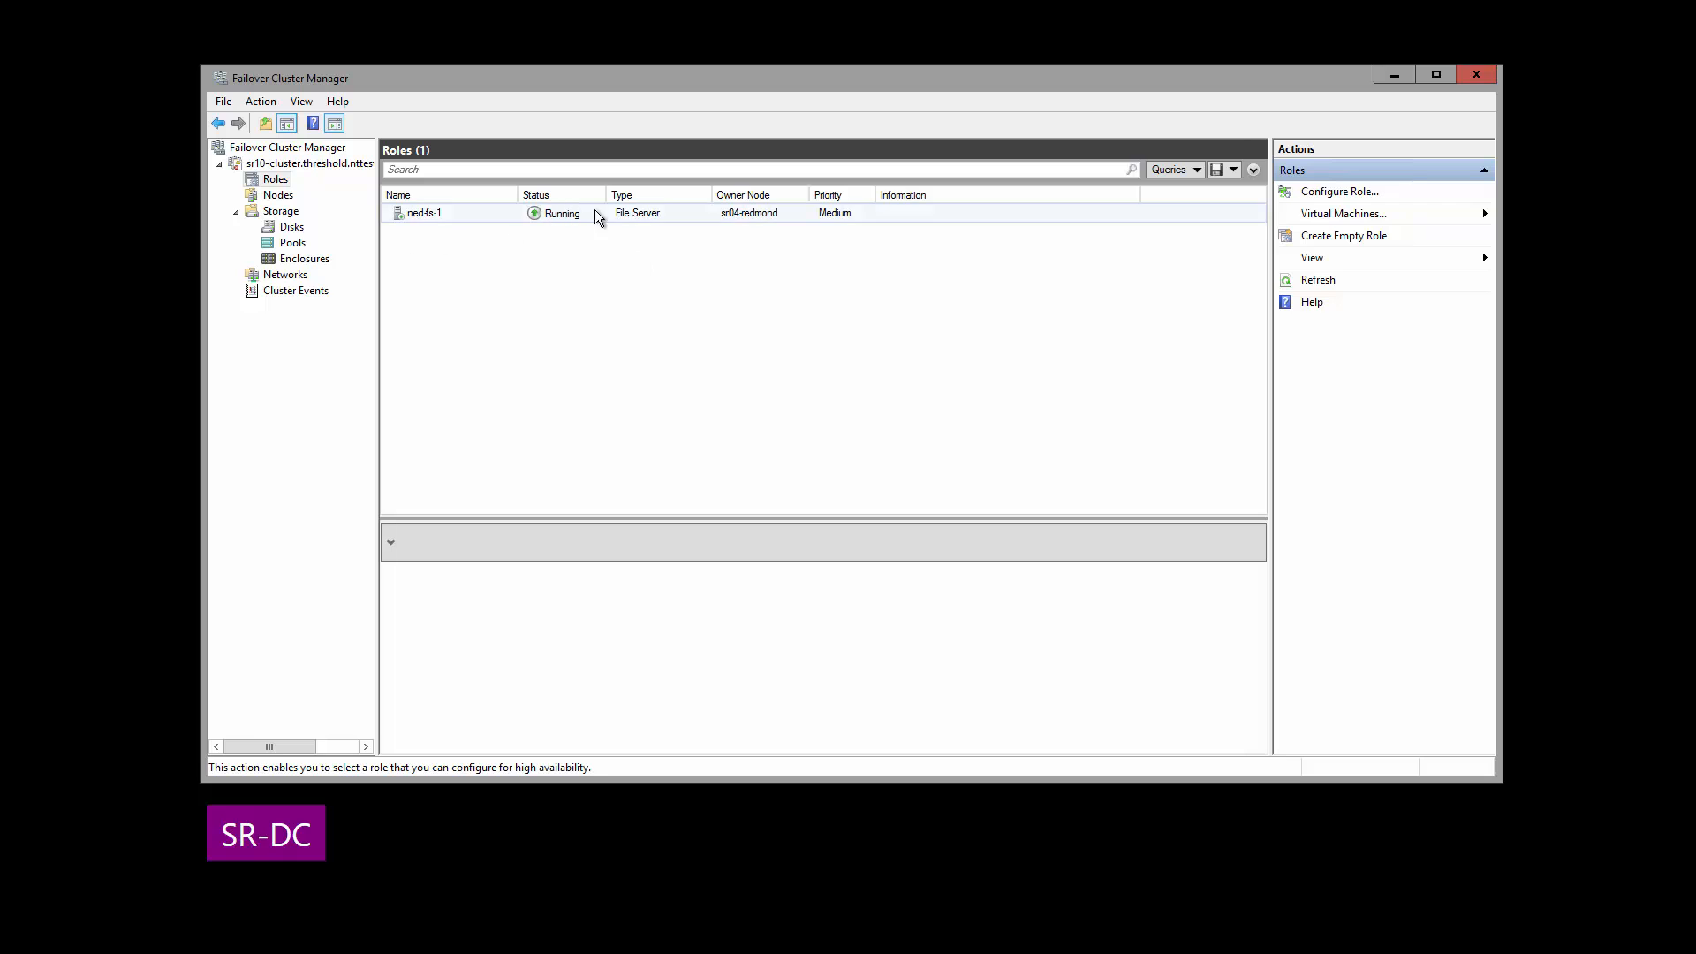
{"action": "left_click", "coordinate": [425, 212]}
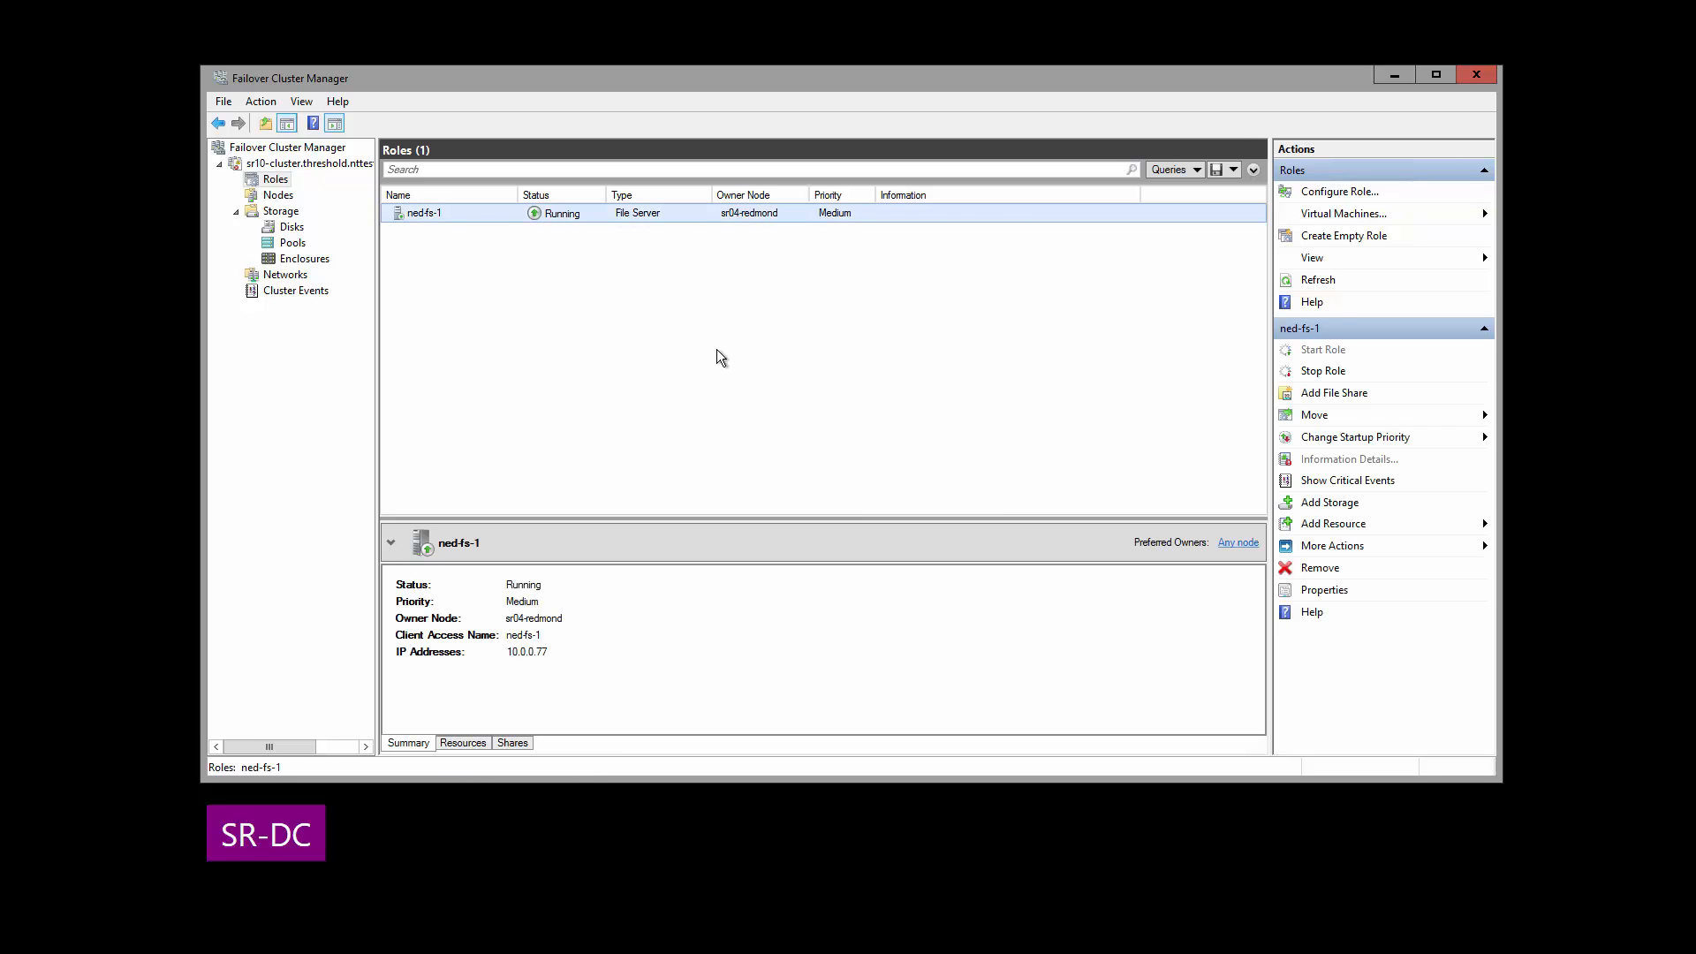